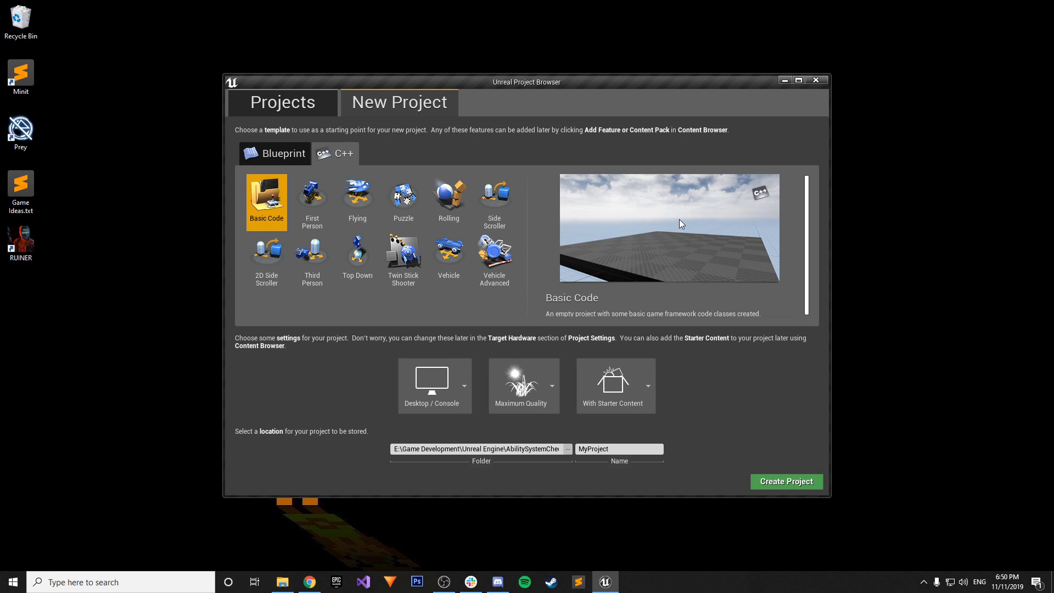
{"action": "mouse_move", "coordinate": [376, 272]}
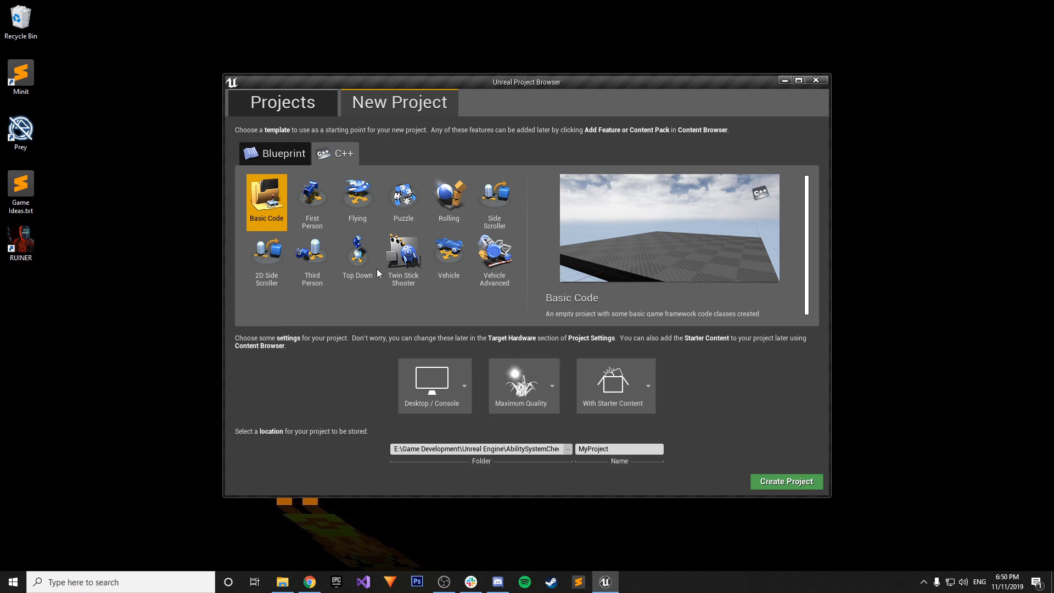
{"action": "mouse_move", "coordinate": [399, 103]}
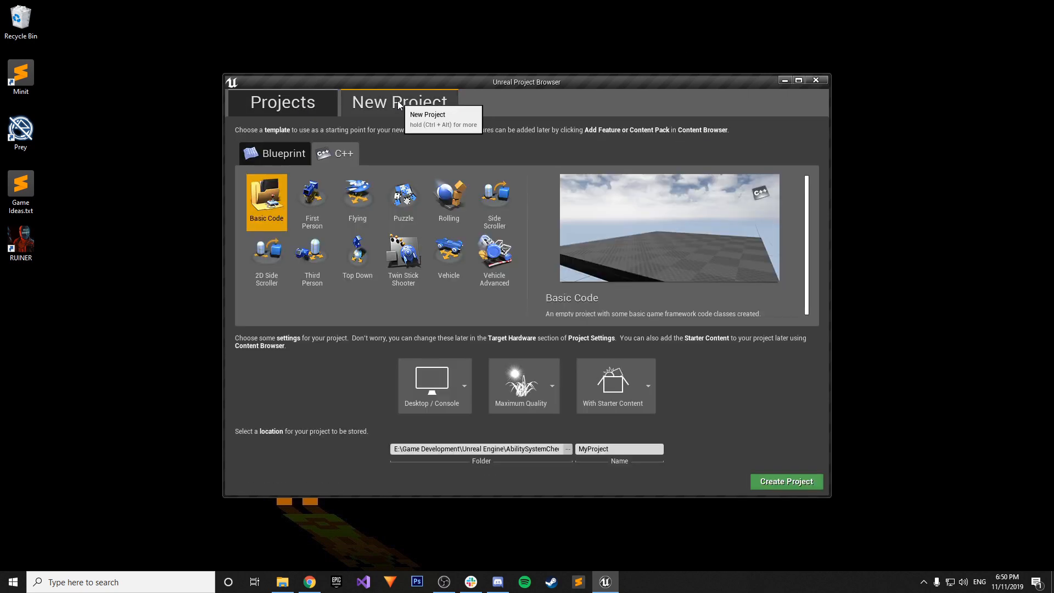
{"action": "mouse_move", "coordinate": [390, 154]}
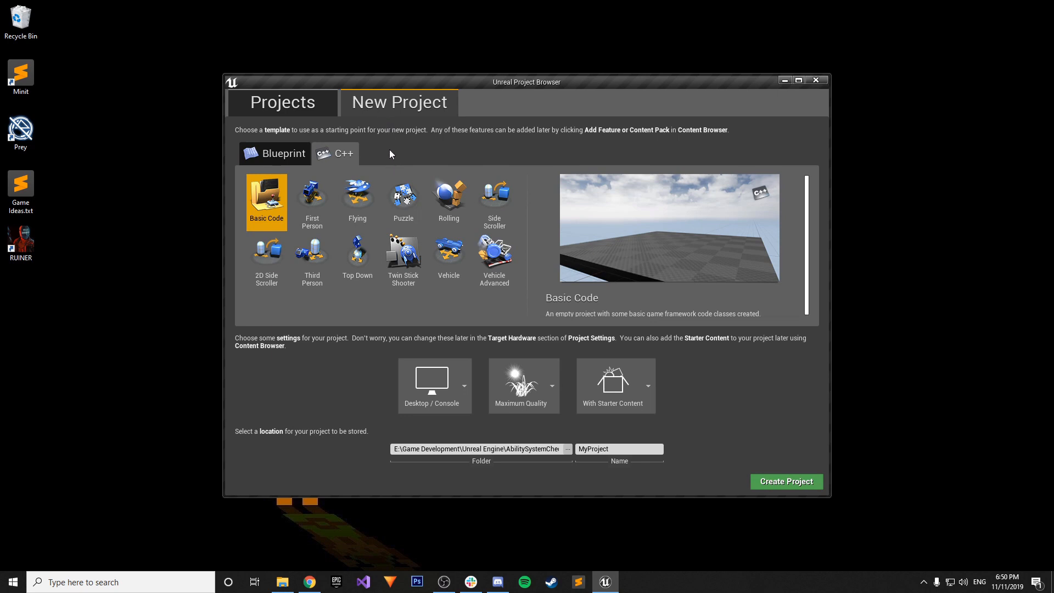
{"action": "mouse_move", "coordinate": [335, 153]}
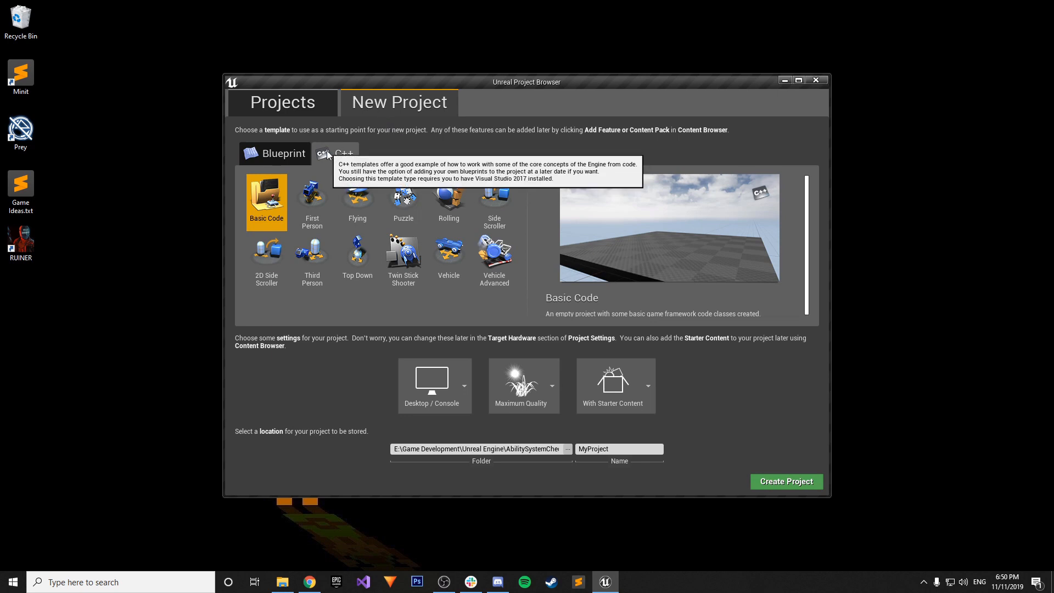
Choose the C++ Third Person template and point the project location at a newly created Test folder
{"action": "left_click", "coordinate": [312, 259]}
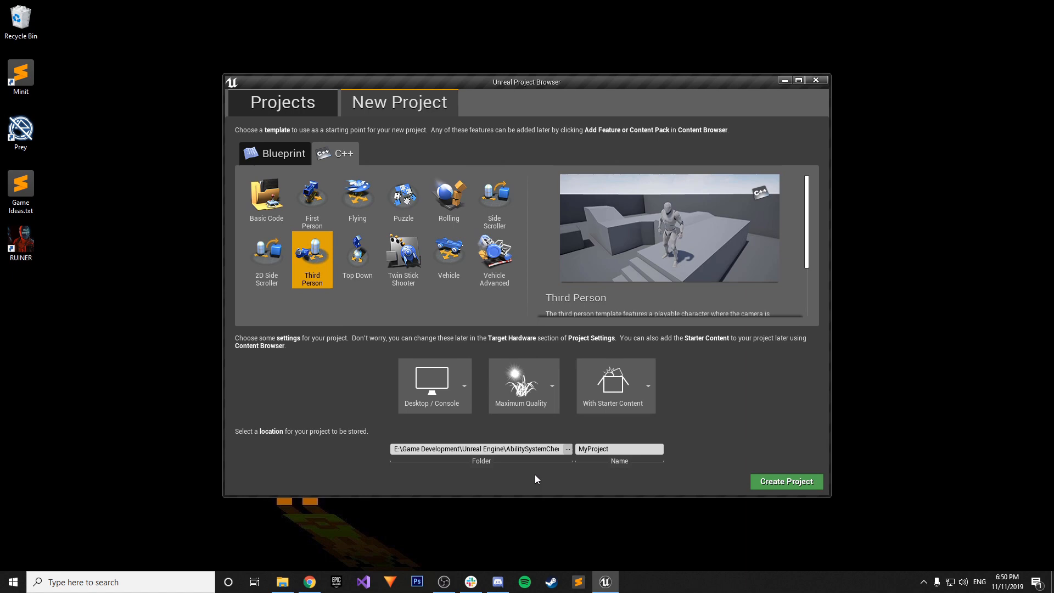
{"action": "left_click", "coordinate": [567, 450]}
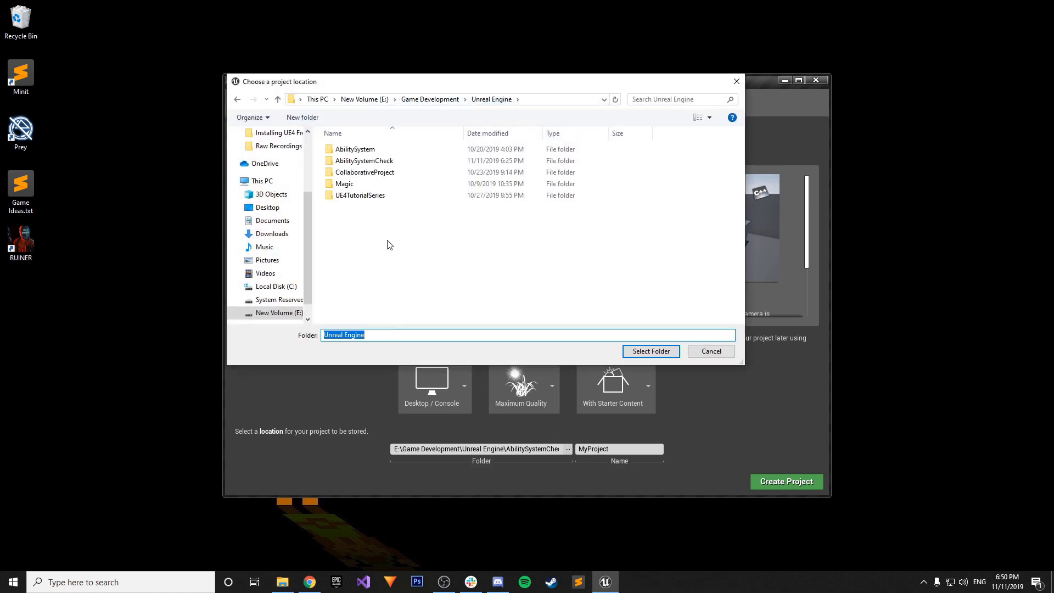
{"action": "right_click", "coordinate": [387, 246]}
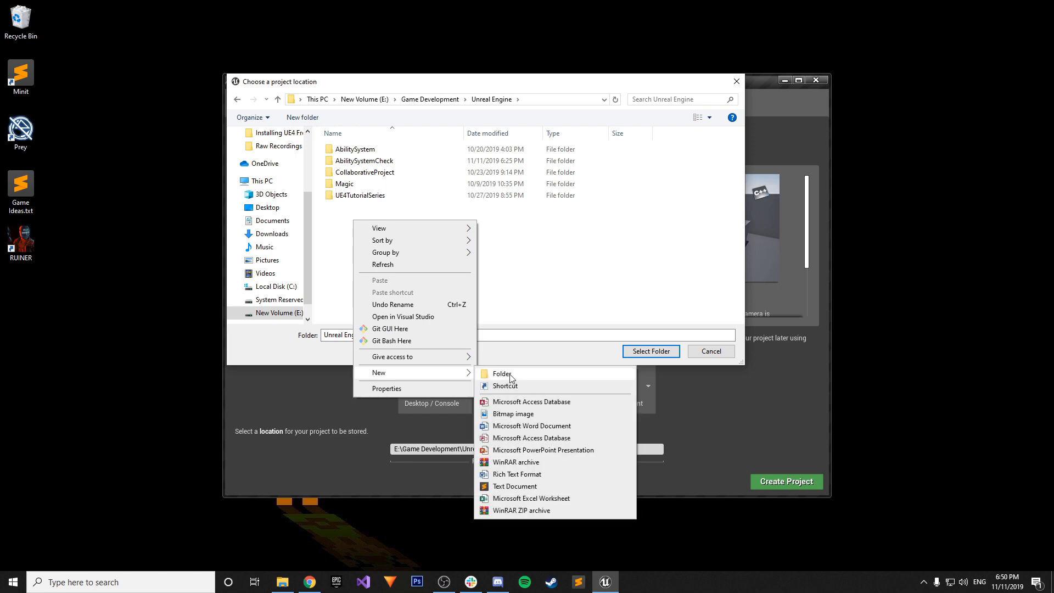
{"action": "left_click", "coordinate": [501, 374]}
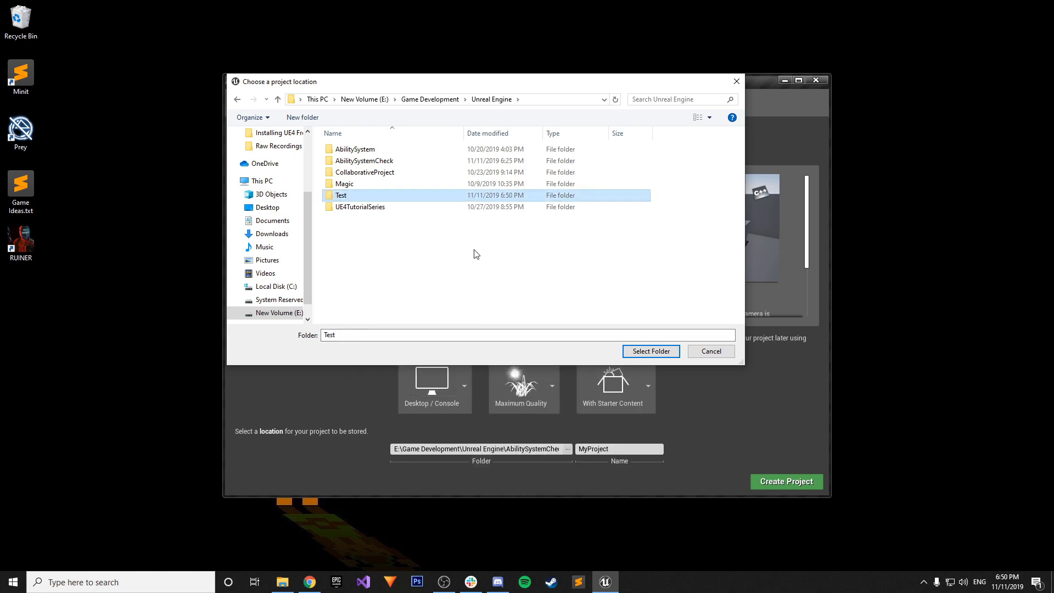
{"action": "left_click", "coordinate": [650, 351]}
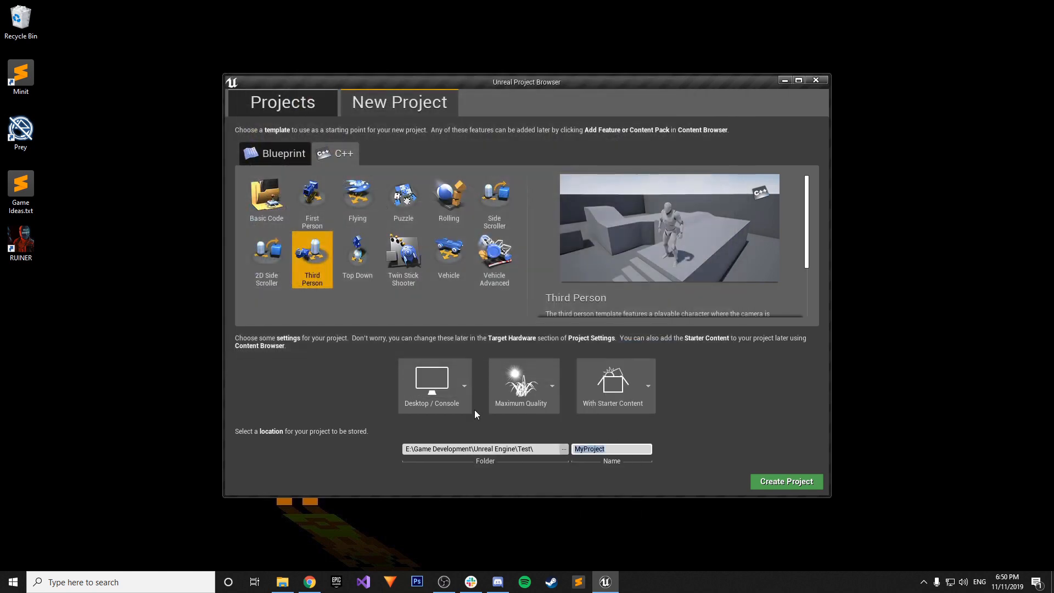
{"action": "left_click", "coordinate": [786, 482]}
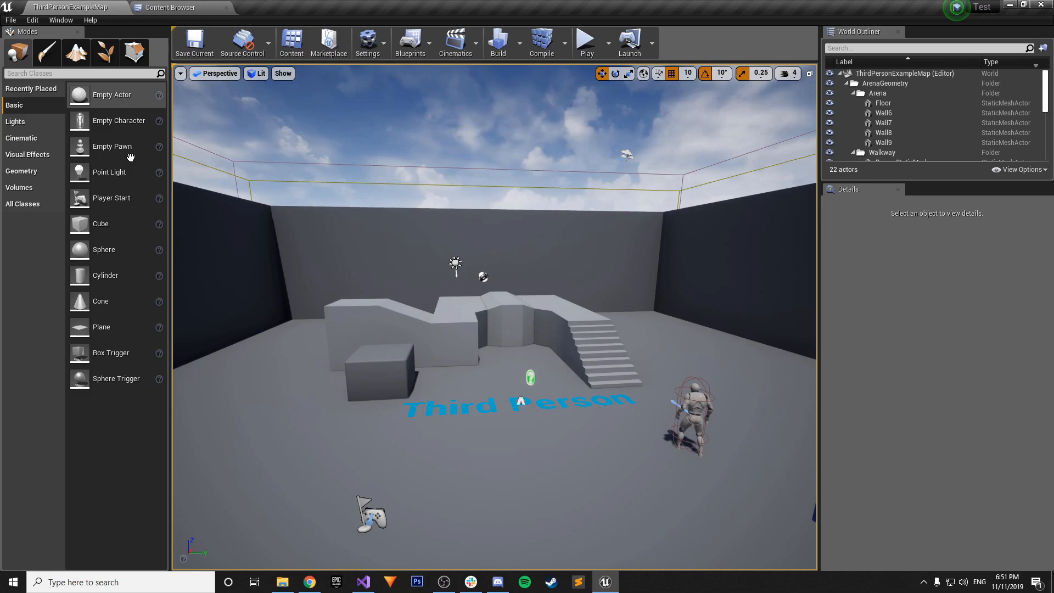
Bring up the Plugins window from the Edit menu and search for 'abilities'
{"action": "left_click", "coordinate": [363, 581]}
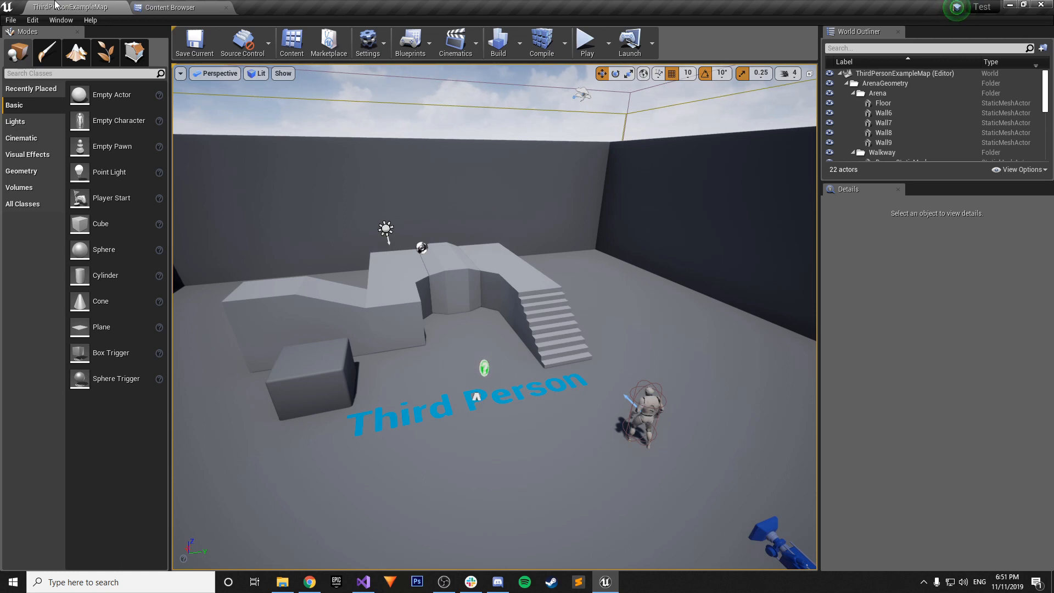
{"action": "mouse_move", "coordinate": [32, 20]}
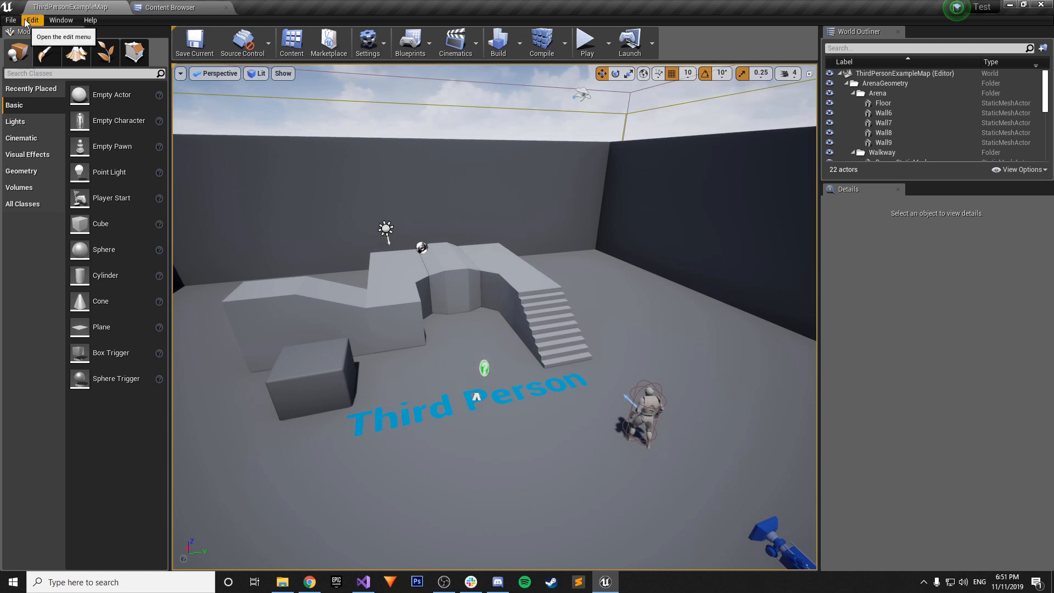
{"action": "left_click", "coordinate": [32, 20]}
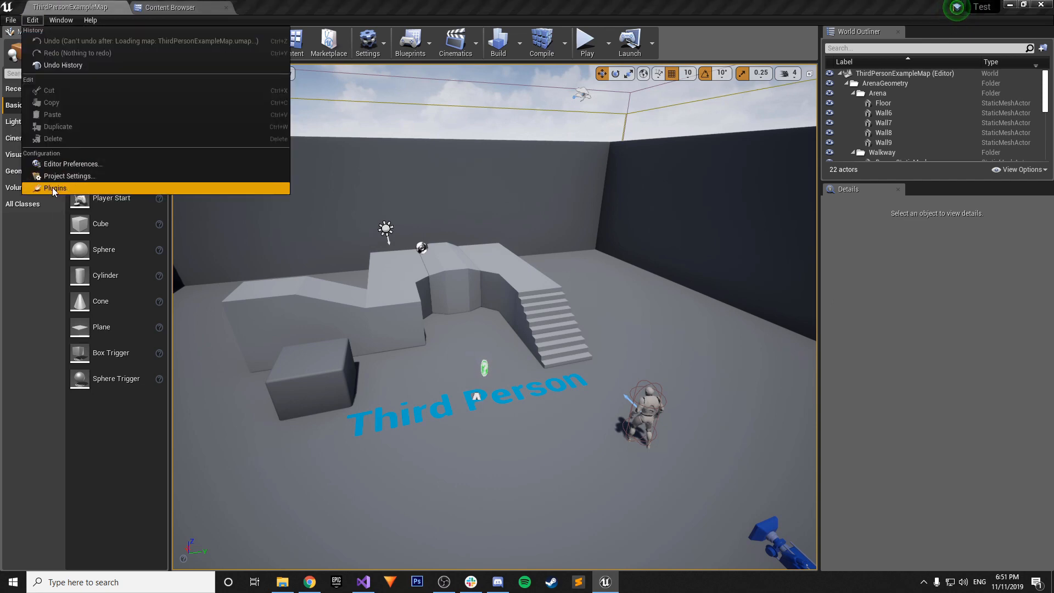
{"action": "mouse_move", "coordinate": [69, 138]}
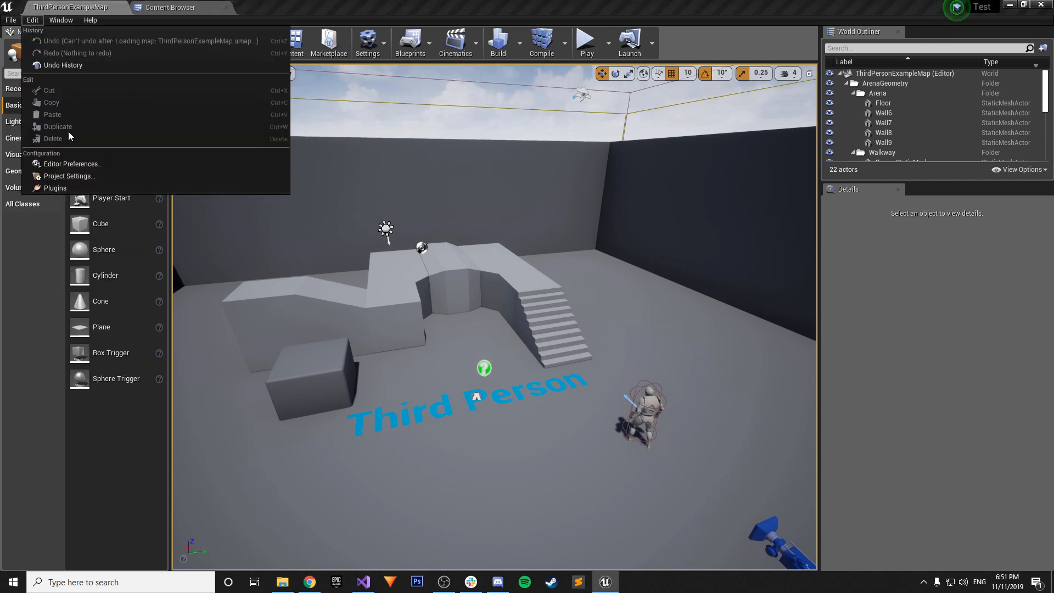
{"action": "left_click", "coordinate": [57, 188]}
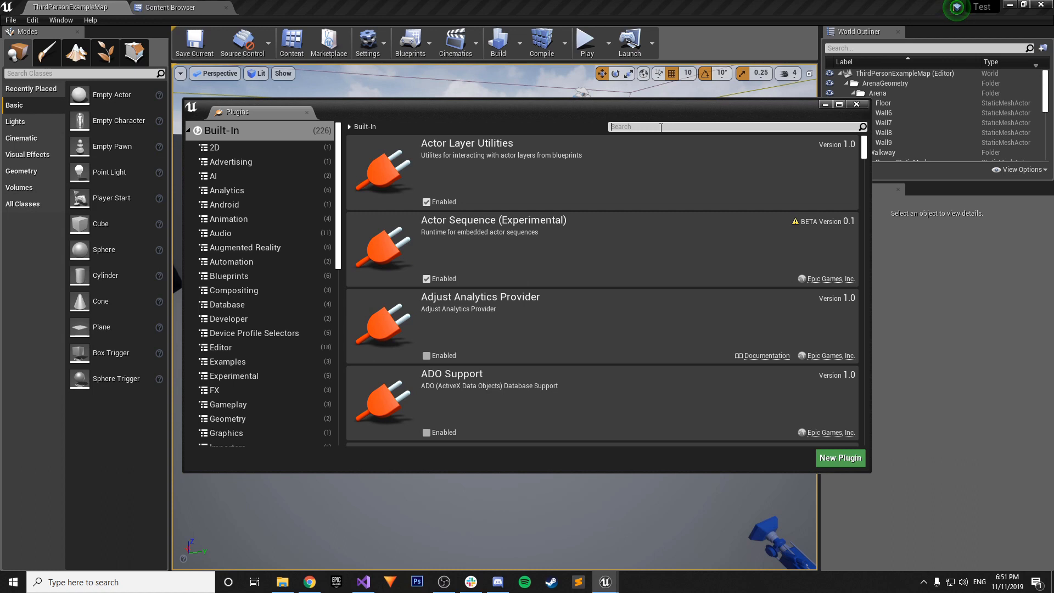
{"action": "type", "text": "aBILI"}
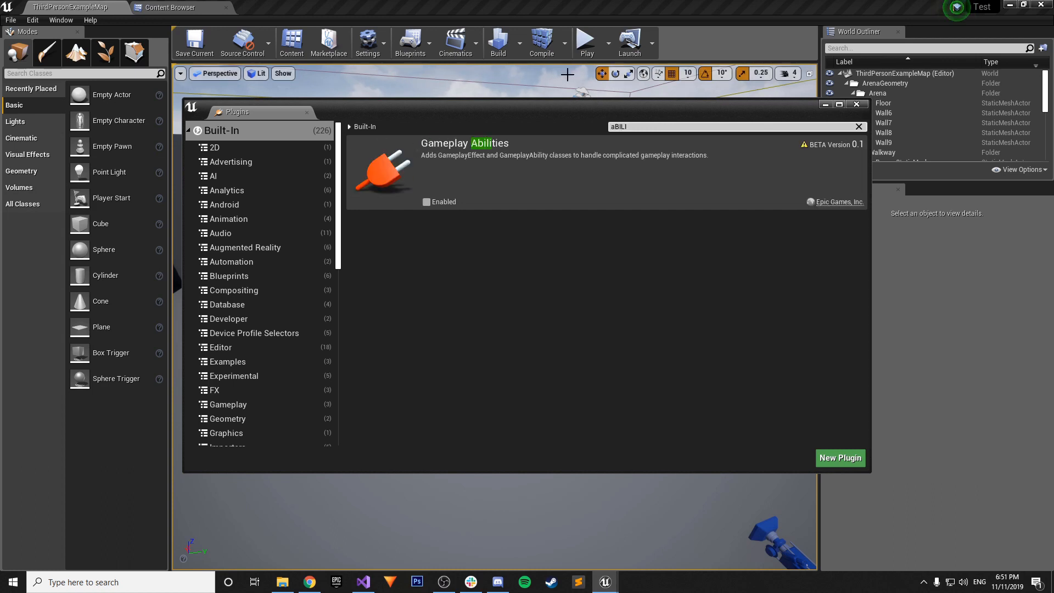
{"action": "mouse_move", "coordinate": [473, 138]}
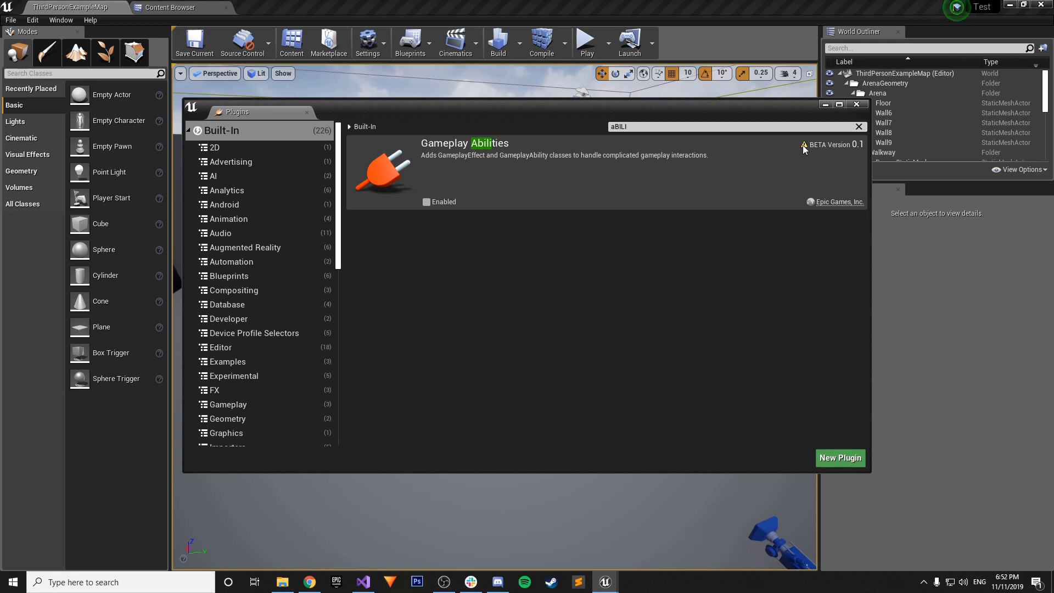
{"action": "mouse_move", "coordinate": [801, 152]}
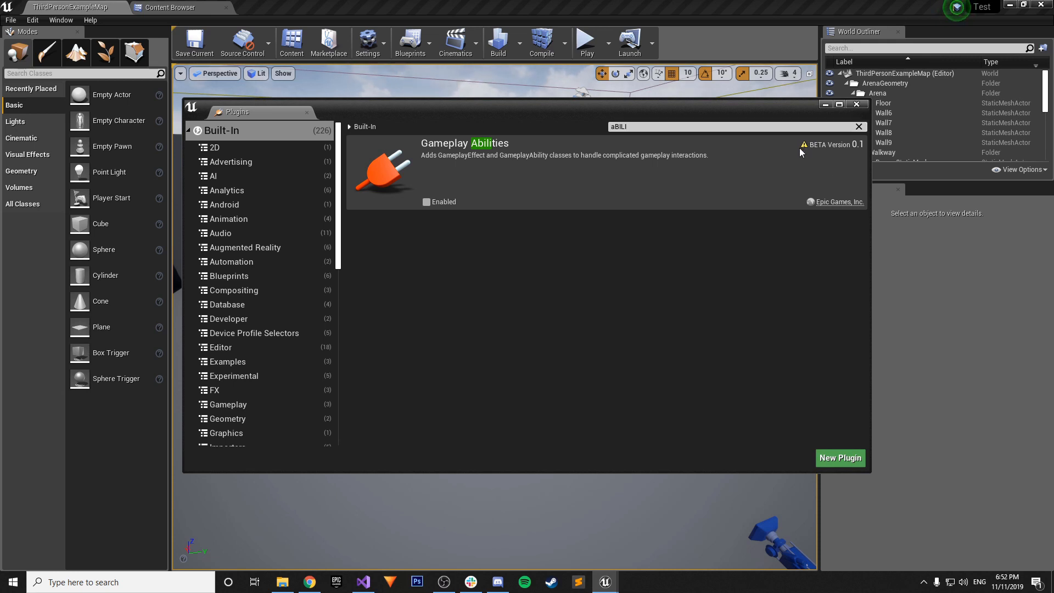
{"action": "mouse_move", "coordinate": [736, 156]}
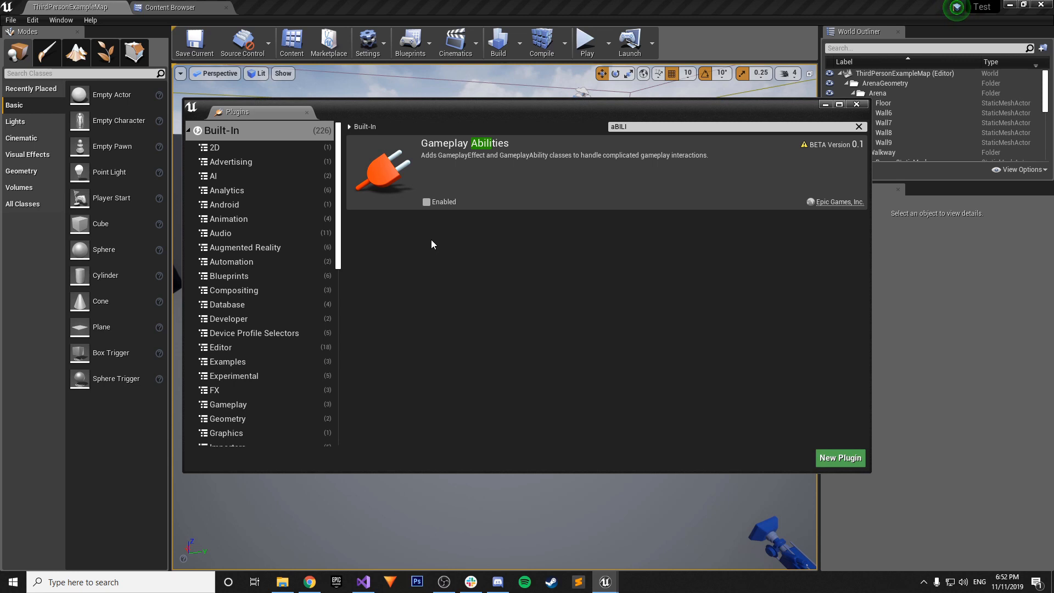
Enable the Gameplay Abilities plugin, accept the beta warning and restart the editor
{"action": "left_click", "coordinate": [426, 202]}
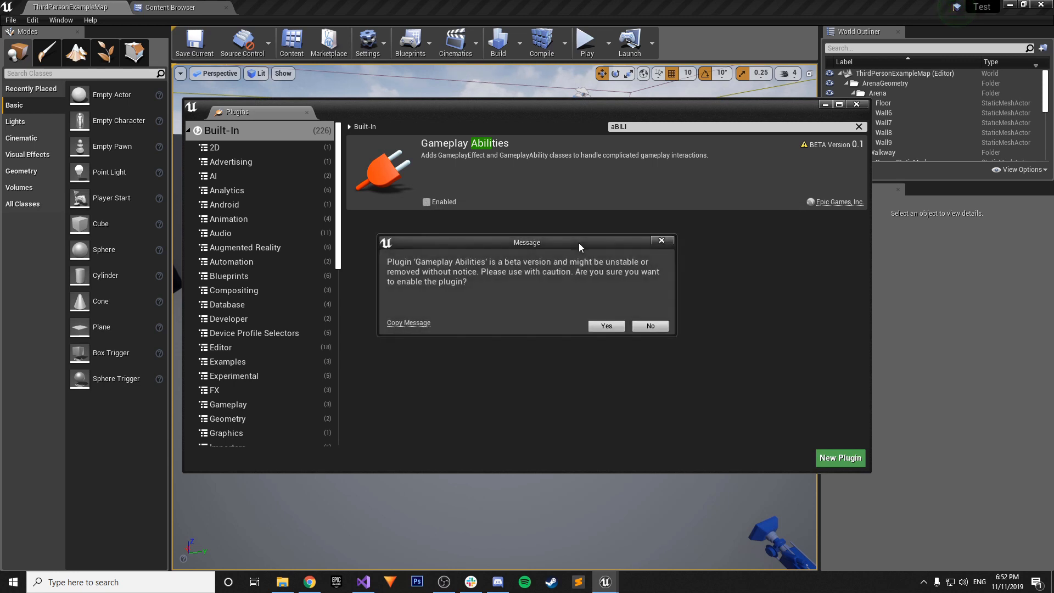
{"action": "mouse_move", "coordinate": [427, 270]}
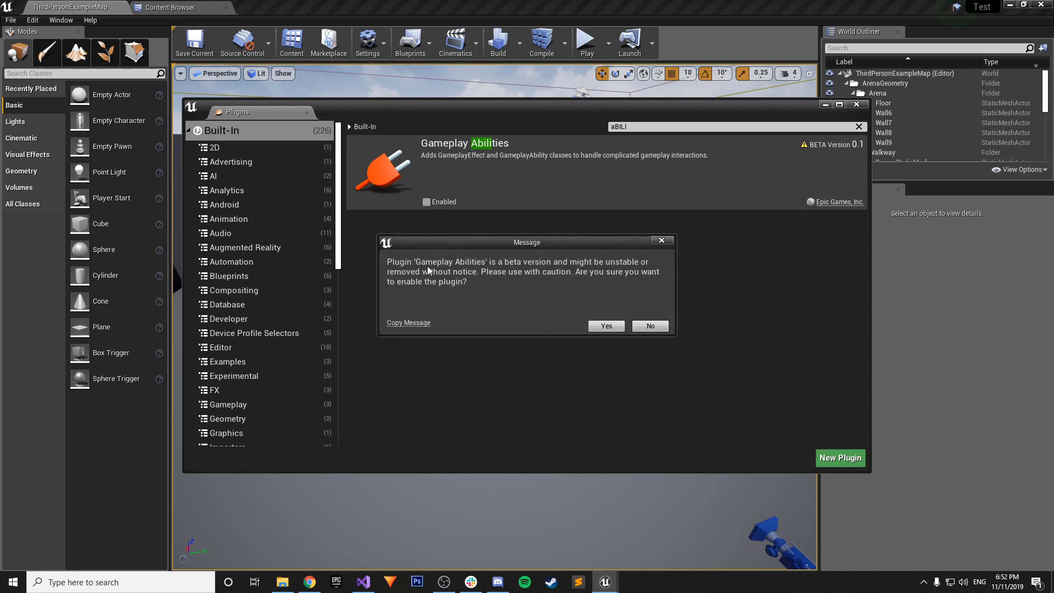
{"action": "mouse_move", "coordinate": [523, 267]}
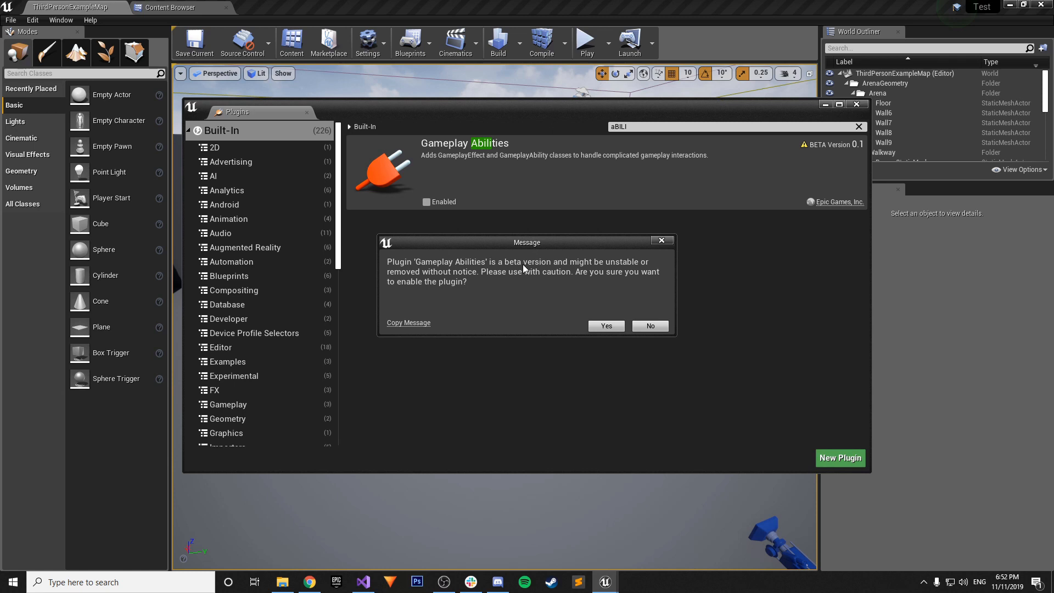
{"action": "mouse_move", "coordinate": [605, 327]}
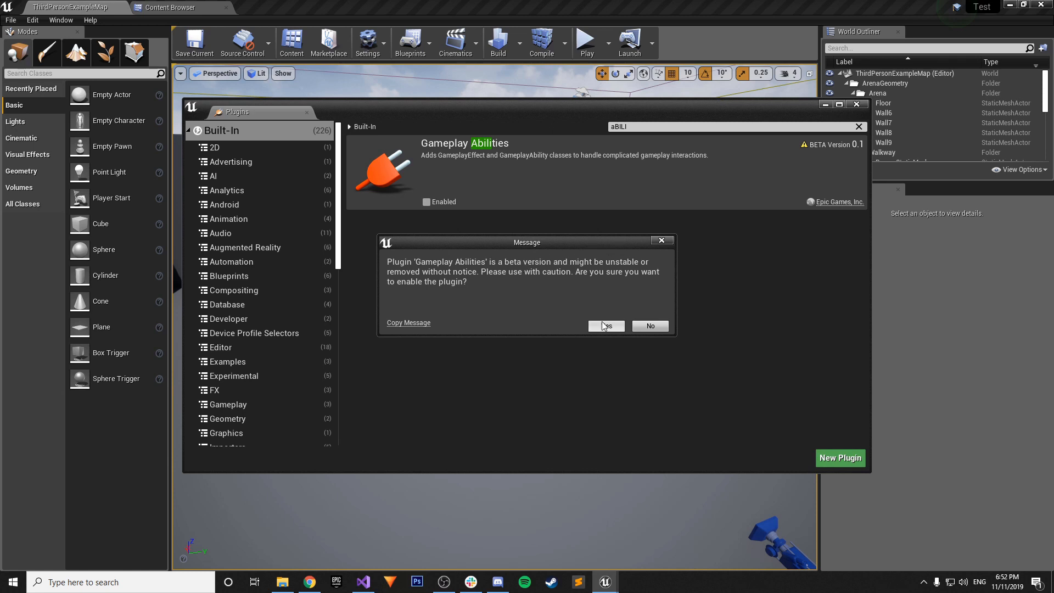
{"action": "left_click", "coordinate": [605, 326]}
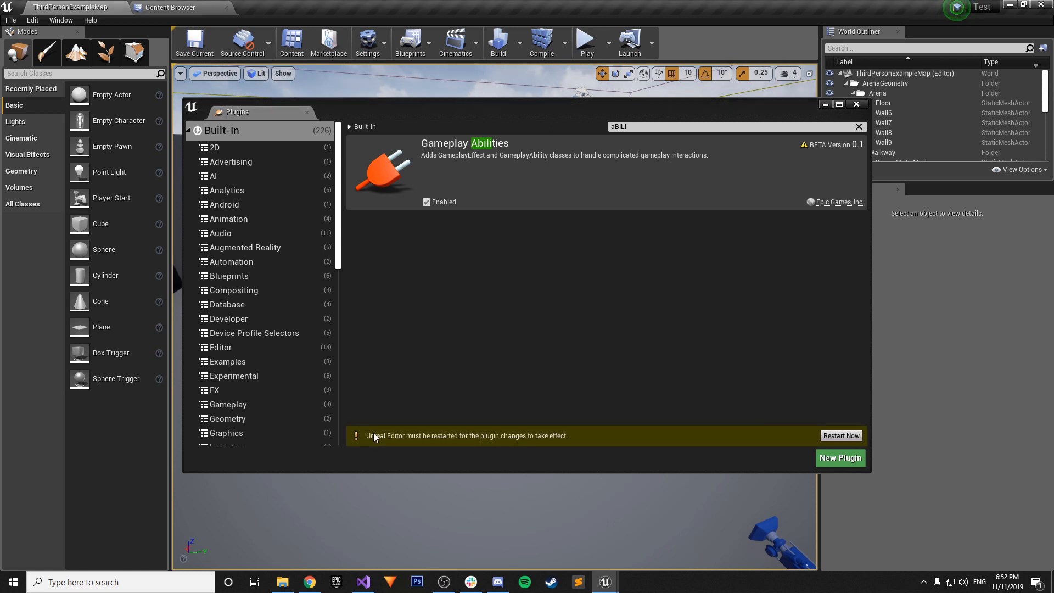
{"action": "mouse_move", "coordinate": [644, 377]}
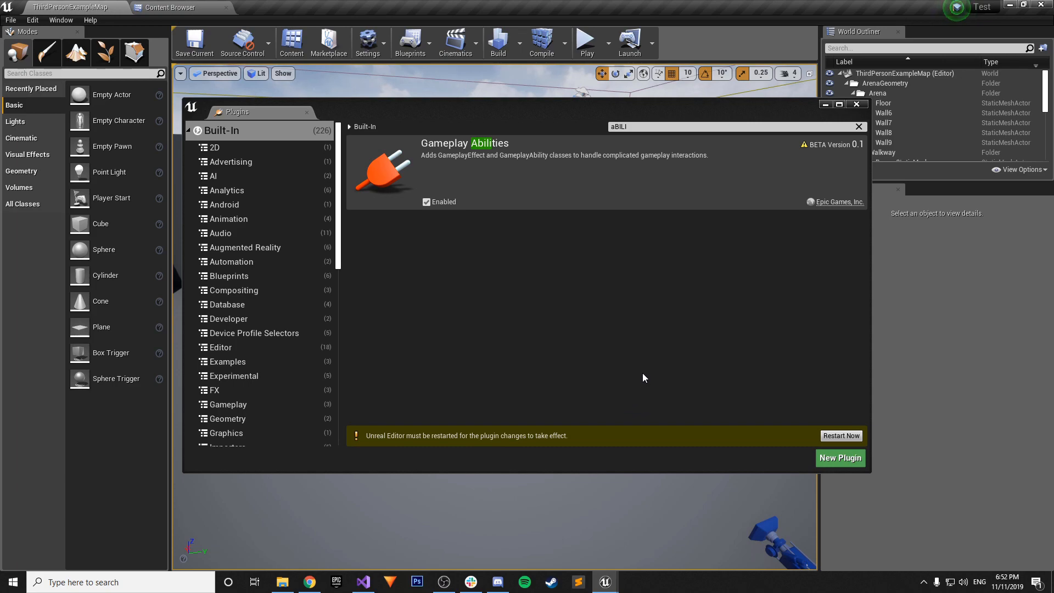
{"action": "left_click", "coordinate": [840, 436]}
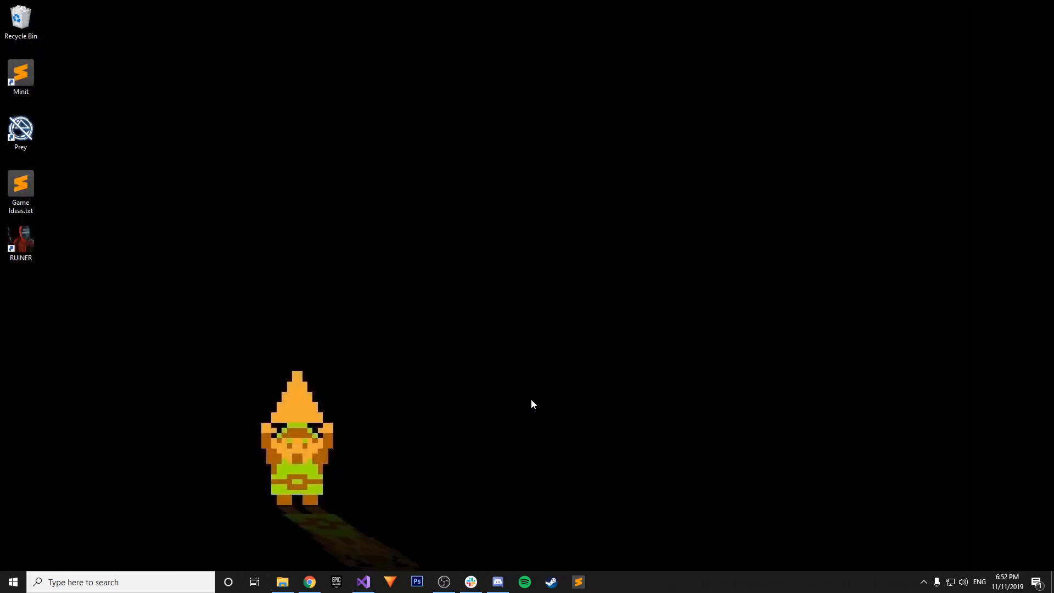
Review the System Setup section listing GameplayAbilities, GameplayTags and GameplayTasks, then bring up the Test solution
{"action": "left_click", "coordinate": [309, 582]}
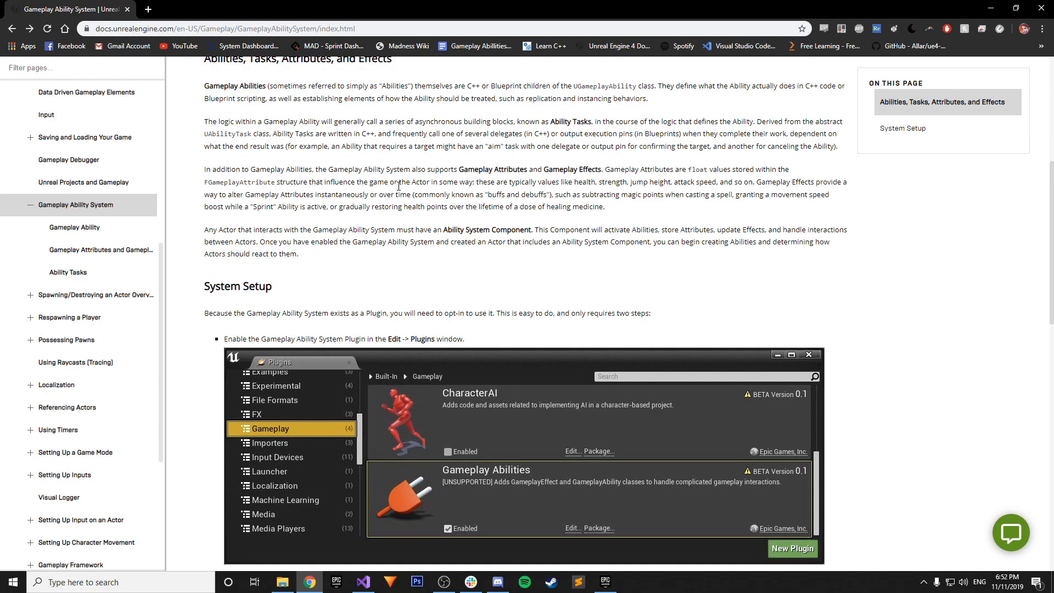
{"action": "scroll", "scroll_direction": "up", "scroll_amount": 3}
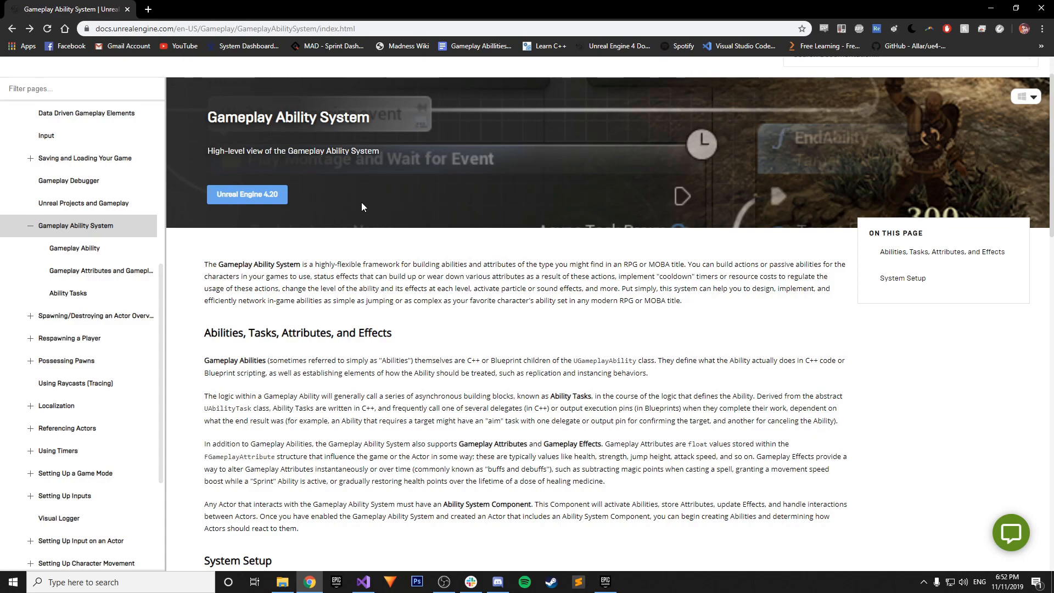
{"action": "mouse_move", "coordinate": [344, 225]}
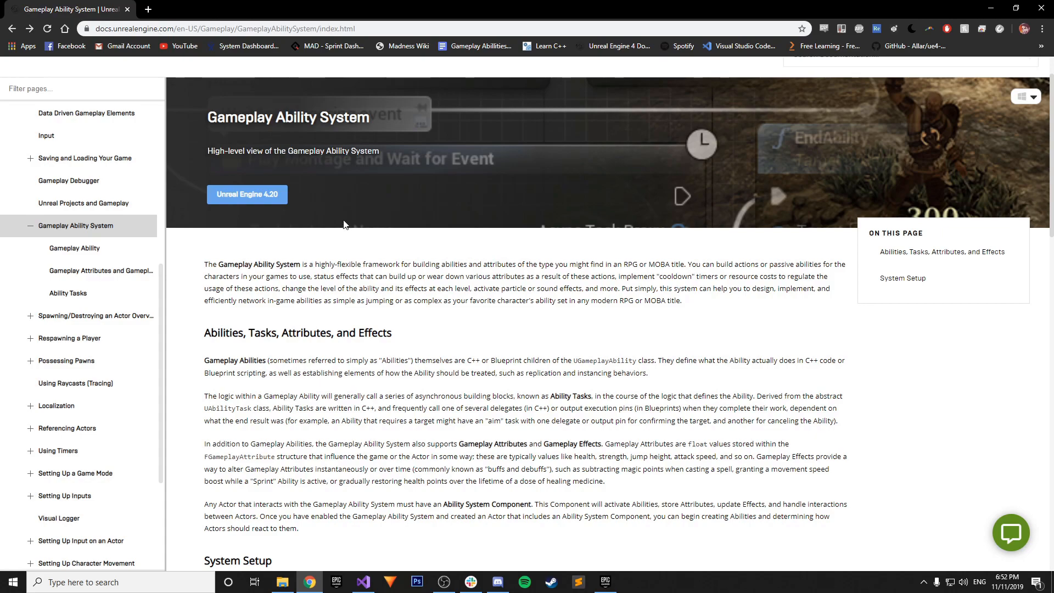
{"action": "scroll", "scroll_direction": "down", "scroll_amount": 3}
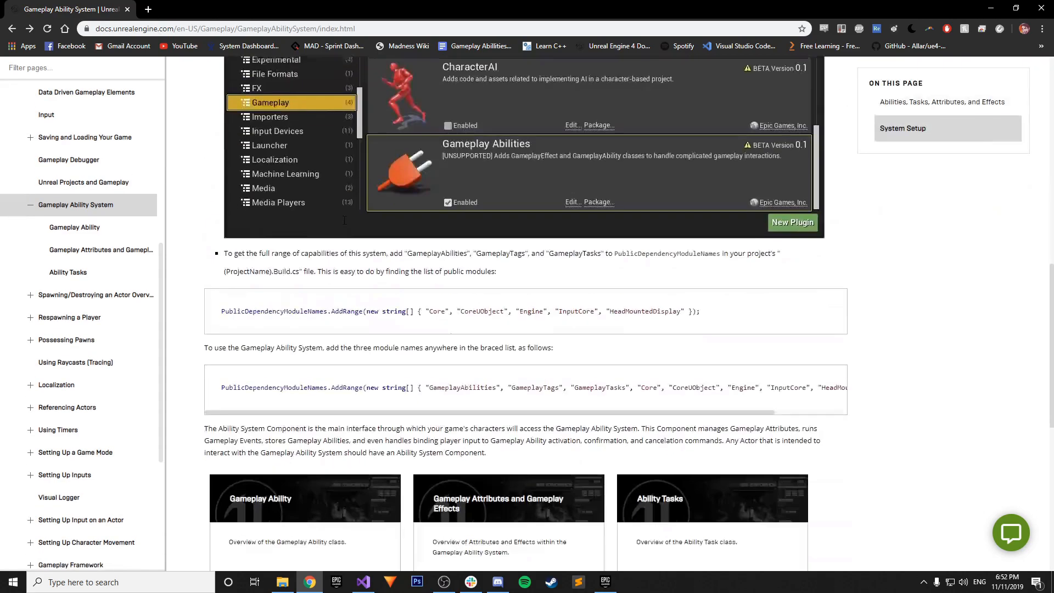
{"action": "scroll", "scroll_direction": "up", "scroll_amount": 3}
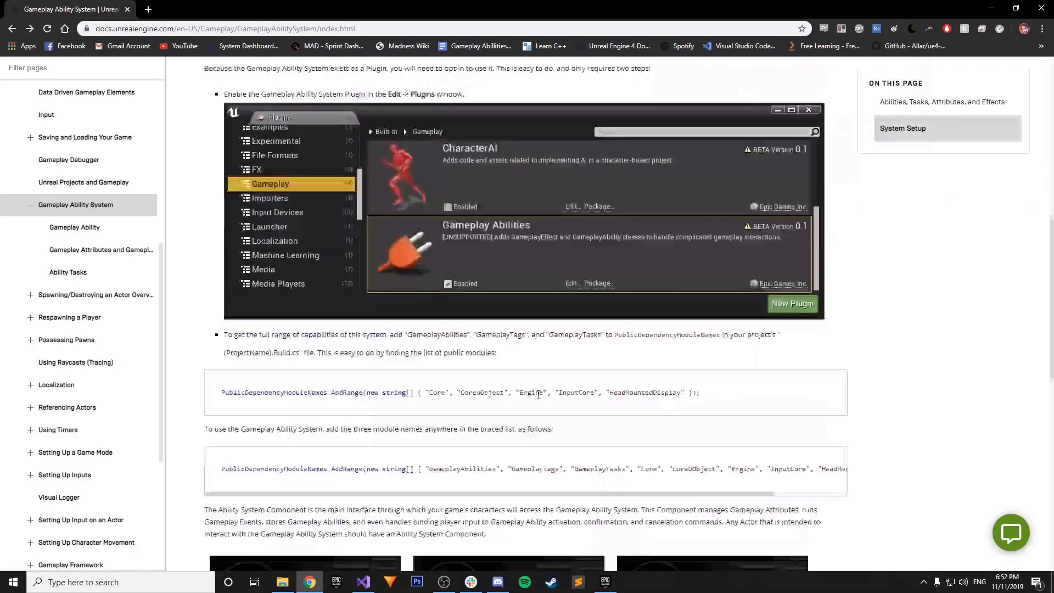
{"action": "scroll", "scroll_direction": "down", "scroll_amount": 3}
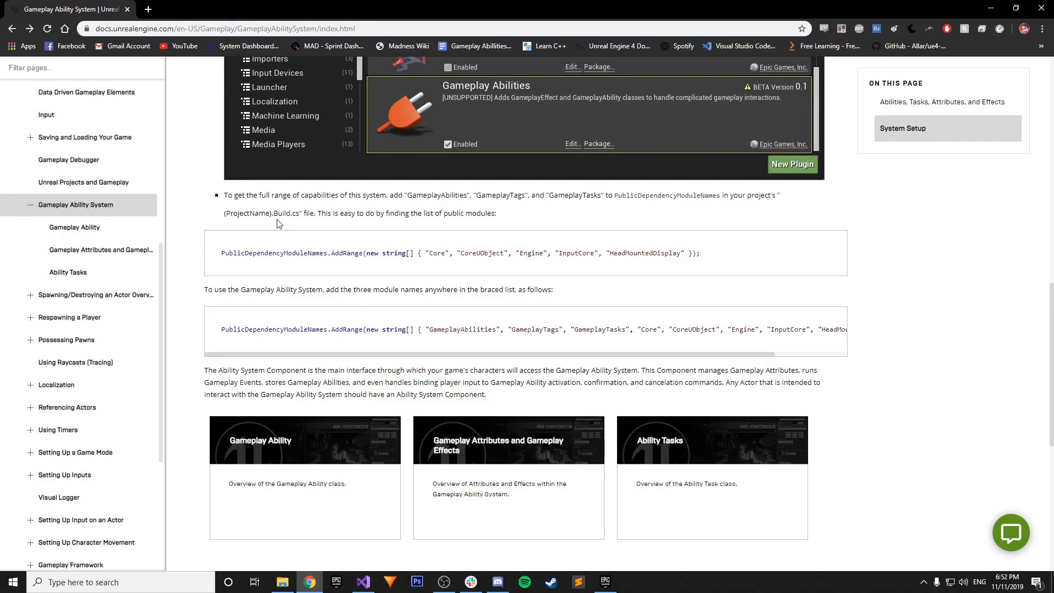
{"action": "mouse_move", "coordinate": [222, 366]}
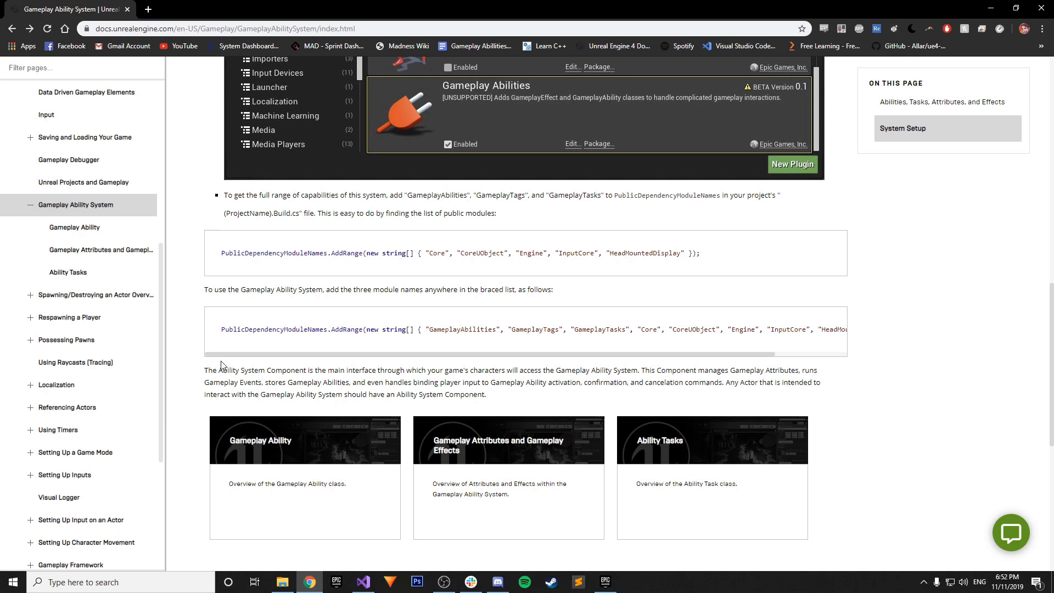
{"action": "mouse_move", "coordinate": [418, 326]}
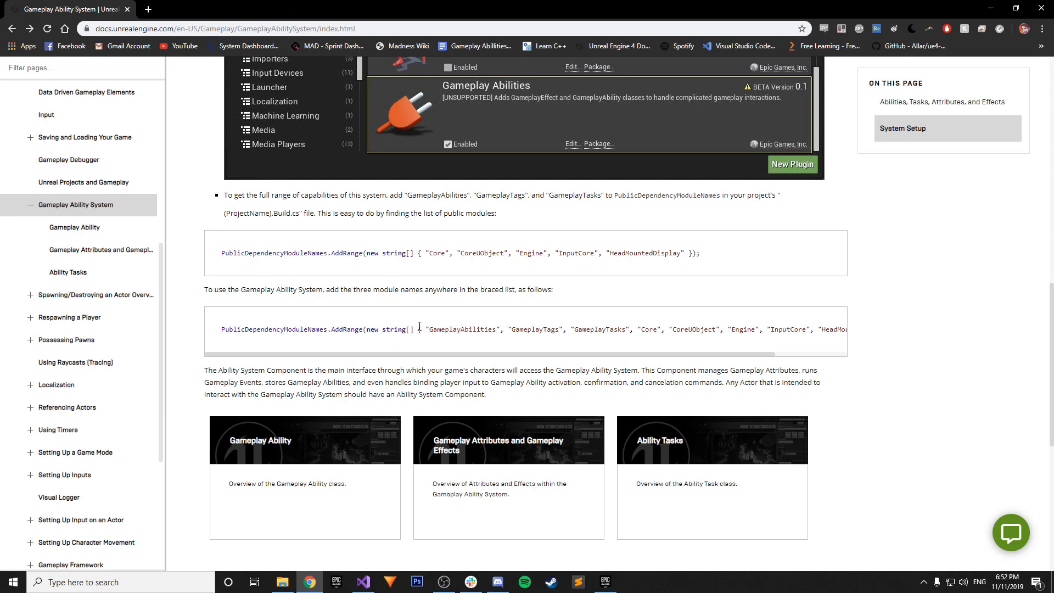
{"action": "mouse_move", "coordinate": [523, 285]}
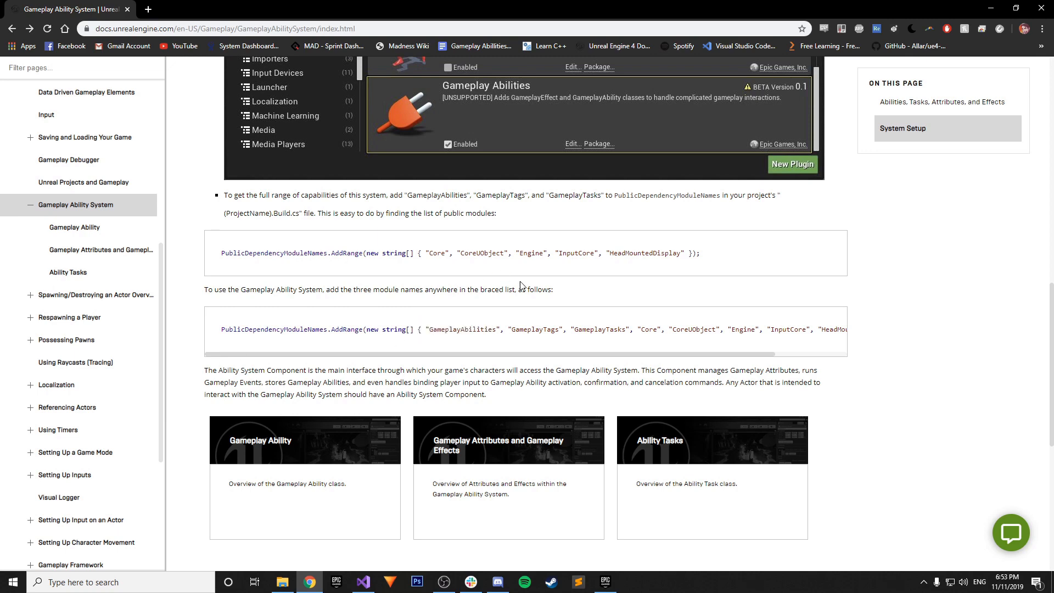
{"action": "left_click", "coordinate": [362, 582]}
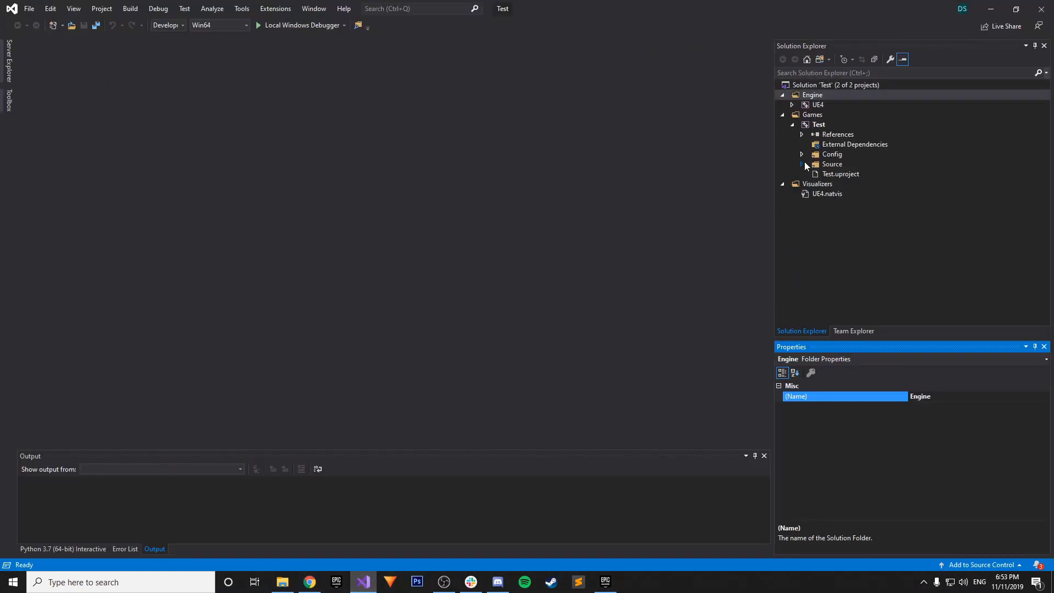
Locate Test.Build.cs under Test > Source > Test in Solution Explorer and open it for editing
{"action": "left_click", "coordinate": [819, 124]}
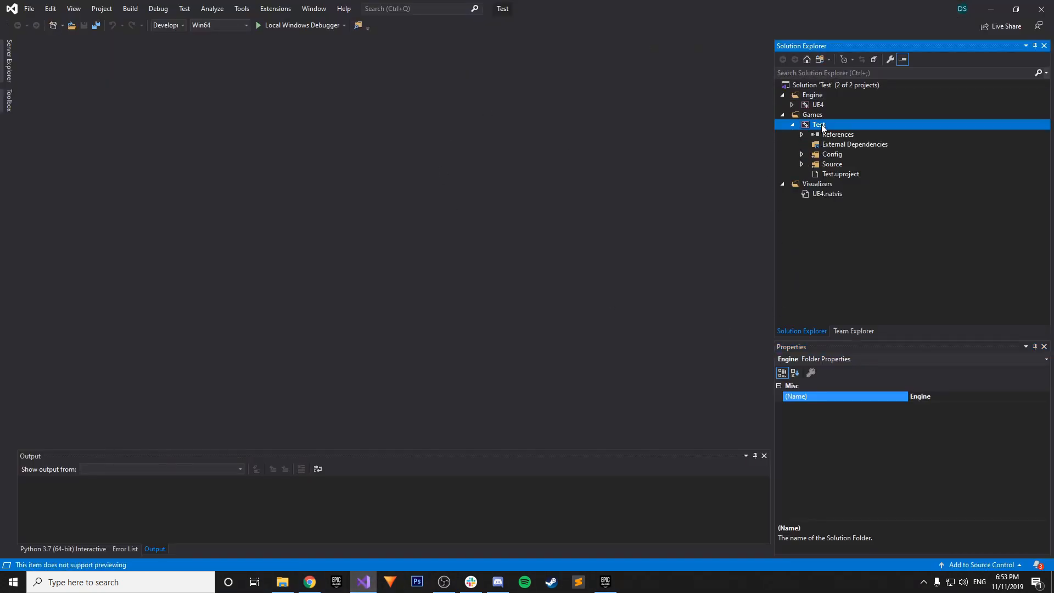
{"action": "left_click", "coordinate": [818, 125]}
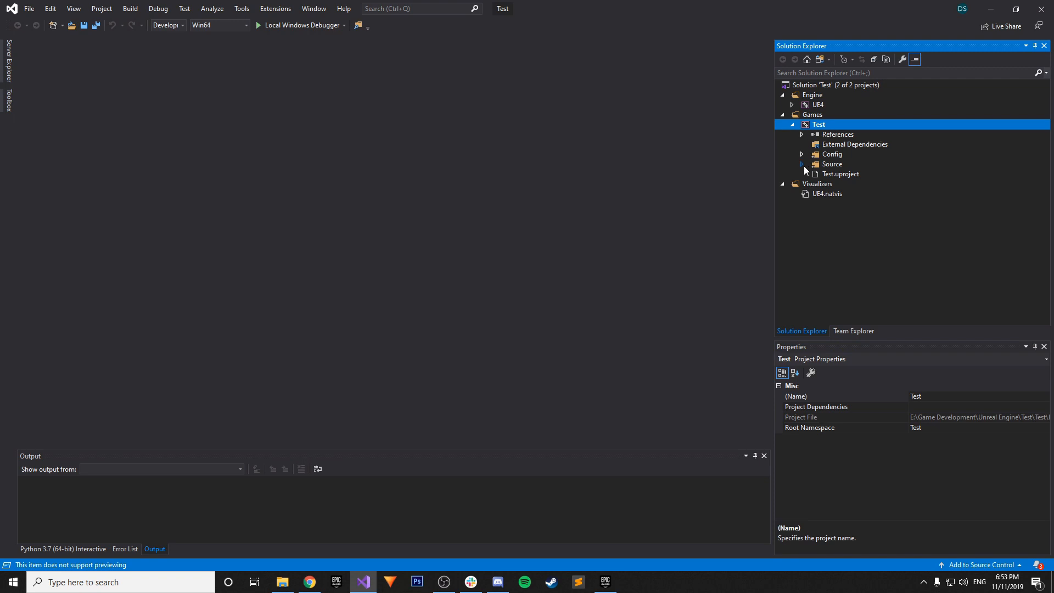
{"action": "left_click", "coordinate": [803, 164]}
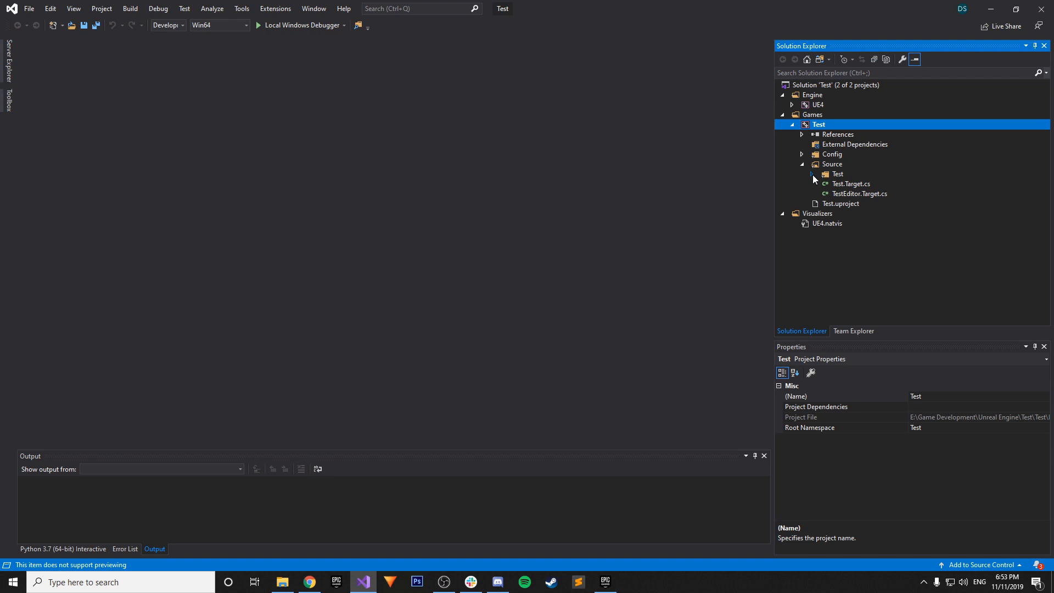
{"action": "left_click", "coordinate": [813, 173]}
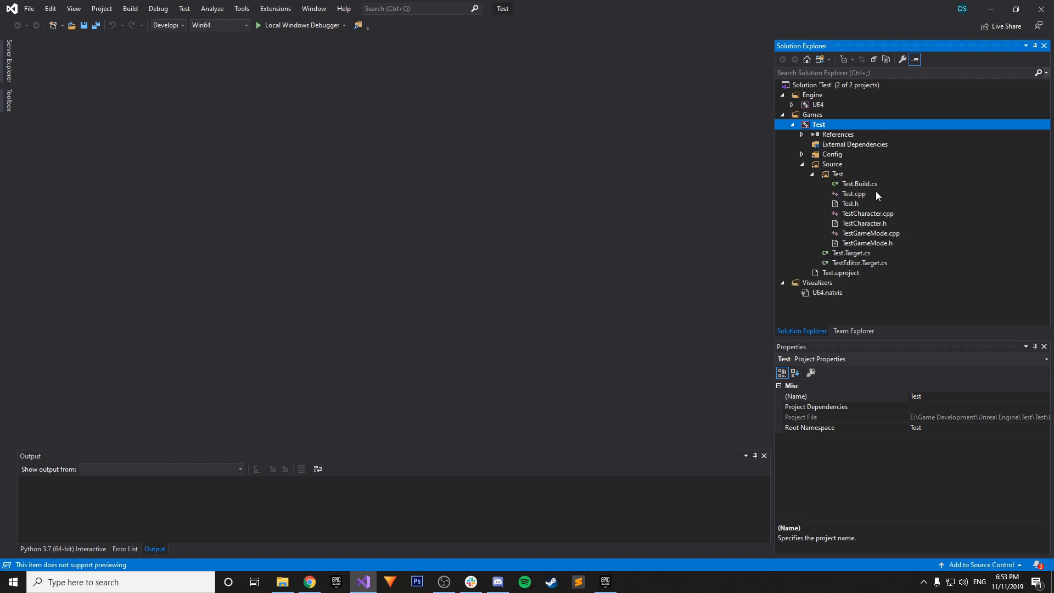
{"action": "mouse_move", "coordinate": [834, 189]}
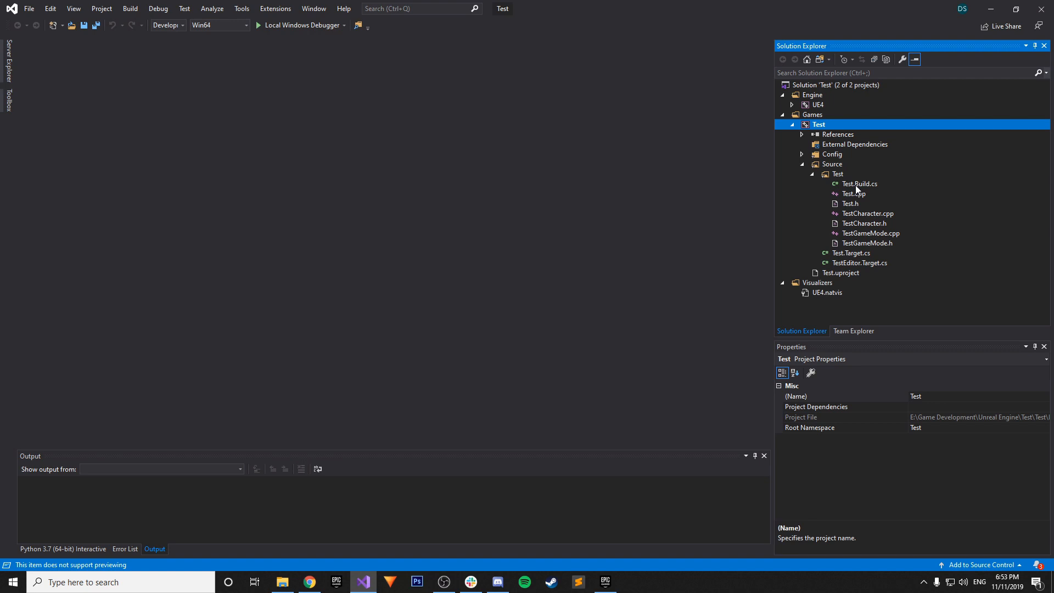
{"action": "left_click", "coordinate": [859, 184]}
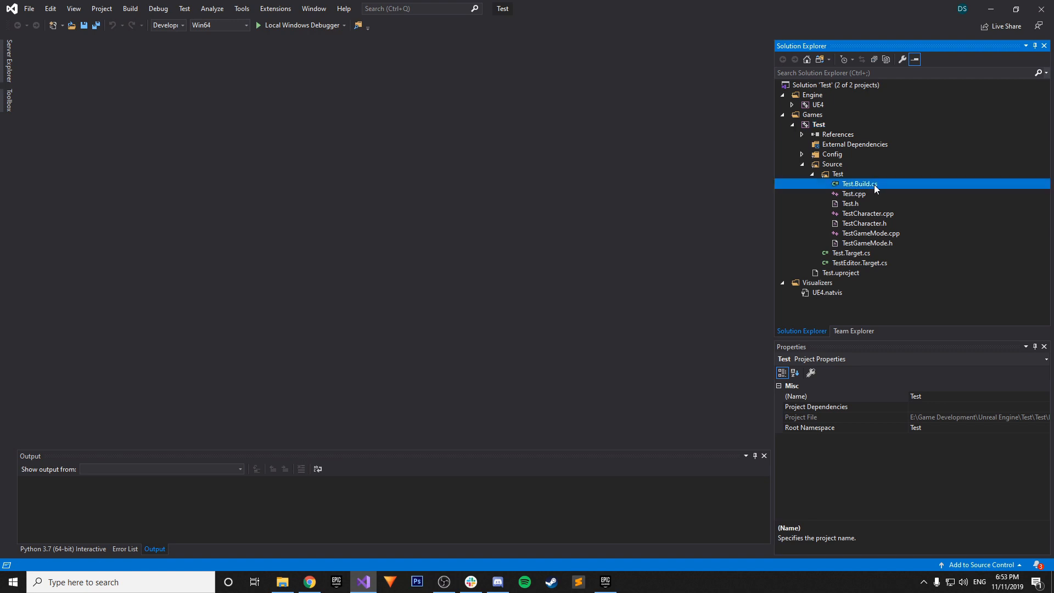
{"action": "double_click", "coordinate": [859, 183]}
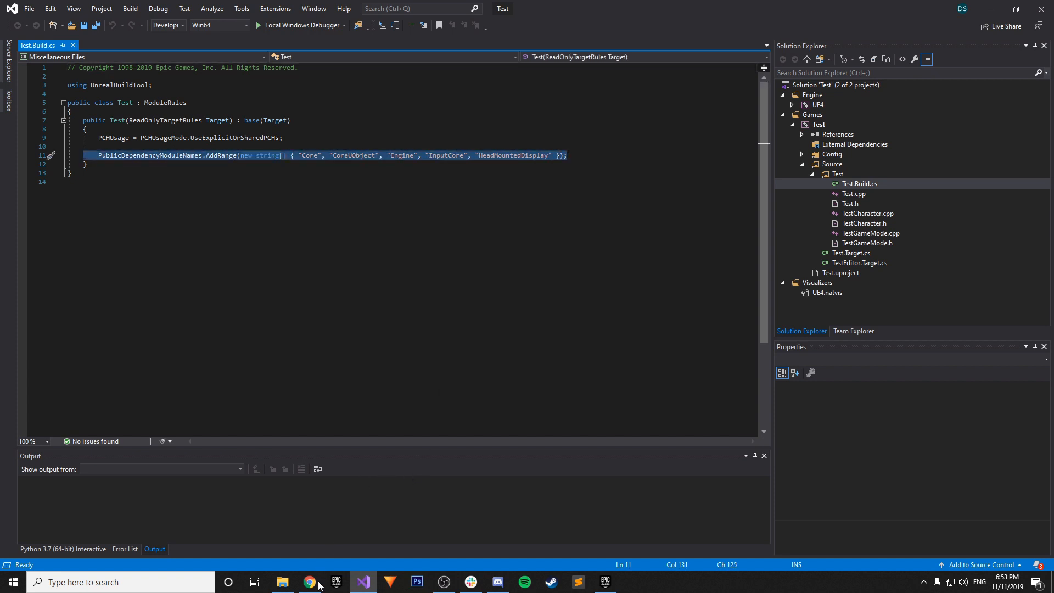
Add "GameplayAbilities", "GameplayTags", "GameplayTasks" to the public dependency module list
{"action": "left_click", "coordinate": [309, 582]}
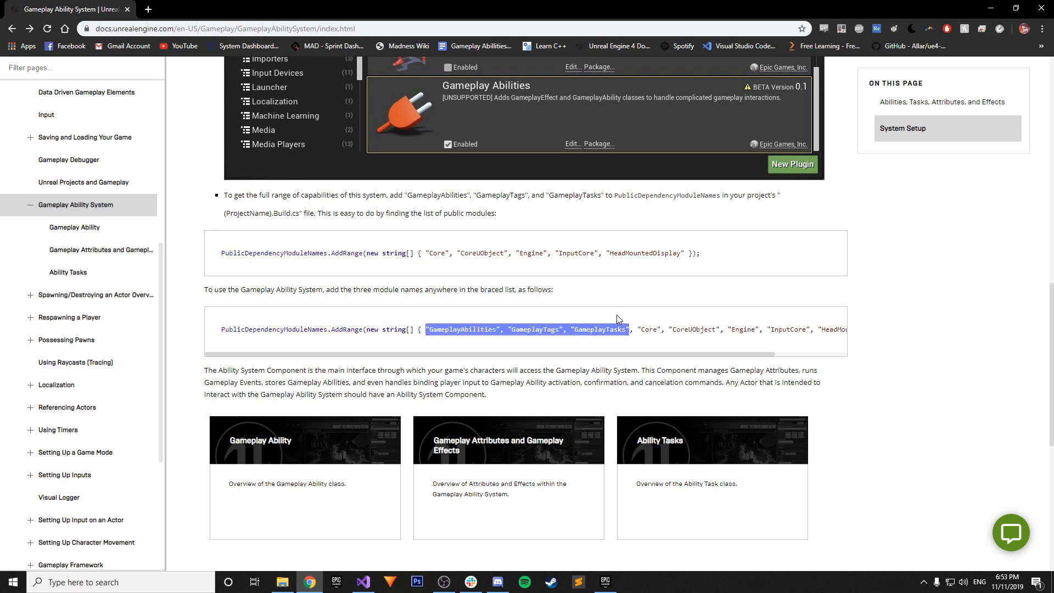
{"action": "mouse_move", "coordinate": [638, 323]}
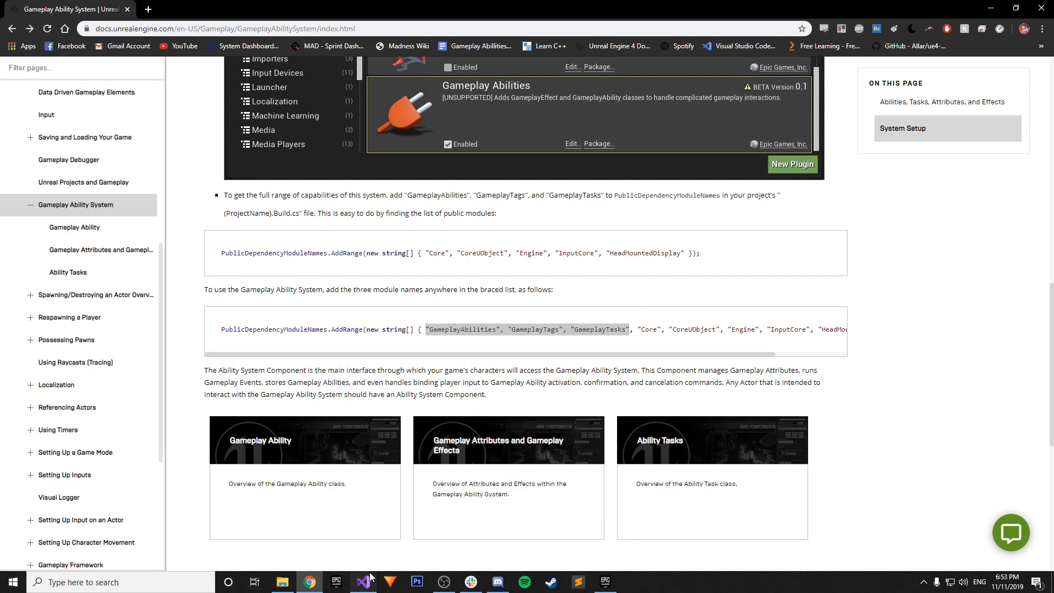
{"action": "left_click", "coordinate": [362, 582]}
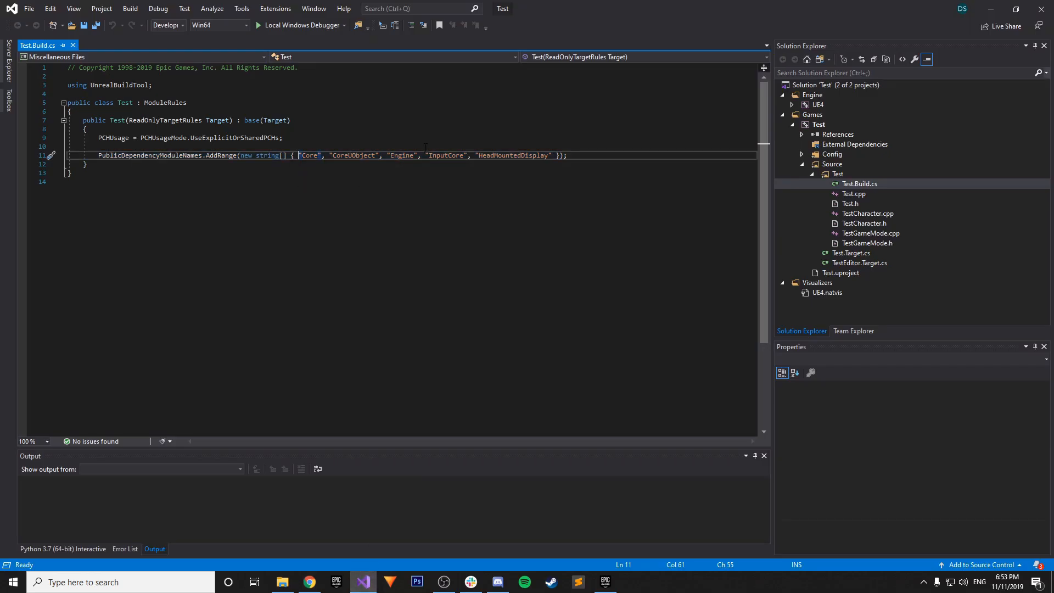
{"action": "type", "text": "\"GameplayAbilities\", \"GameplayTags\", \"GameplayTasks\","}
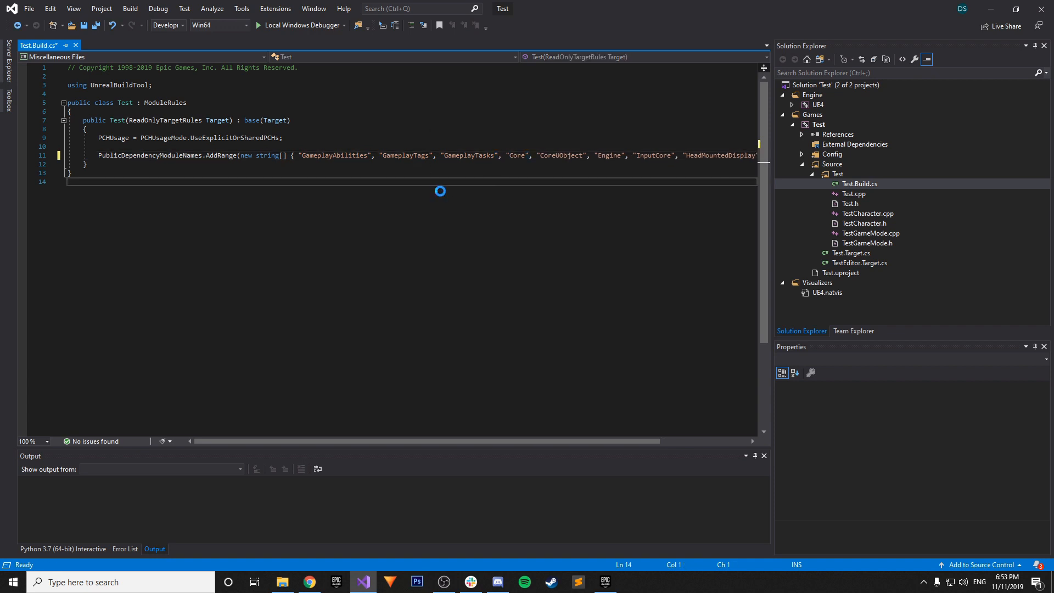
Save Test.Build.cs, collapse the Source folder and close the Epic Games Launcher window
{"action": "key", "text": "ctrl+s"}
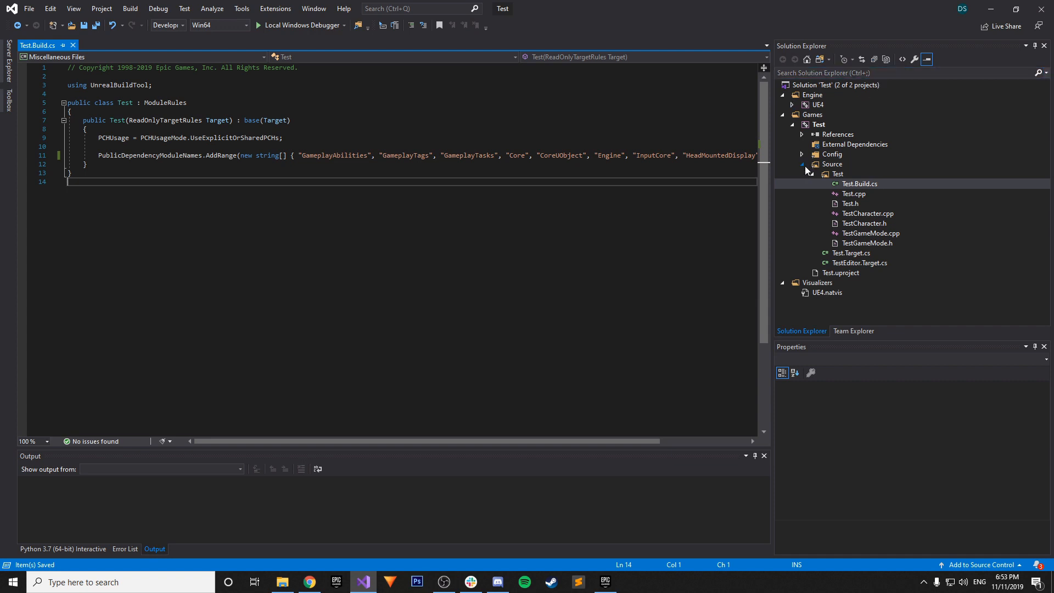
{"action": "left_click", "coordinate": [802, 164]}
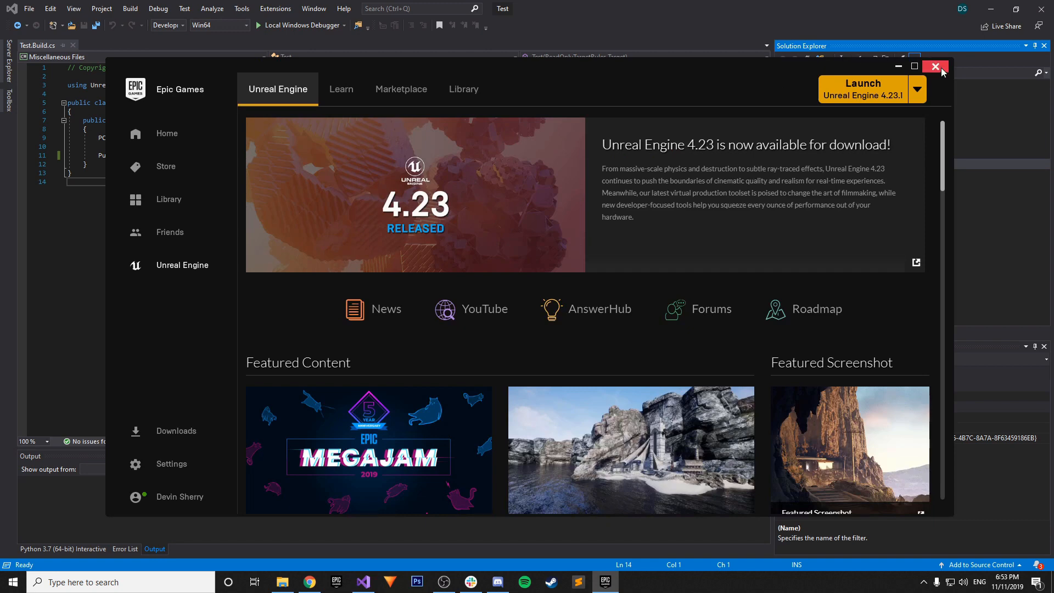
{"action": "left_click", "coordinate": [935, 67]}
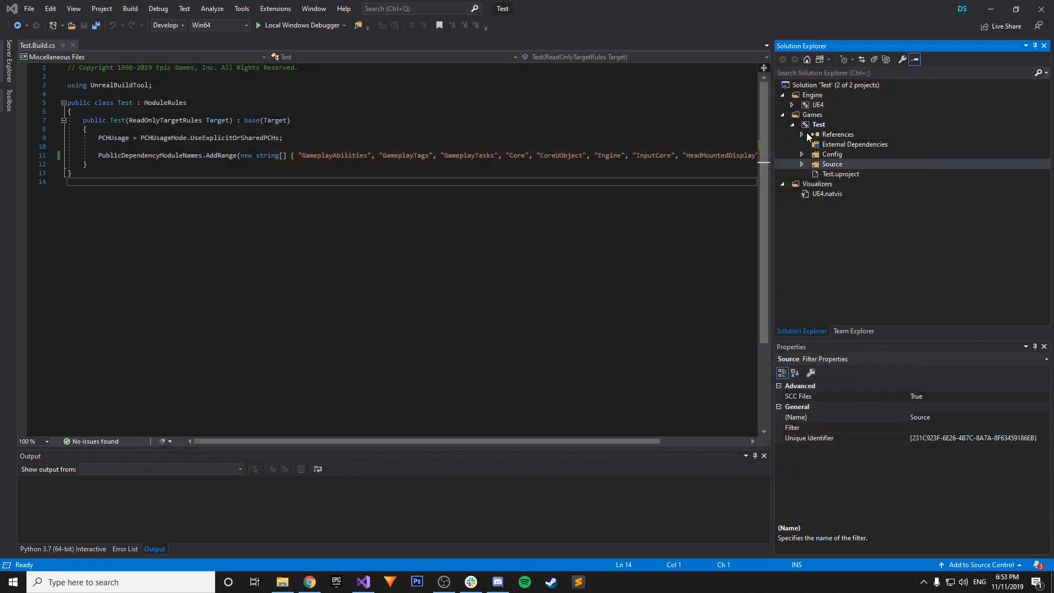
Clean and rebuild the Test project from its context menu, then set Visual Studio aside to the desktop
{"action": "right_click", "coordinate": [819, 125]}
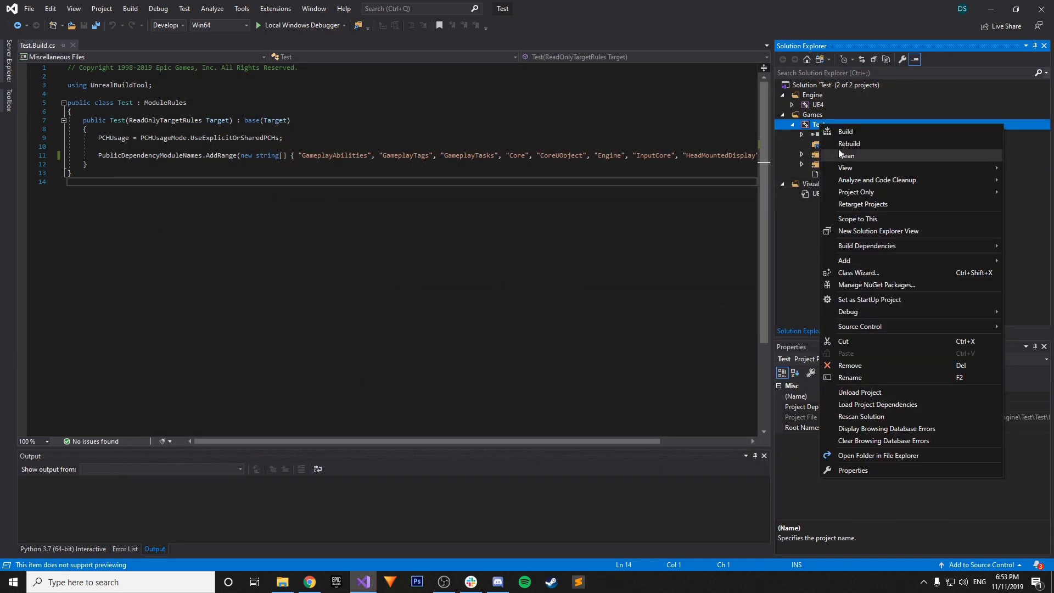
{"action": "left_click", "coordinate": [848, 155]}
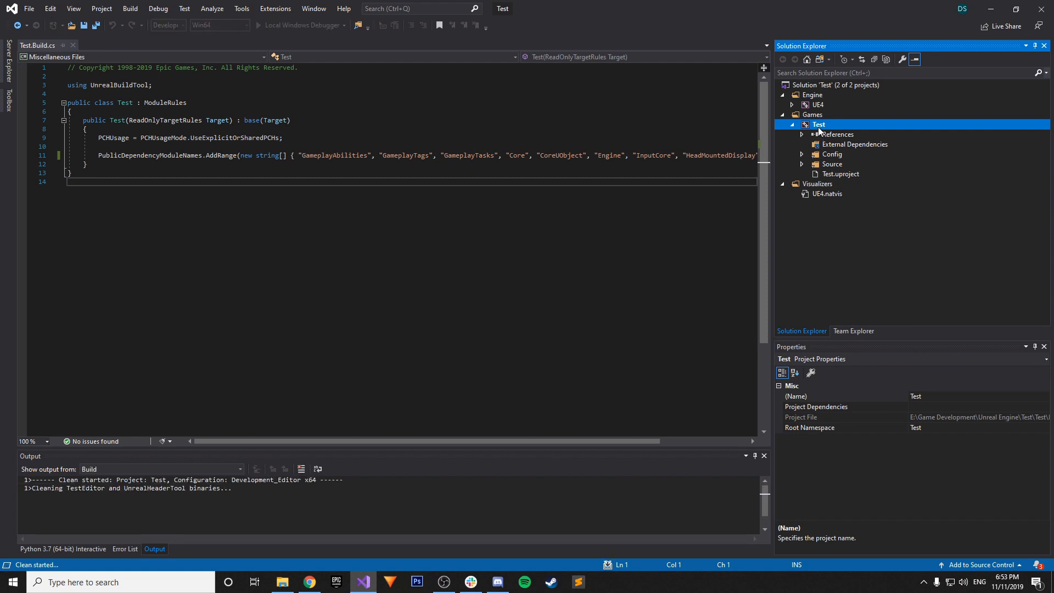
{"action": "right_click", "coordinate": [819, 125]}
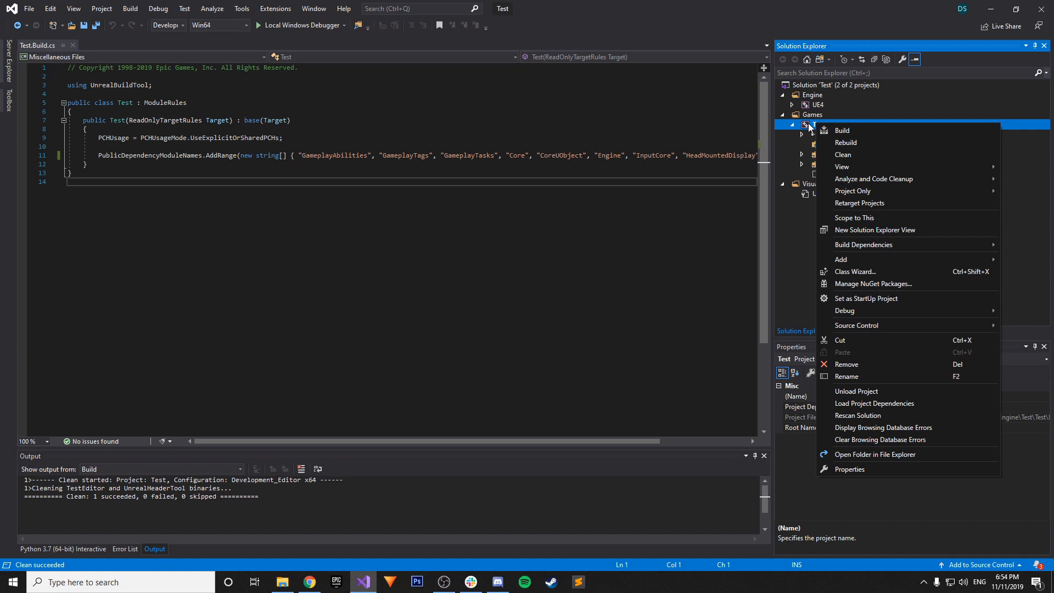
{"action": "left_click", "coordinate": [846, 142]}
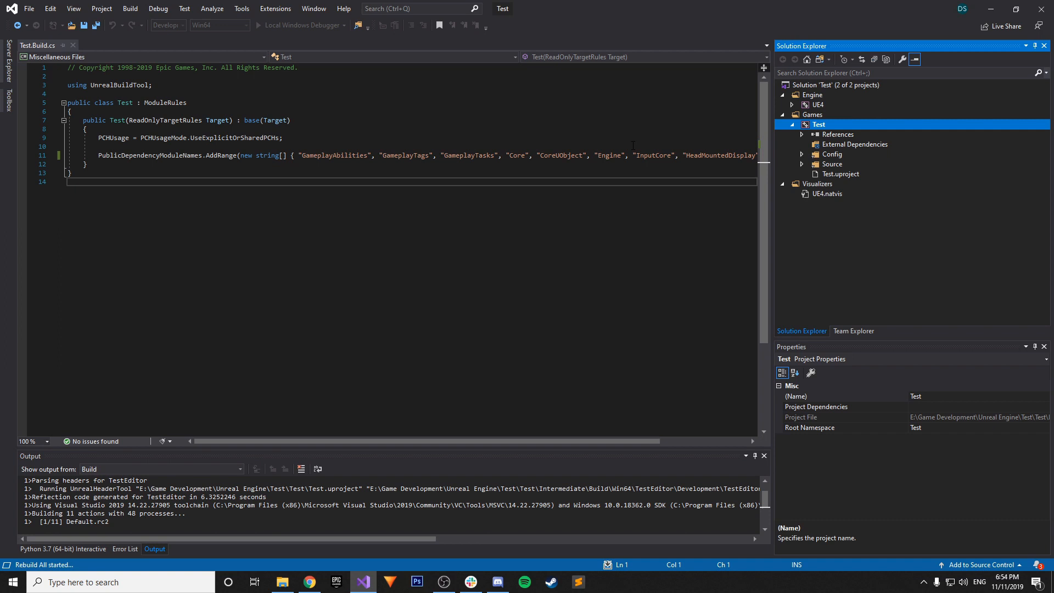
{"action": "mouse_move", "coordinate": [1014, 548]}
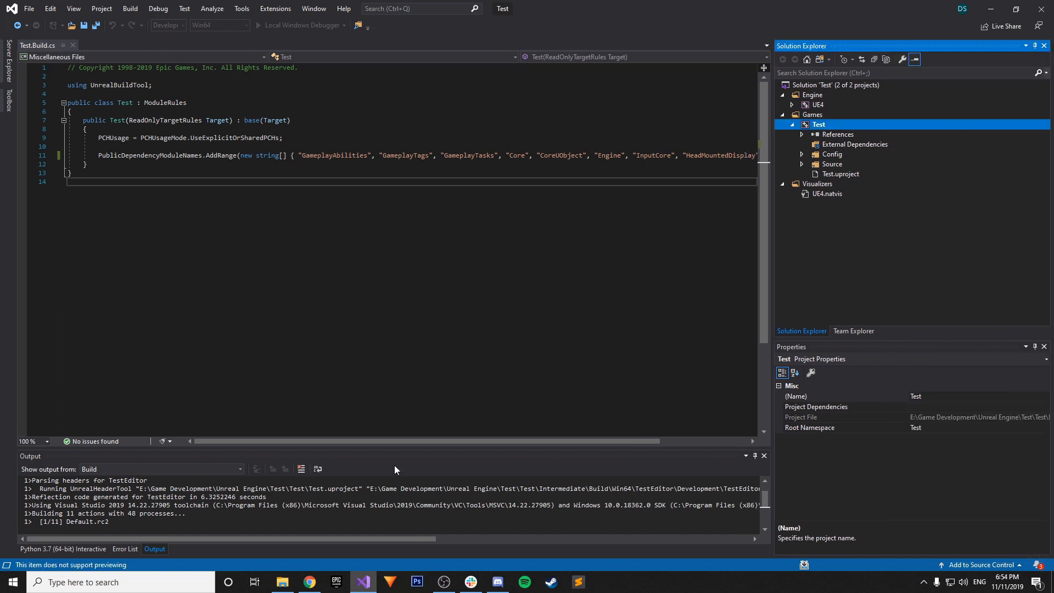
{"action": "mouse_move", "coordinate": [570, 368]}
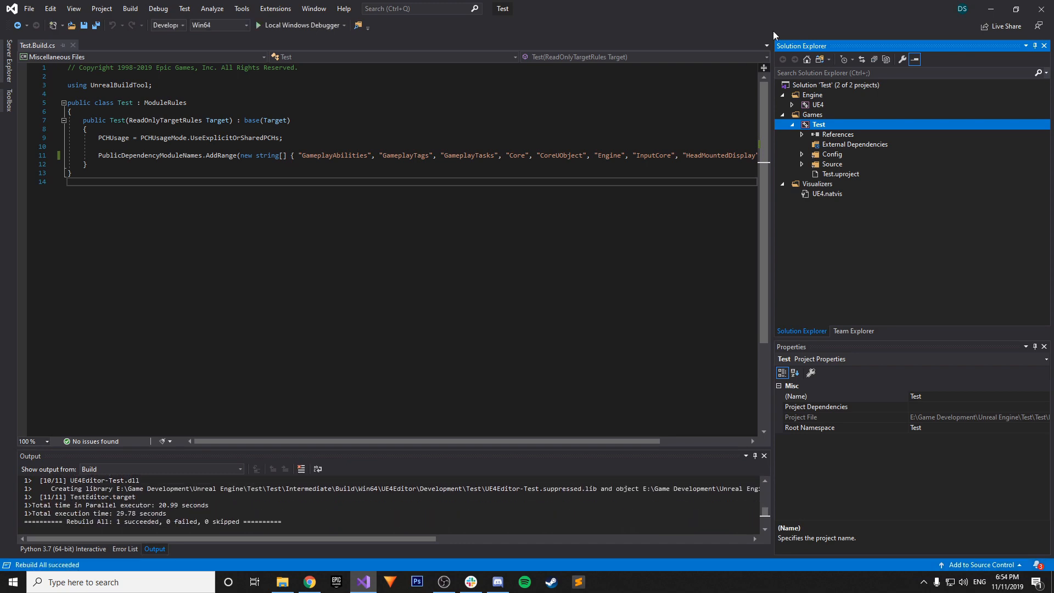
{"action": "left_click", "coordinate": [308, 582]}
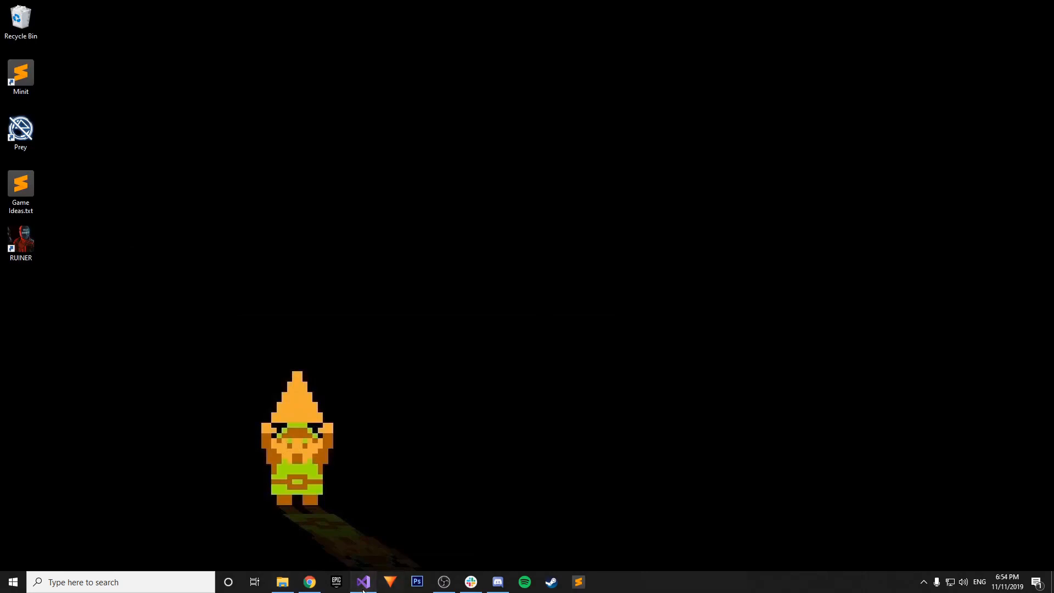
Launch the Test project and show the Content Browser's ThirdPersonCPP folder with the Sources folder tree
{"action": "left_click", "coordinate": [362, 581]}
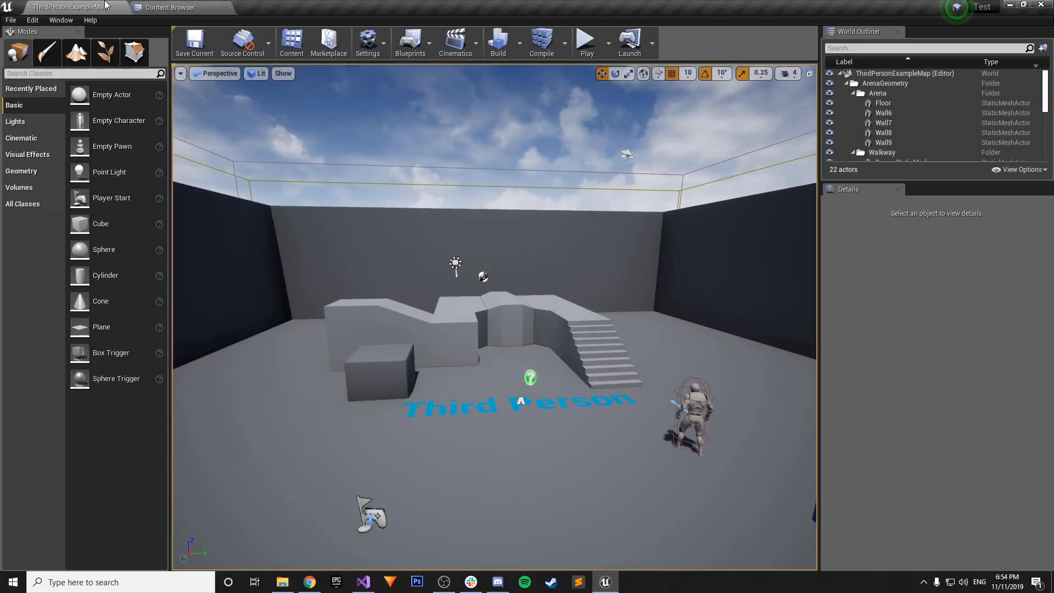
{"action": "left_click", "coordinate": [171, 7]}
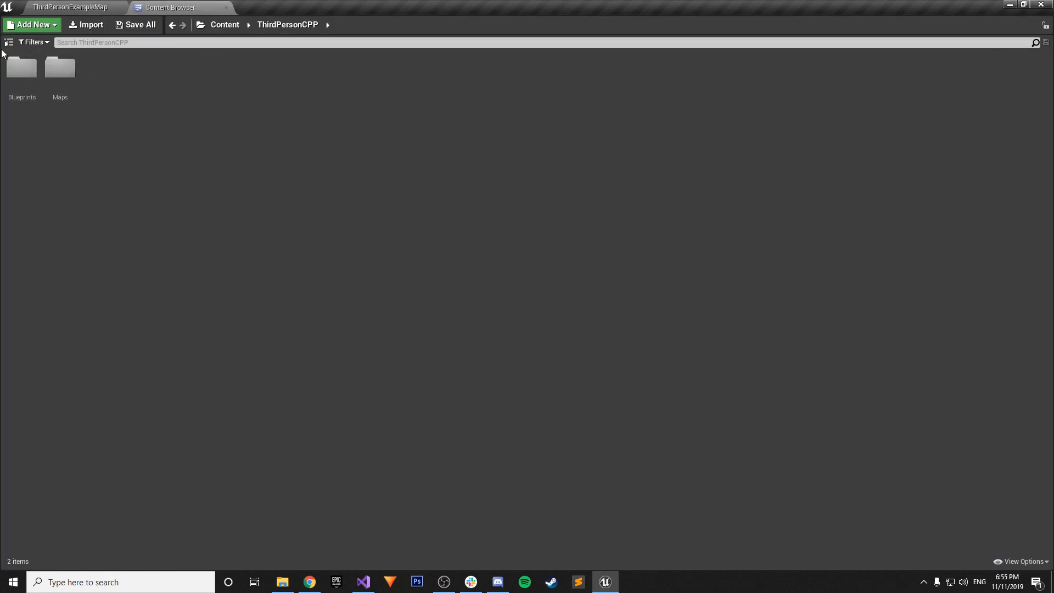
{"action": "left_click", "coordinate": [9, 42]}
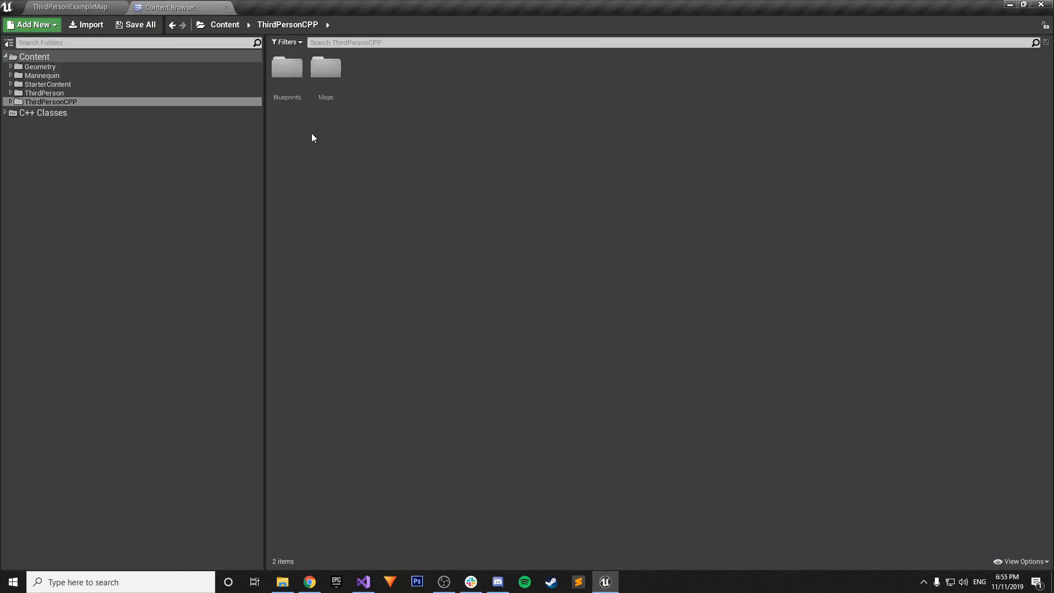
{"action": "mouse_move", "coordinate": [323, 139]}
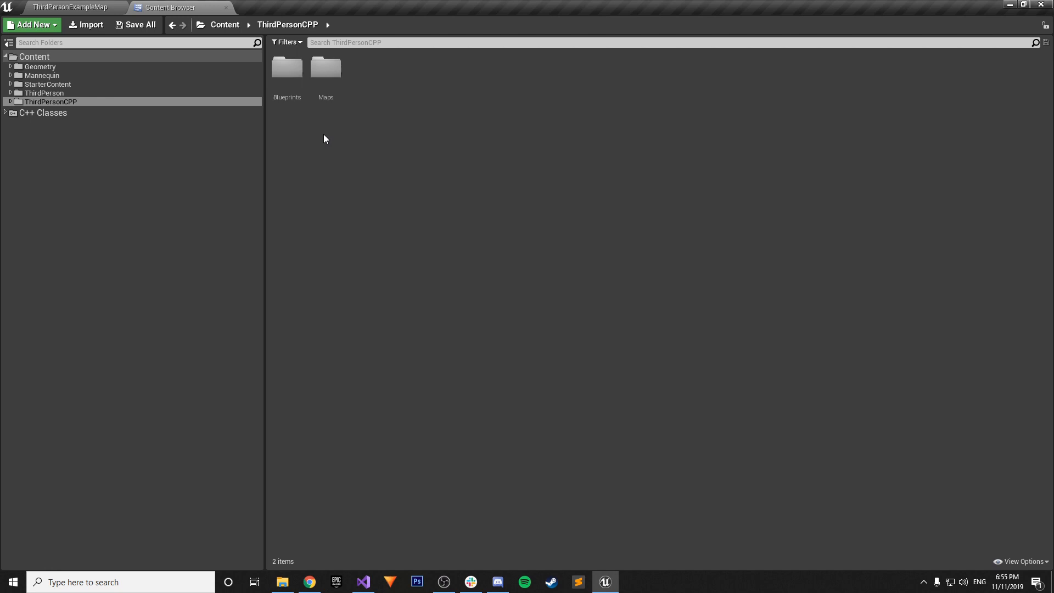
Create a Gameplay Ability Blueprint based on GameplayAbility in the Content Browser, open it and close it again
{"action": "right_click", "coordinate": [325, 138]}
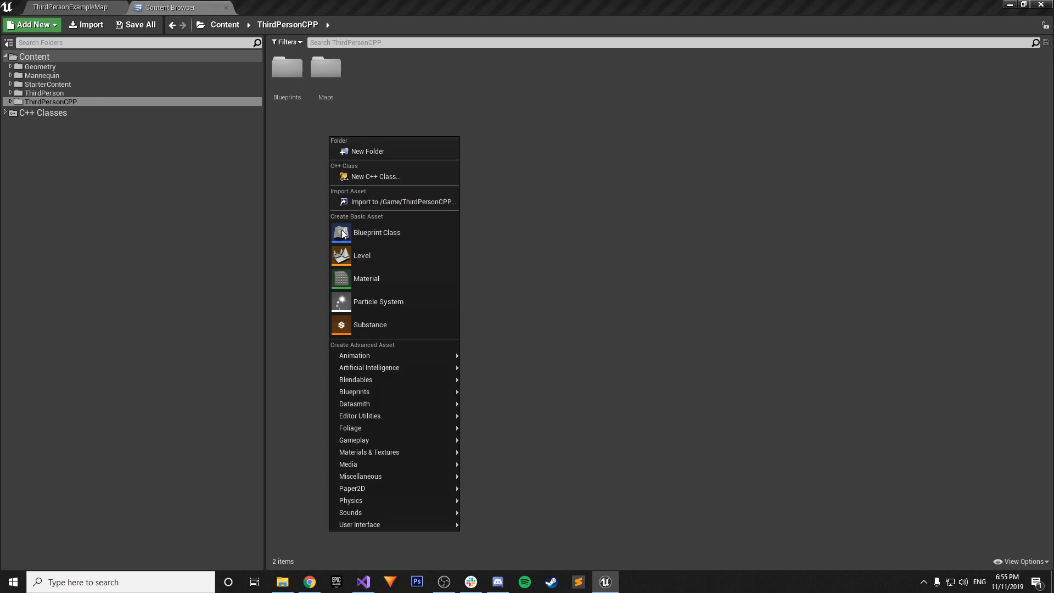
{"action": "mouse_move", "coordinate": [354, 440]}
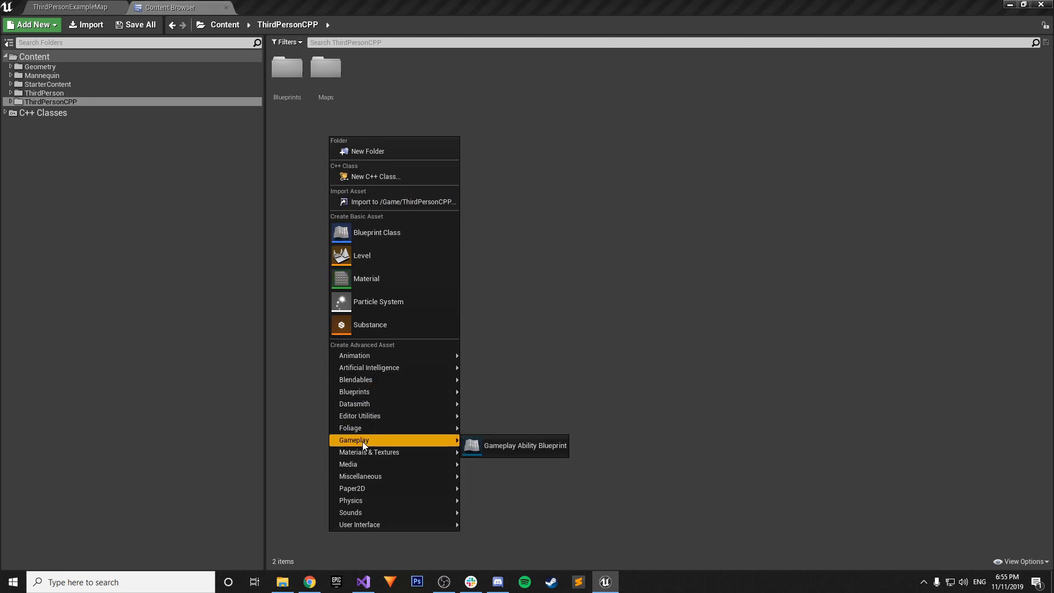
{"action": "mouse_move", "coordinate": [525, 445]}
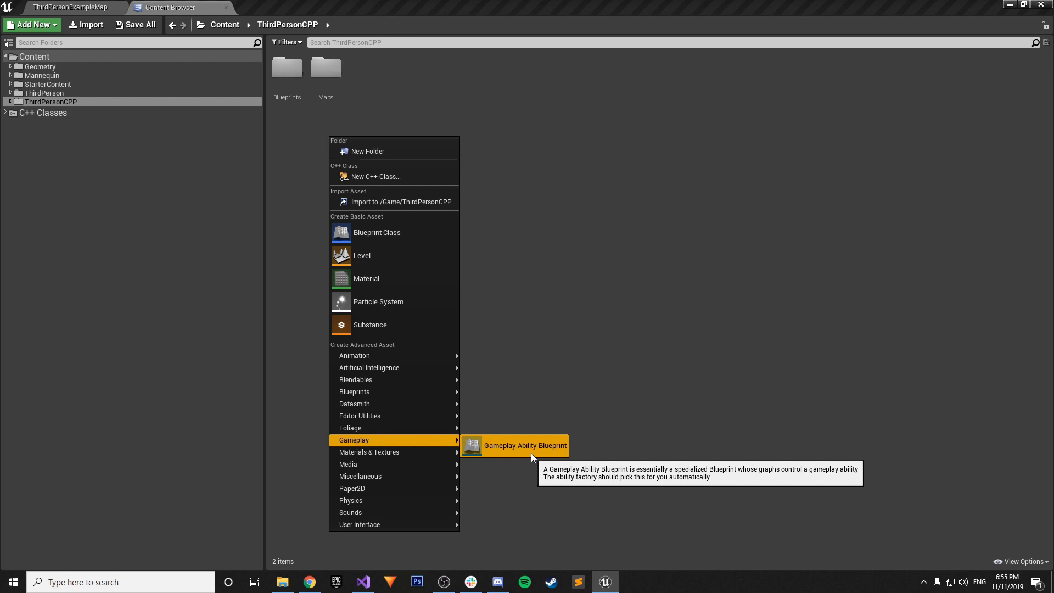
{"action": "left_click", "coordinate": [523, 446]}
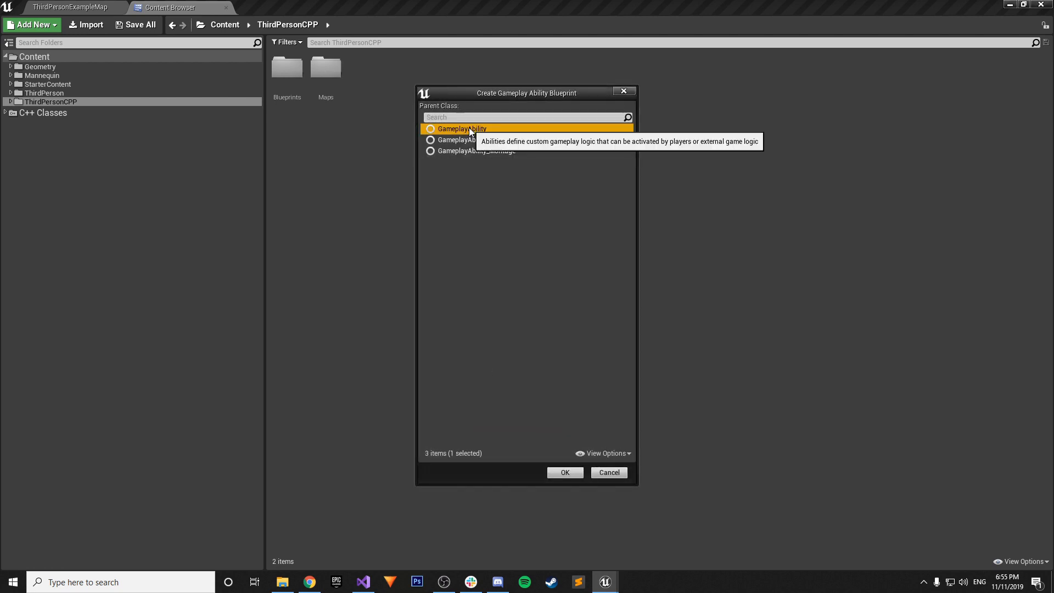
{"action": "left_click", "coordinate": [565, 472]}
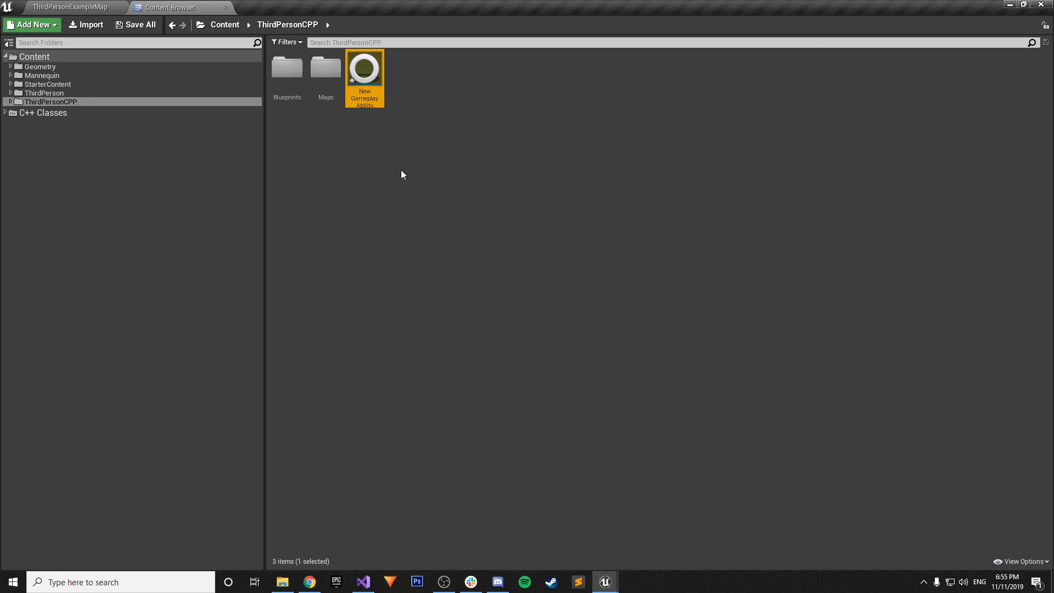
{"action": "double_click", "coordinate": [364, 70]}
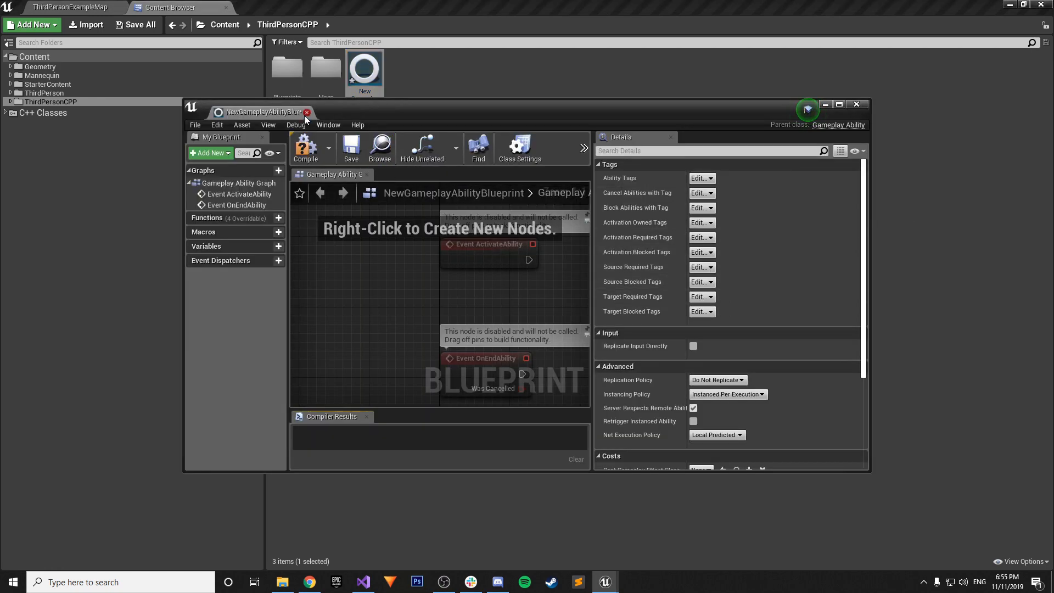
{"action": "left_click", "coordinate": [856, 104]}
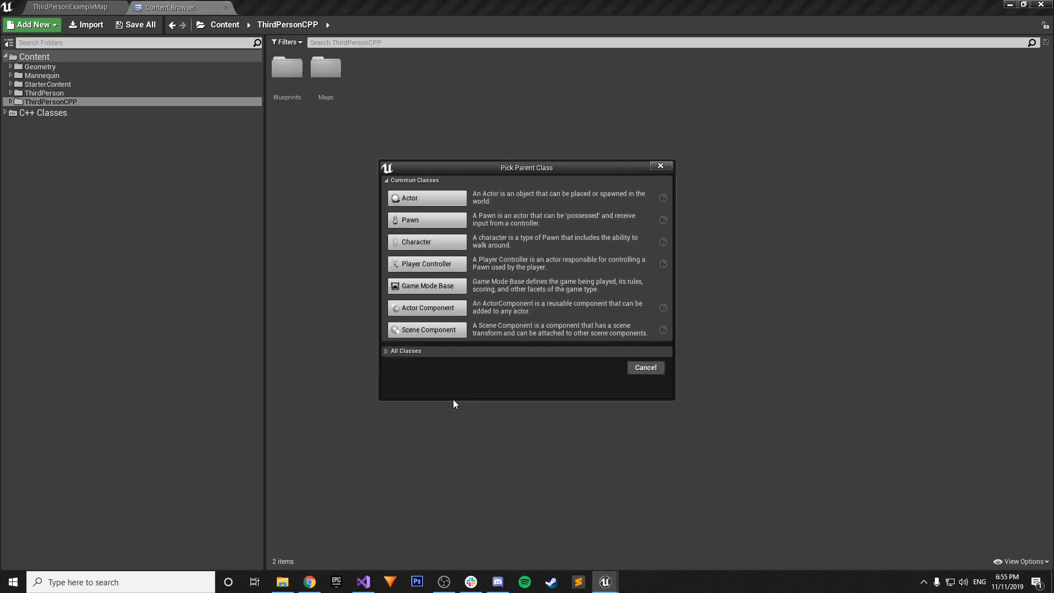
Expand All Classes in Pick Parent Class and filter by 'game' to browse the gameplay-related parent classes
{"action": "left_click", "coordinate": [405, 350]}
{"action": "type", "text": "GAMEPLK"}
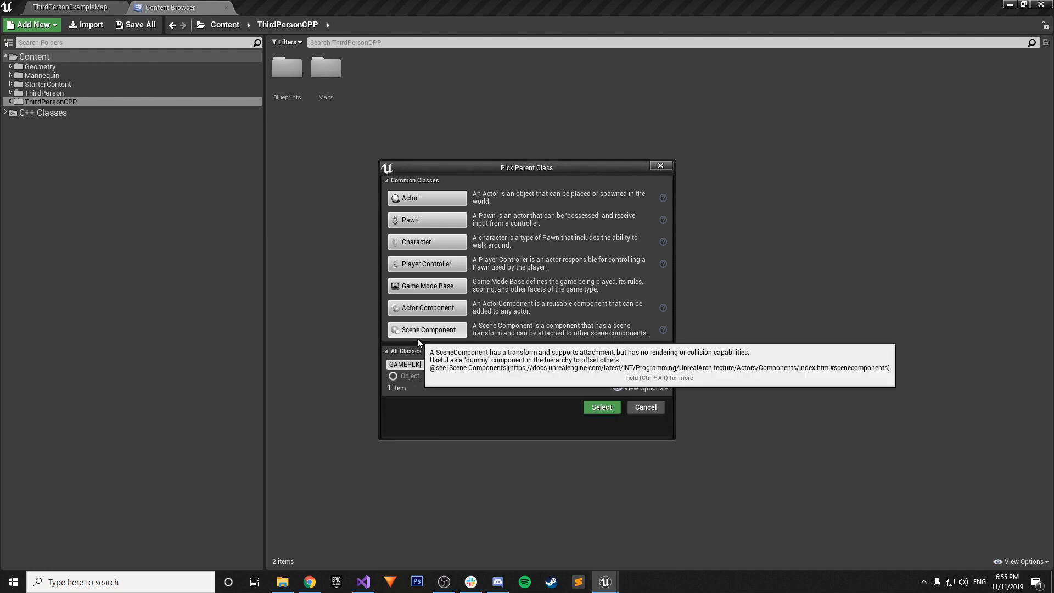
{"action": "type", "text": "gameplay"}
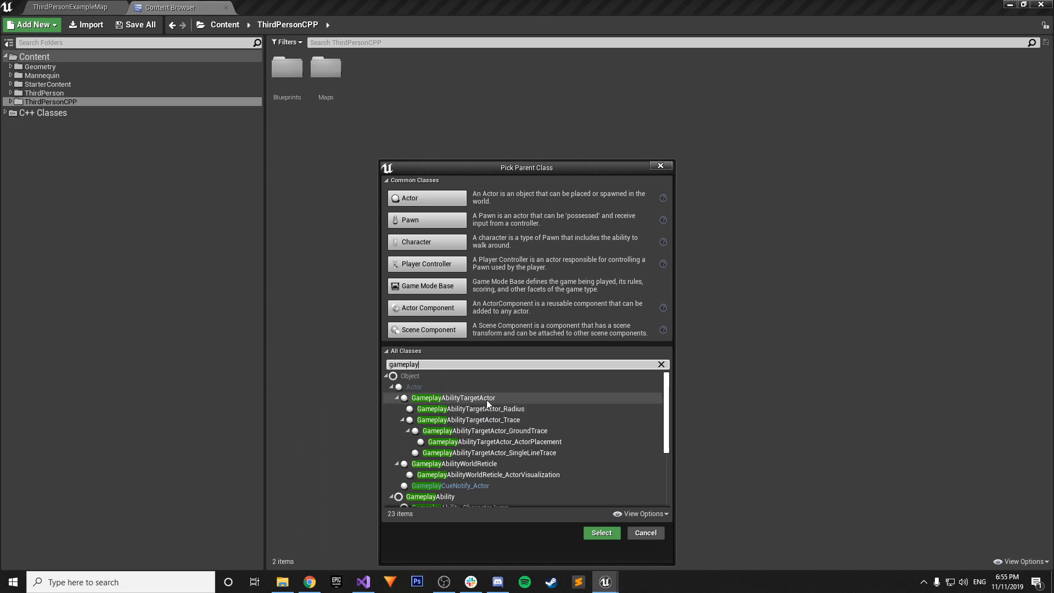
{"action": "mouse_move", "coordinate": [471, 409]}
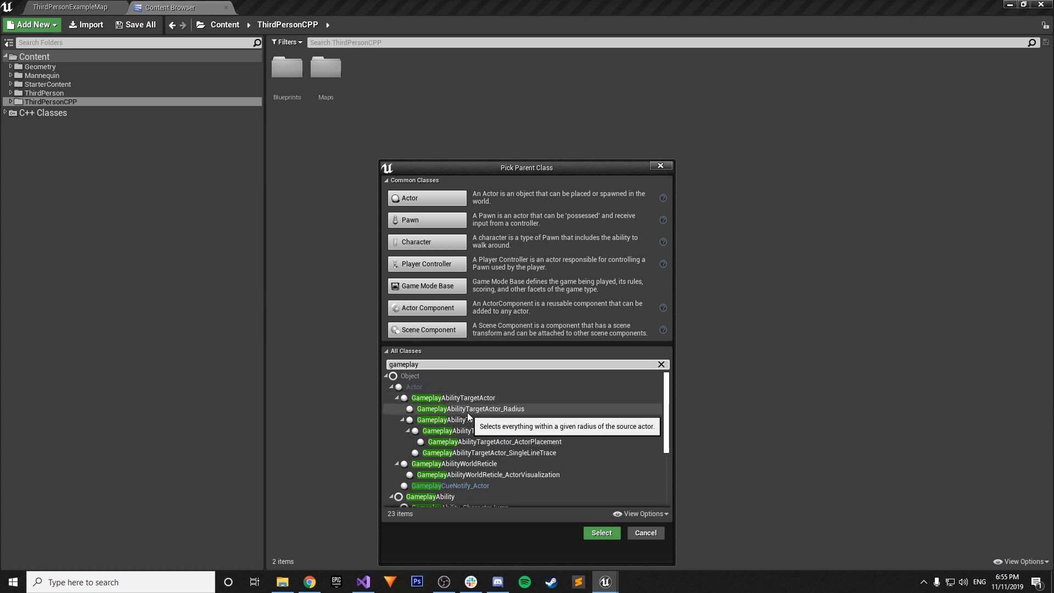
{"action": "scroll", "scroll_direction": "down", "scroll_amount": 3}
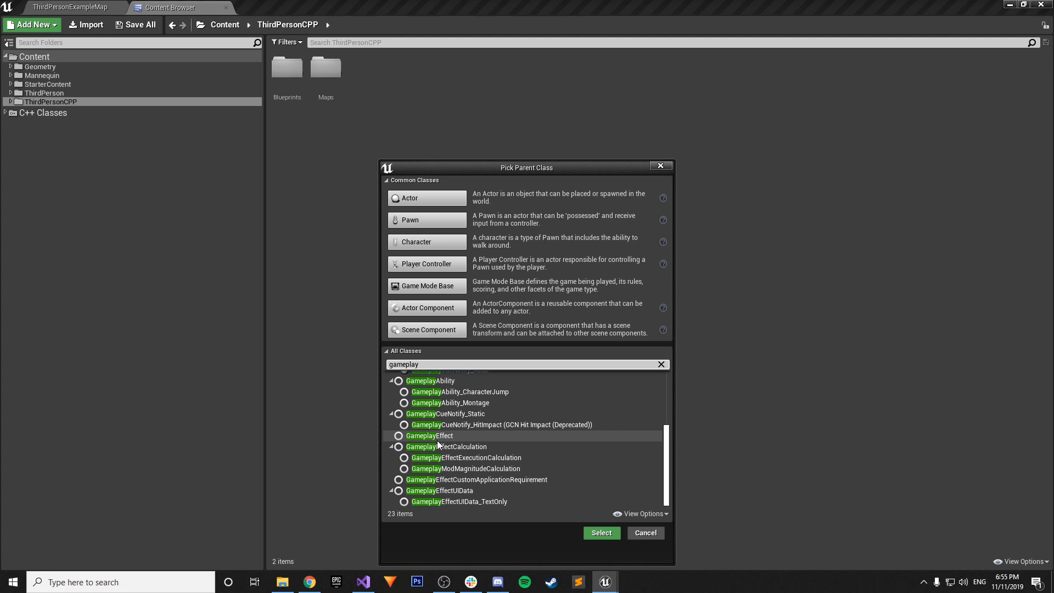
{"action": "scroll", "scroll_direction": "up", "scroll_amount": 3}
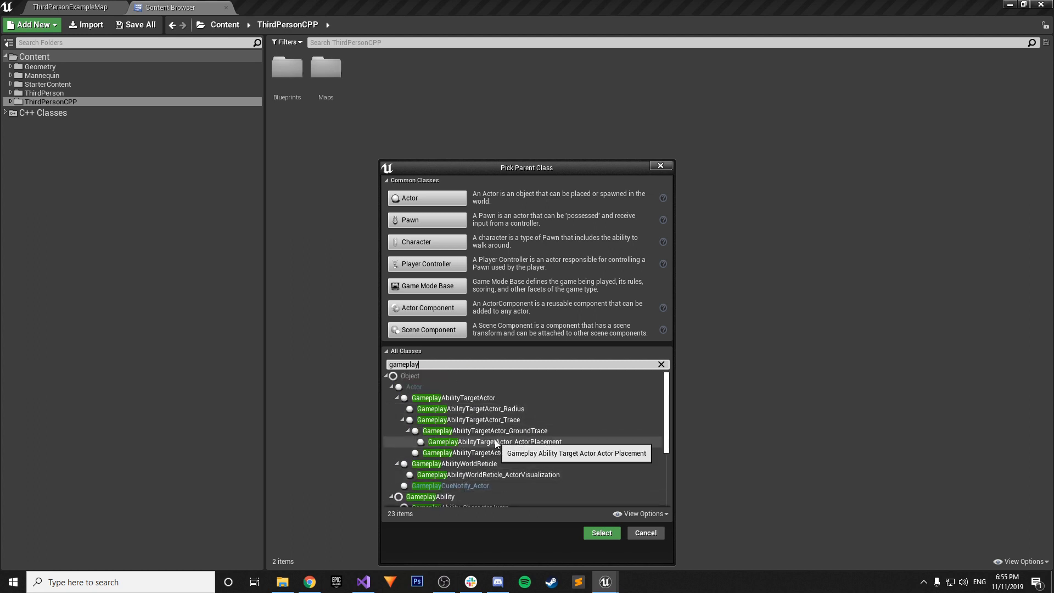
{"action": "mouse_move", "coordinate": [641, 191]}
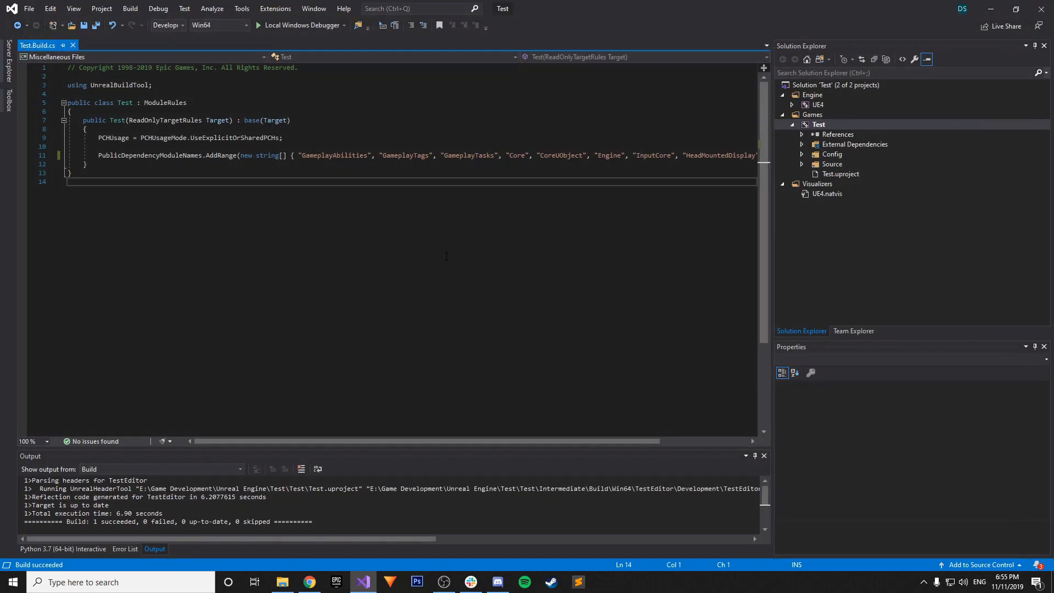
Browse the UE4 engine project down to the GameplayAbilities plugin source files in Solution Explorer
{"action": "left_click", "coordinate": [819, 124]}
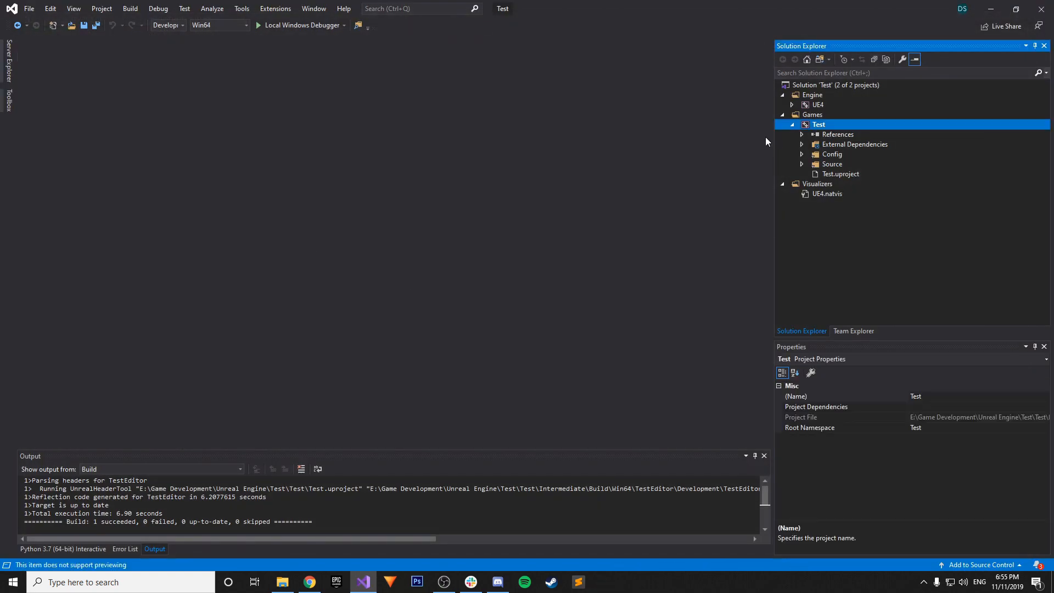
{"action": "mouse_move", "coordinate": [795, 108]}
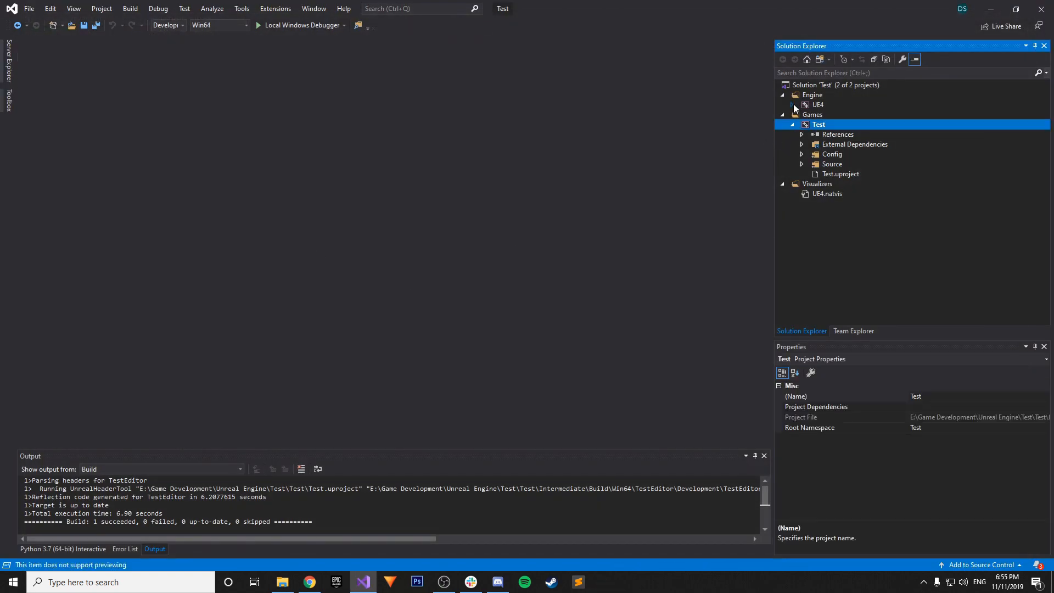
{"action": "left_click", "coordinate": [803, 104]}
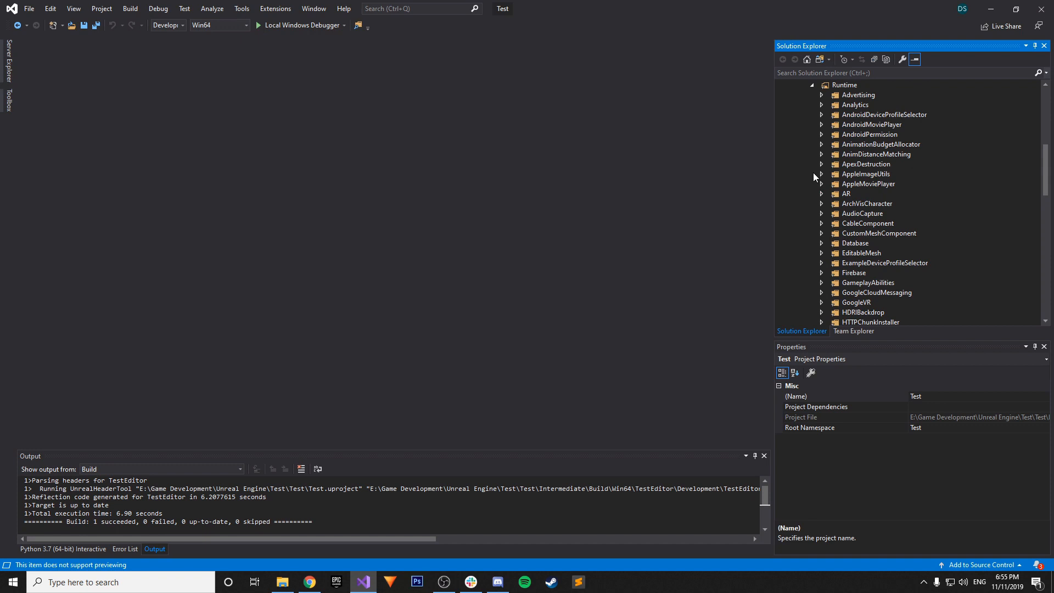
{"action": "left_click", "coordinate": [822, 282]}
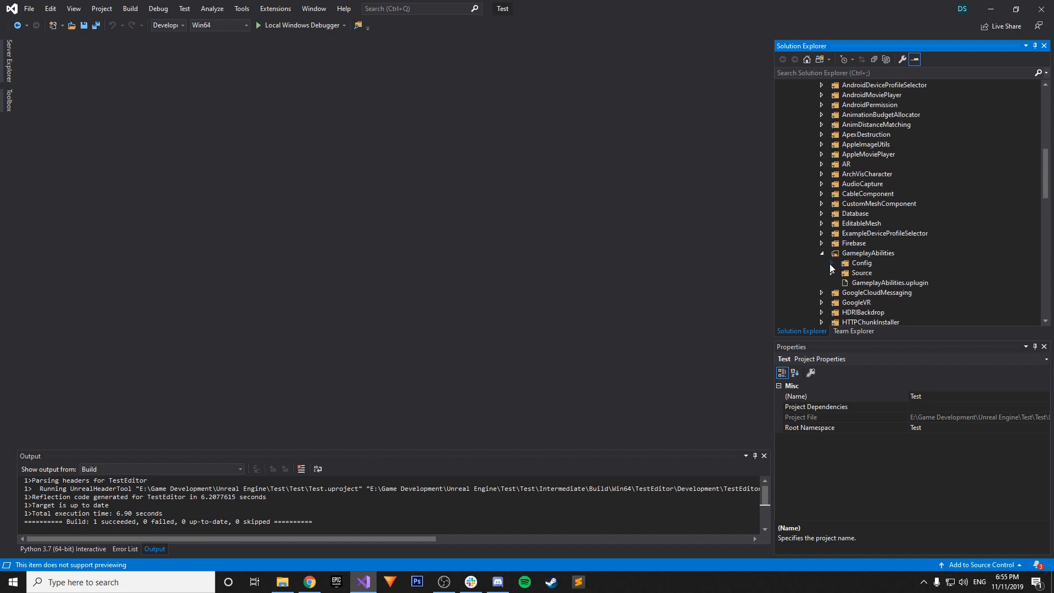
{"action": "left_click", "coordinate": [832, 272]}
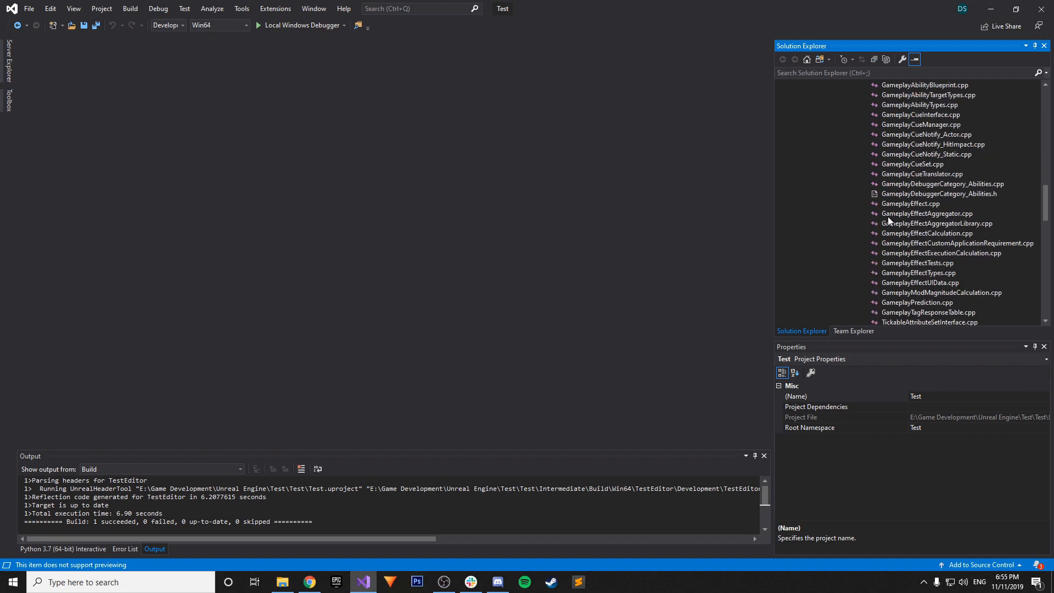
{"action": "mouse_move", "coordinate": [868, 195]}
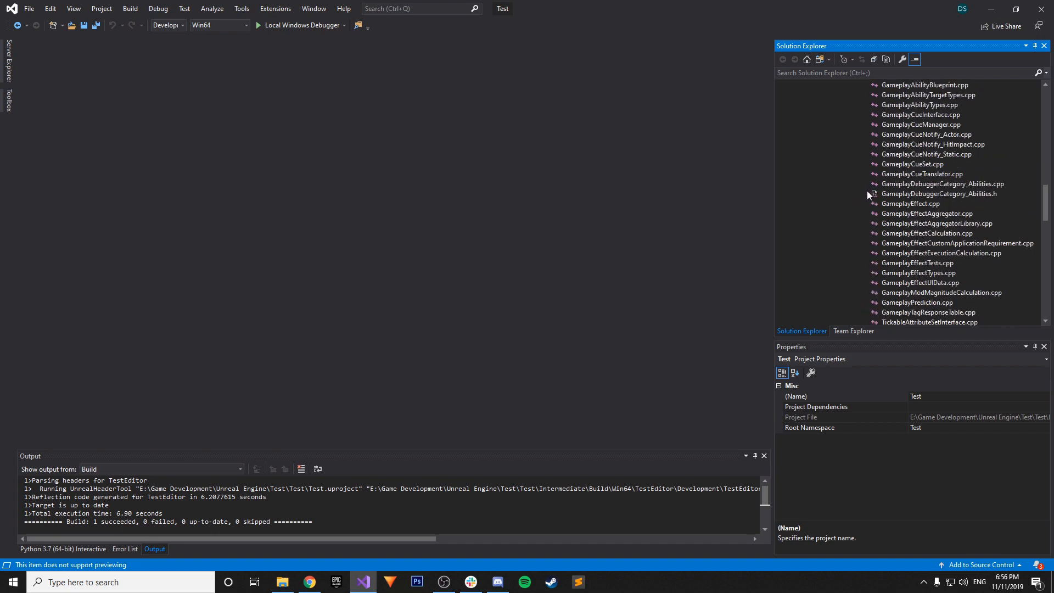
{"action": "scroll", "scroll_direction": "up", "scroll_amount": 3}
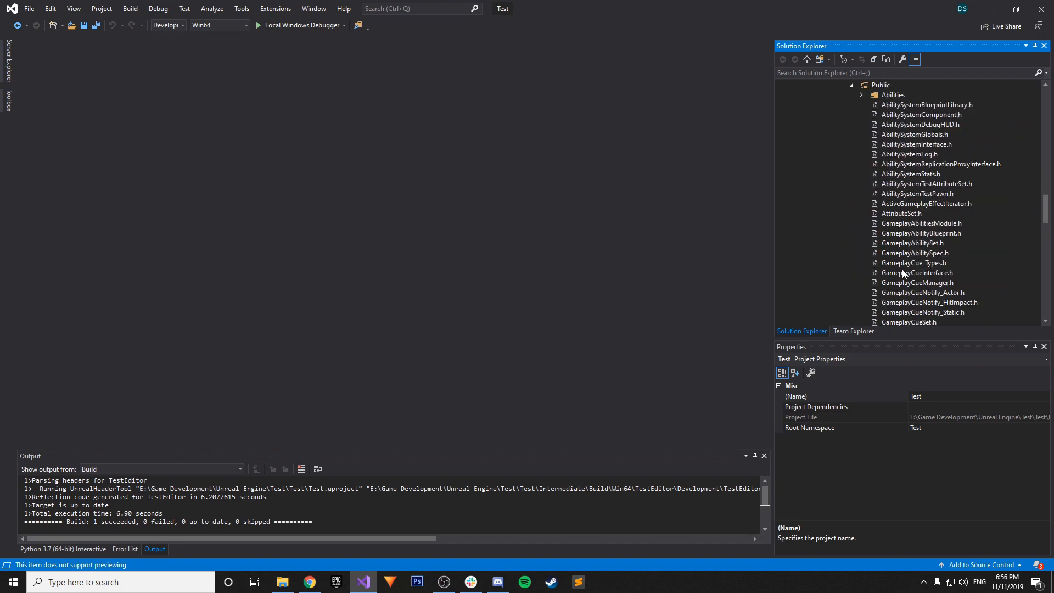
{"action": "scroll", "scroll_direction": "down", "scroll_amount": 3}
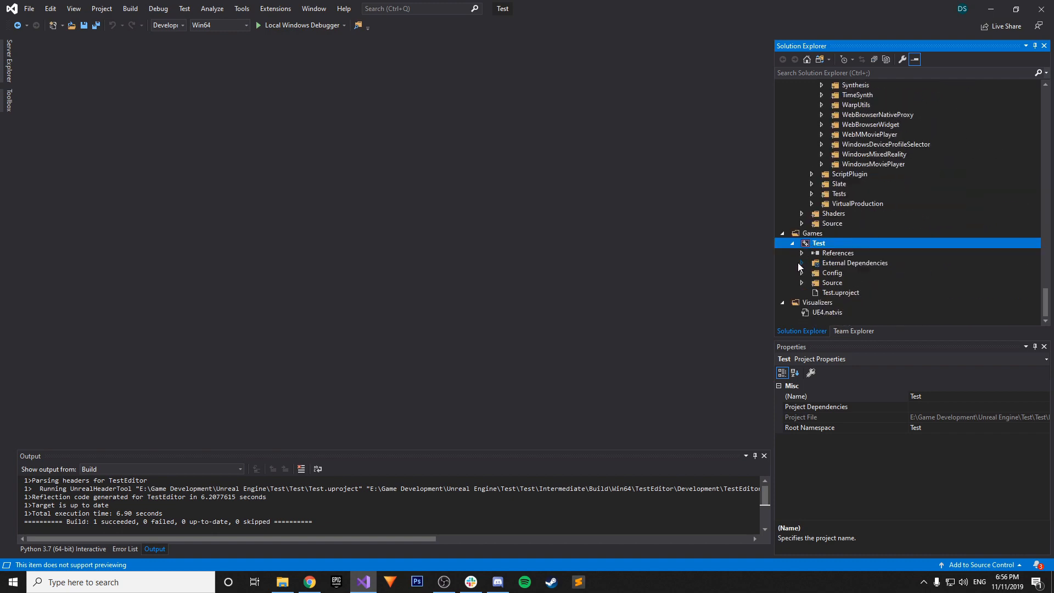
Expand the Test project's source files and open TestCharacter.cpp for editing
{"action": "left_click", "coordinate": [802, 283]}
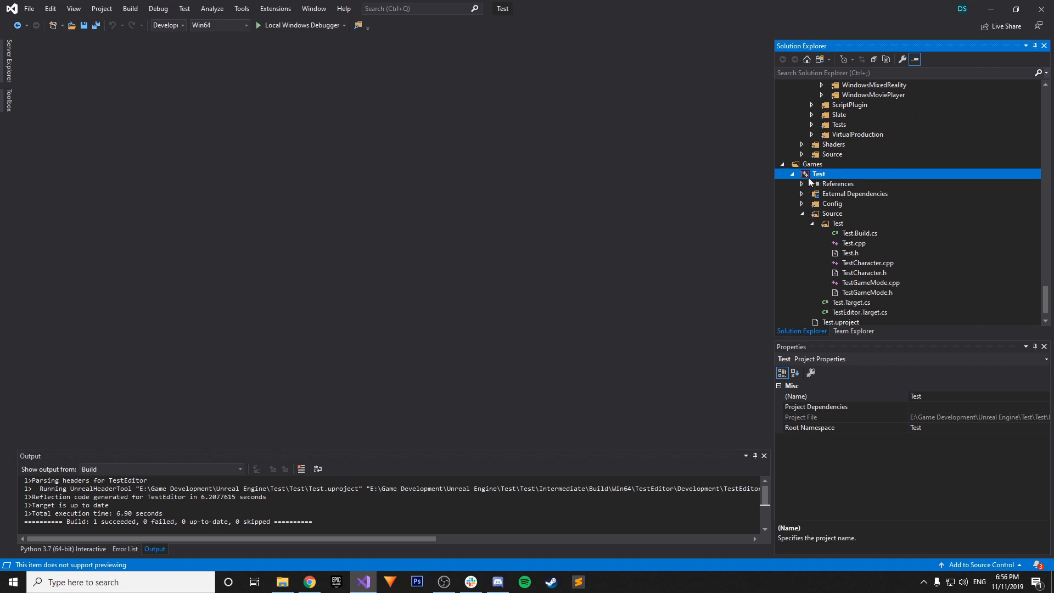
{"action": "mouse_move", "coordinate": [862, 276]}
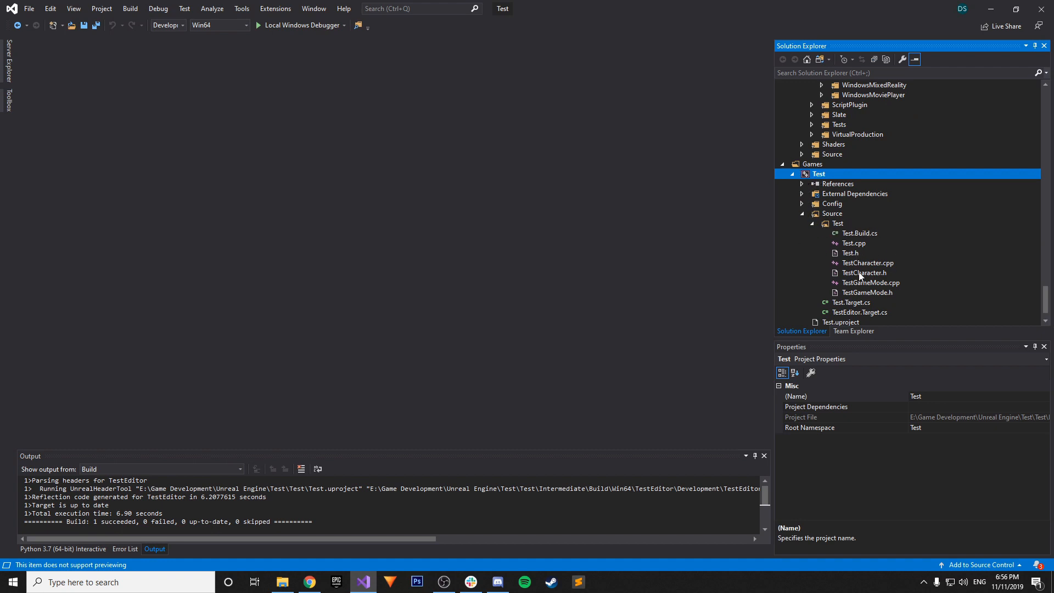
{"action": "double_click", "coordinate": [867, 263]}
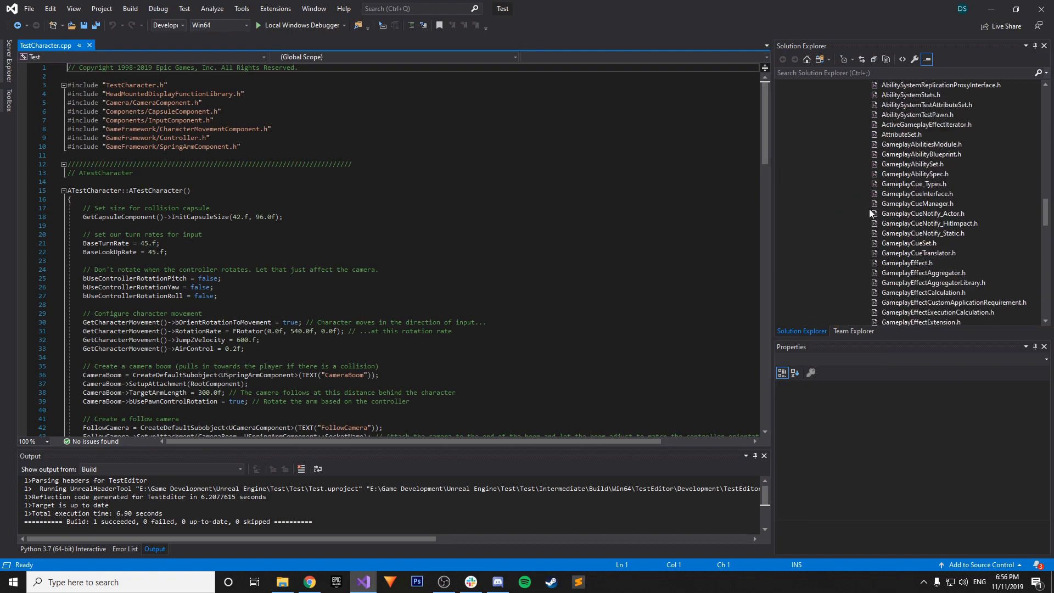
Add #include "AbilitySystemLog.h" to TestCharacter.cpp and save it
{"action": "scroll", "scroll_direction": "up", "scroll_amount": 3}
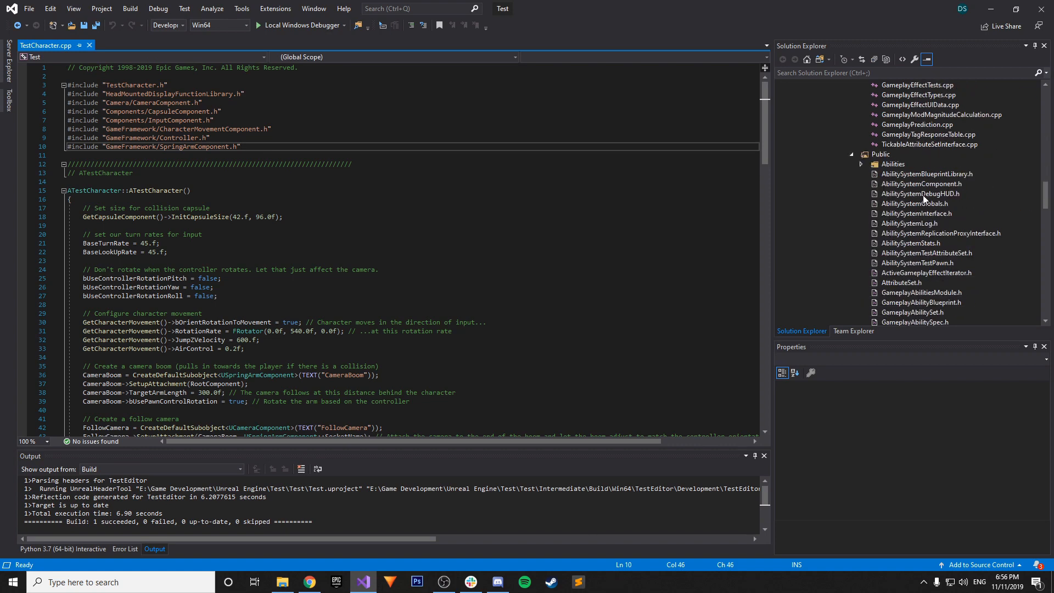
{"action": "mouse_move", "coordinate": [877, 233]}
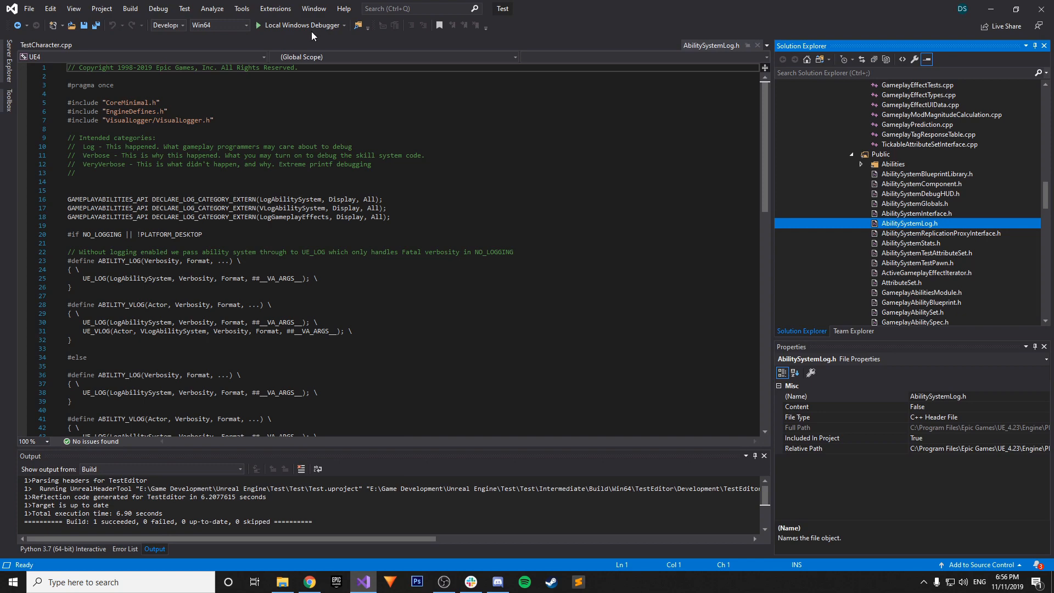
{"action": "left_click", "coordinate": [45, 45]}
{"action": "type", "text": "#include"}
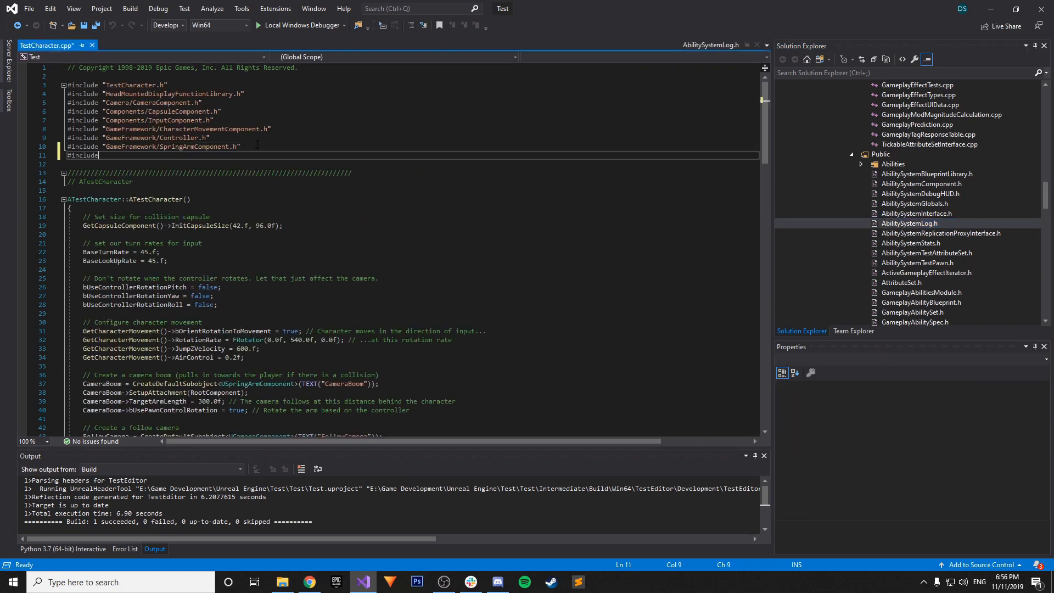
{"action": "type", "text": "\"Abilit\""}
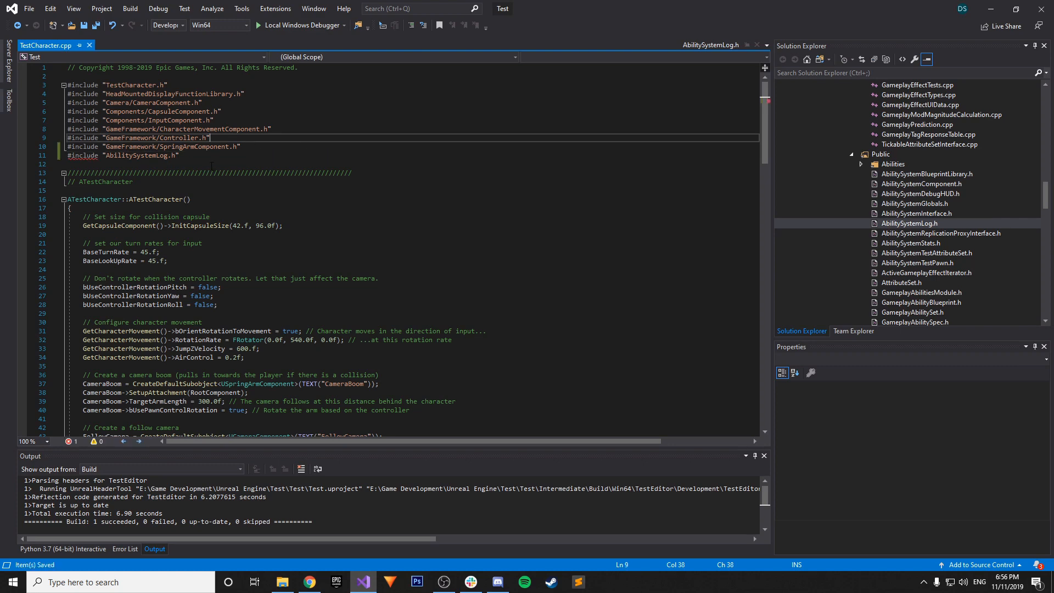
{"action": "mouse_move", "coordinate": [135, 156]}
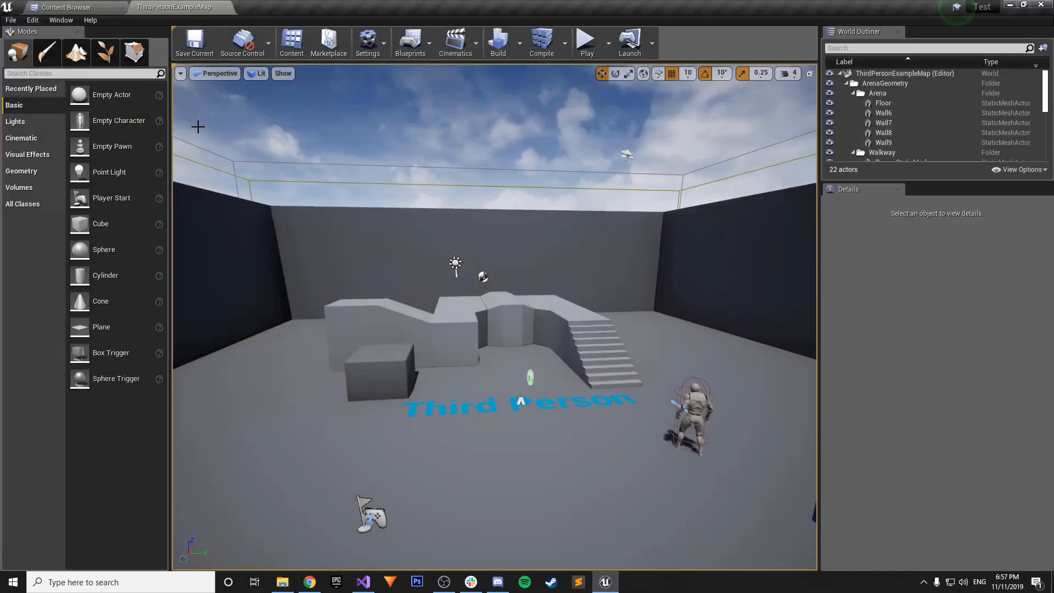
Reorder the editor tabs and show the ThirdPersonCPP folder in the Content Browser
{"action": "left_click", "coordinate": [67, 7]}
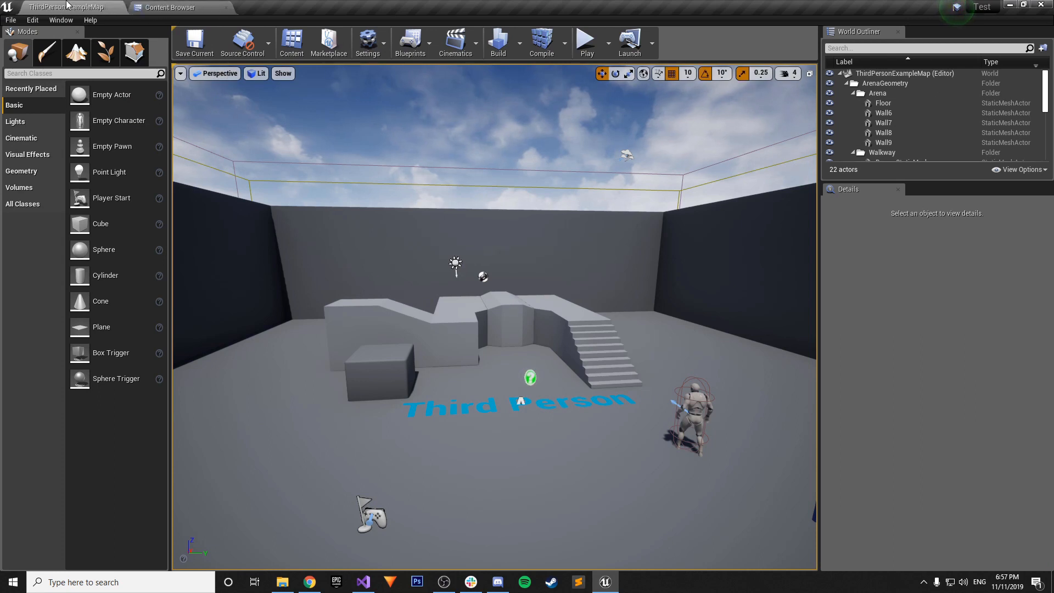
{"action": "left_click", "coordinate": [170, 7]}
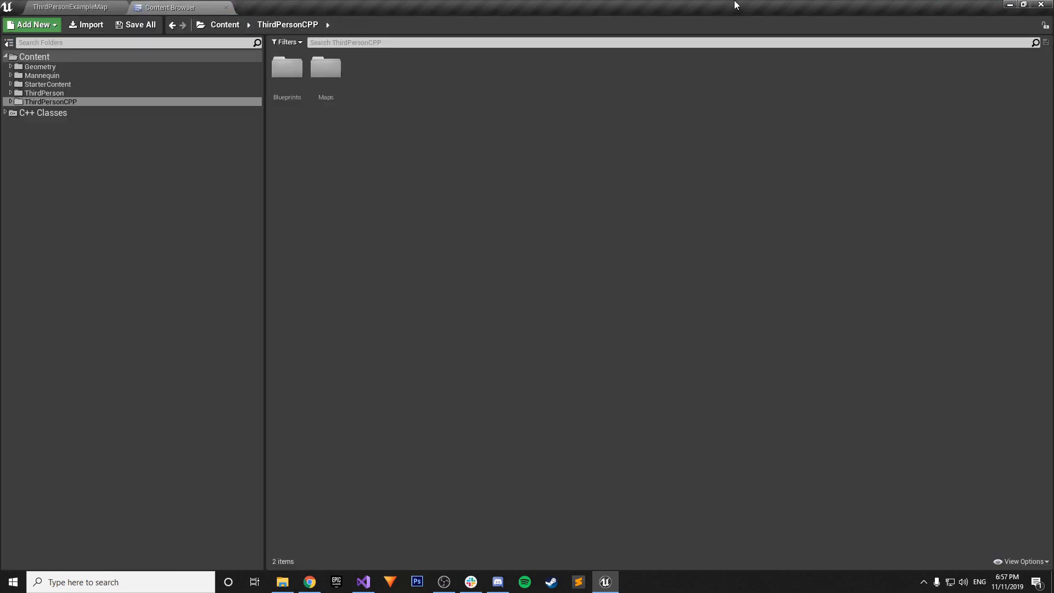
{"action": "mouse_move", "coordinate": [345, 582]}
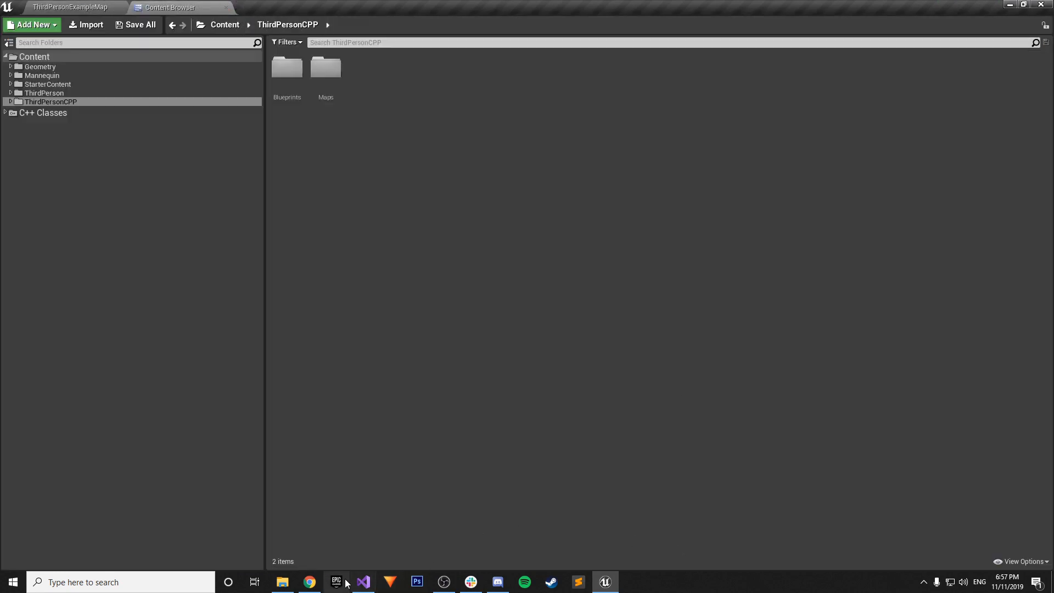
{"action": "mouse_move", "coordinate": [372, 527]}
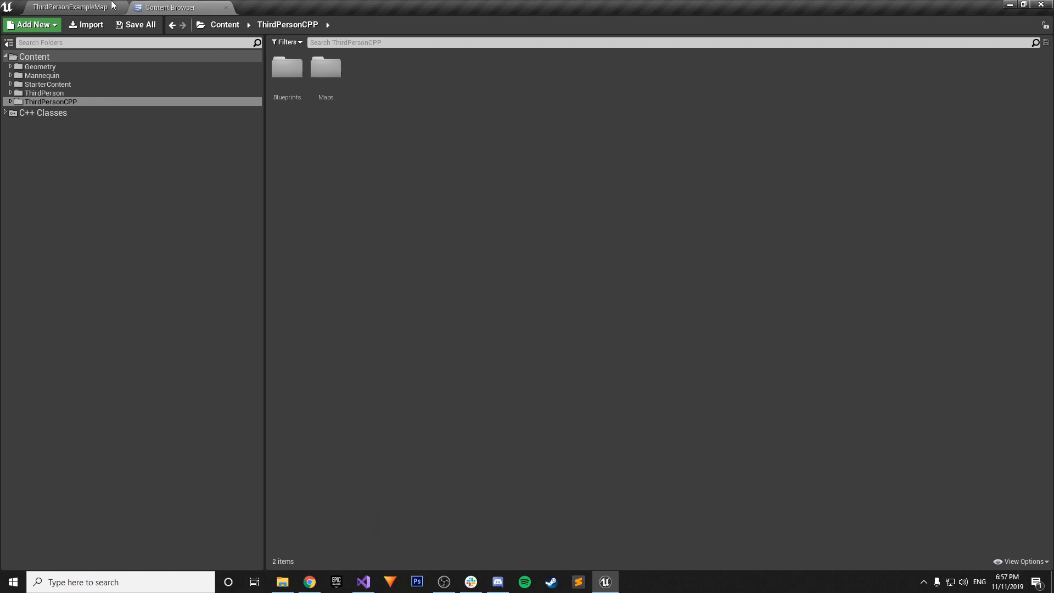
Filter the Plugins list for 'gameplay' to confirm Gameplay Abilities is enabled, then close it
{"action": "left_click", "coordinate": [32, 20]}
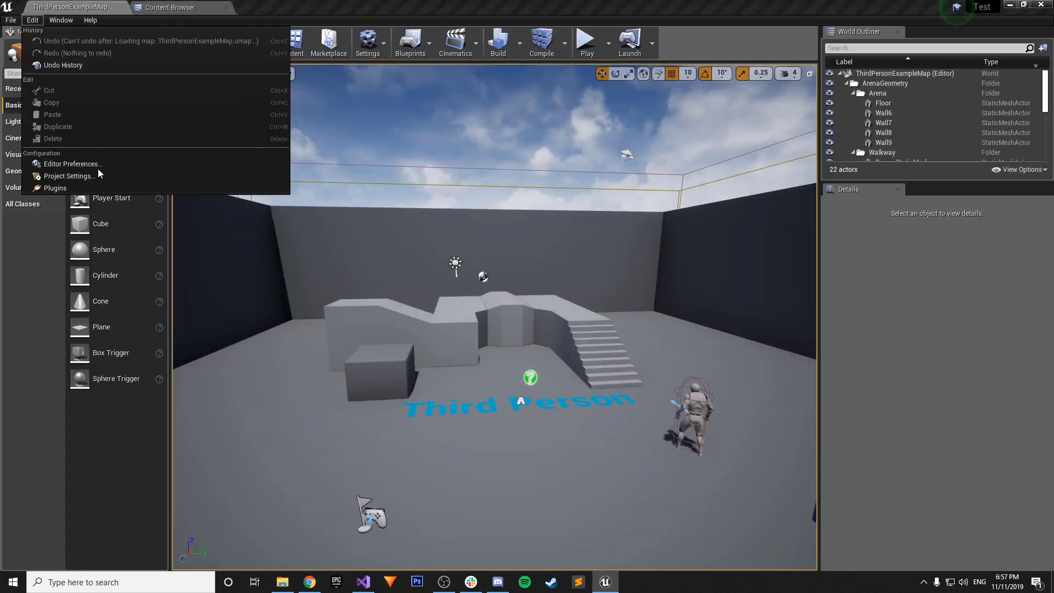
{"action": "left_click", "coordinate": [55, 187]}
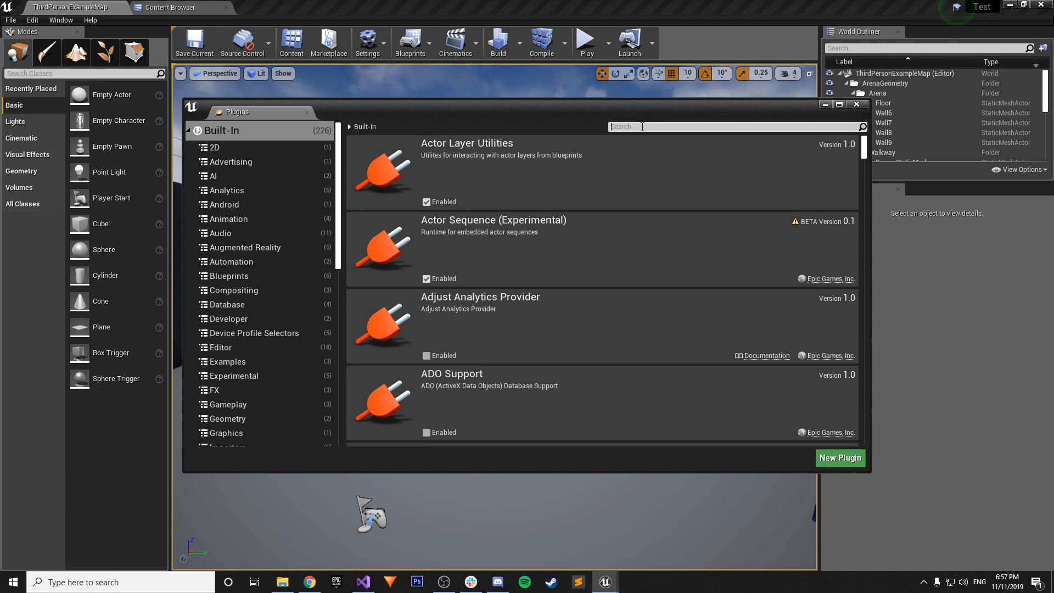
{"action": "type", "text": "gameplay"}
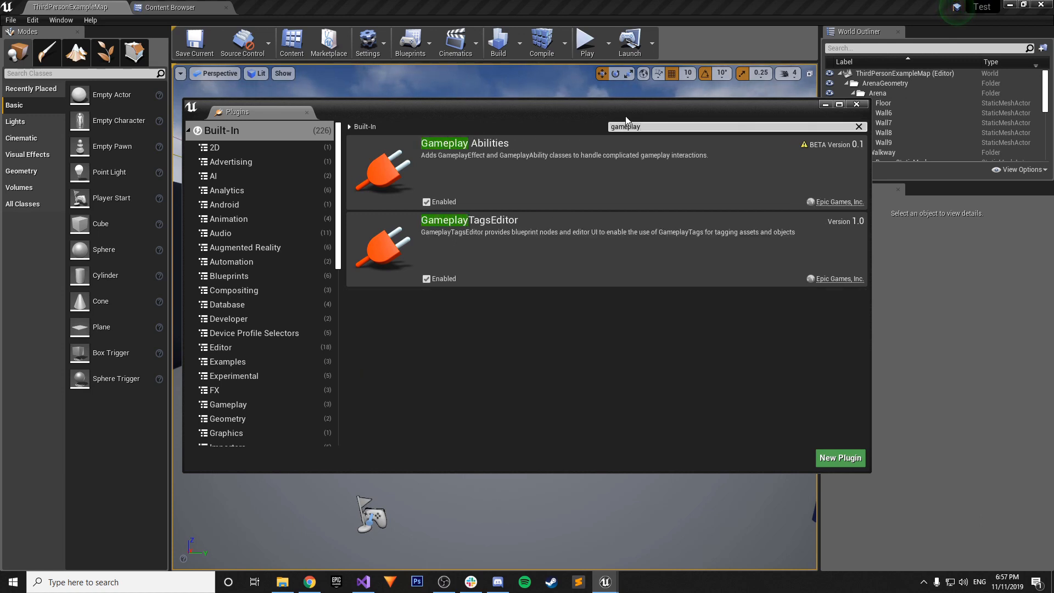
{"action": "mouse_move", "coordinate": [550, 88]}
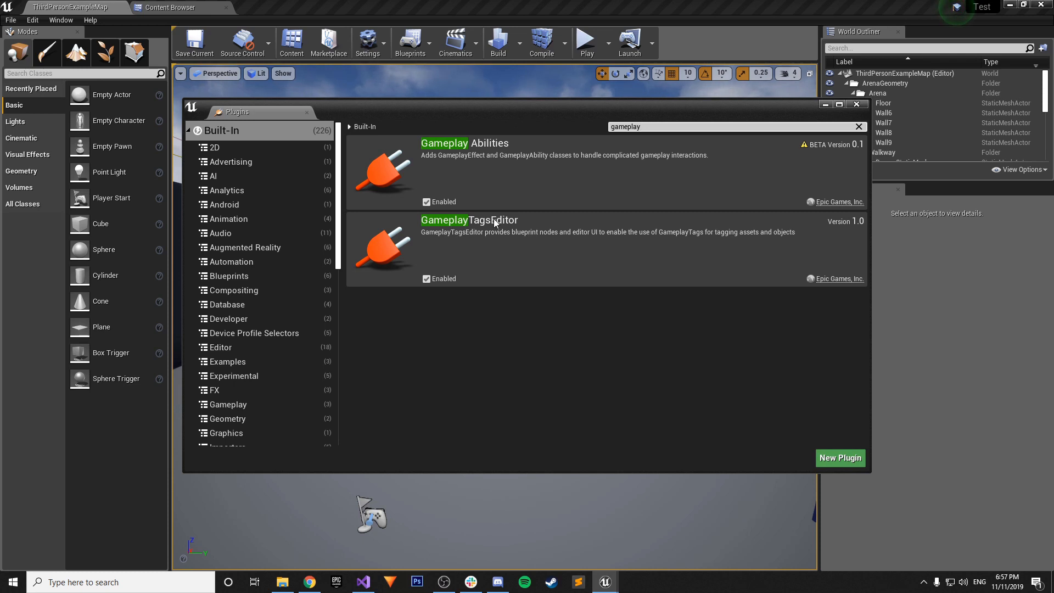
{"action": "mouse_move", "coordinate": [431, 157]}
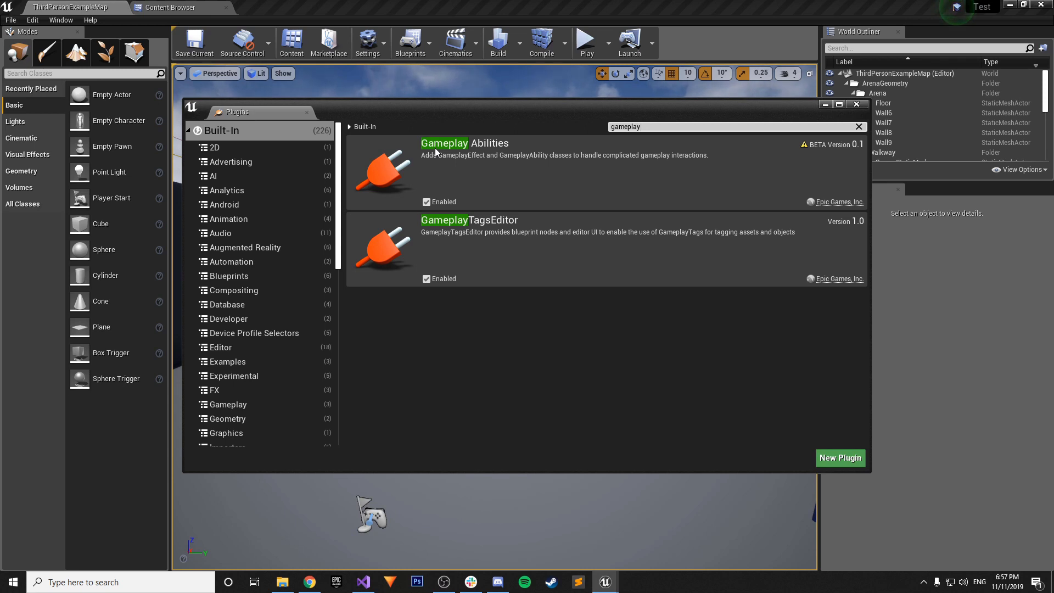
{"action": "mouse_move", "coordinate": [525, 224]}
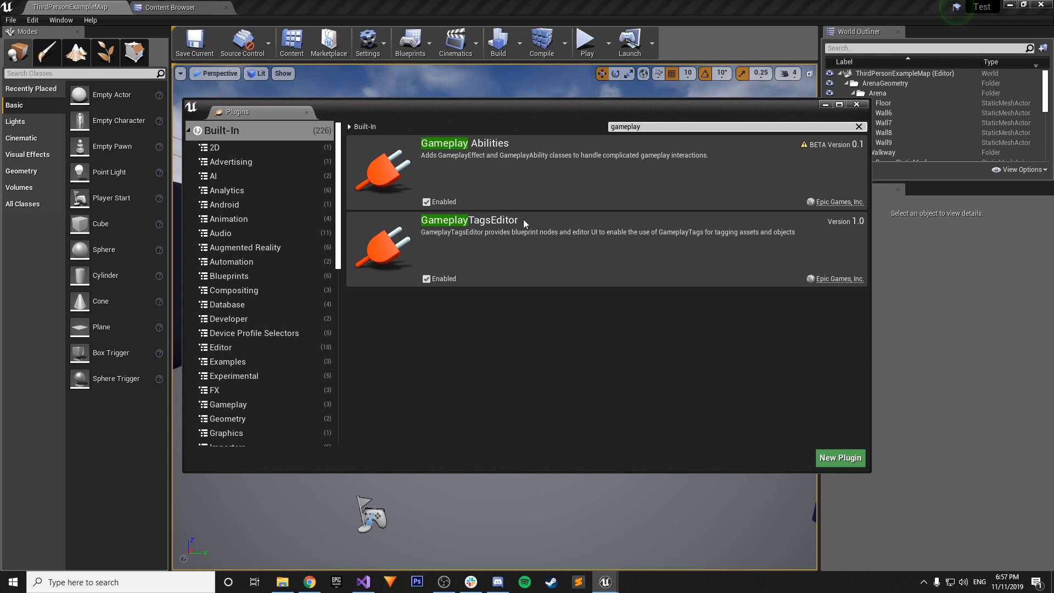
{"action": "mouse_move", "coordinate": [343, 139]}
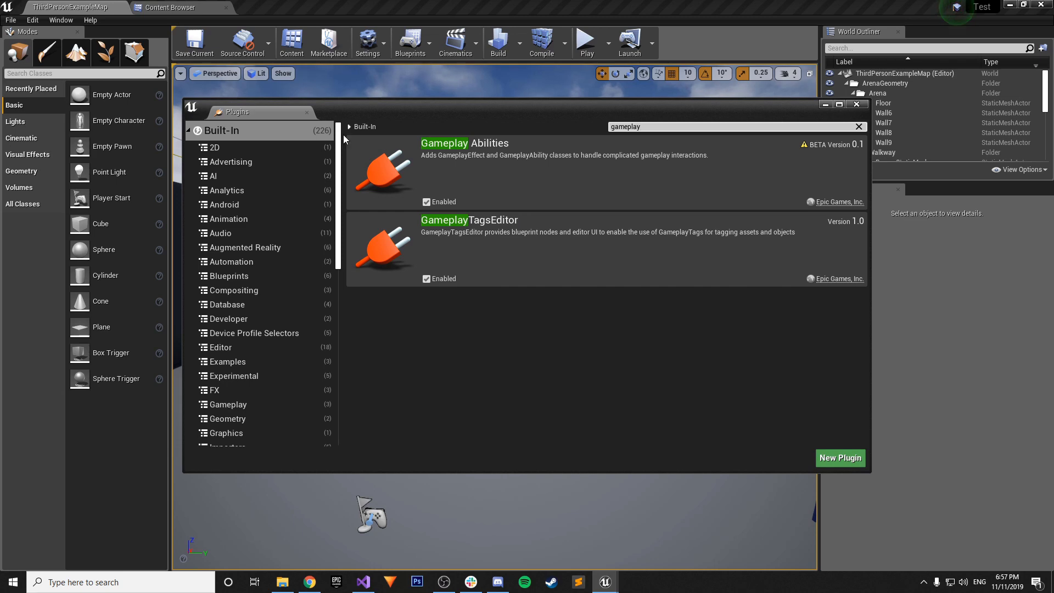
{"action": "left_click", "coordinate": [857, 104]}
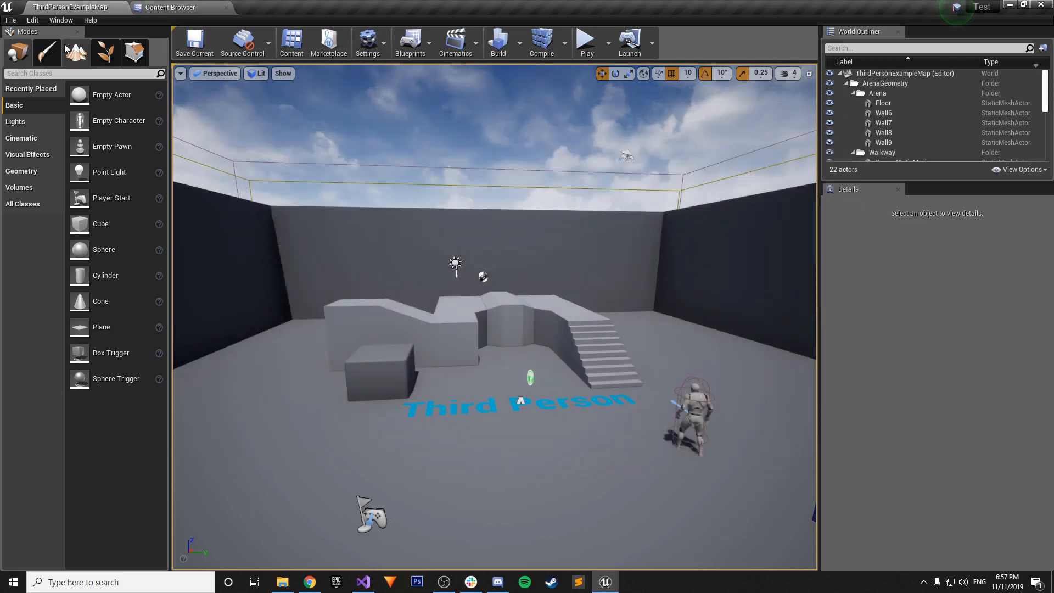
{"action": "left_click", "coordinate": [32, 20]}
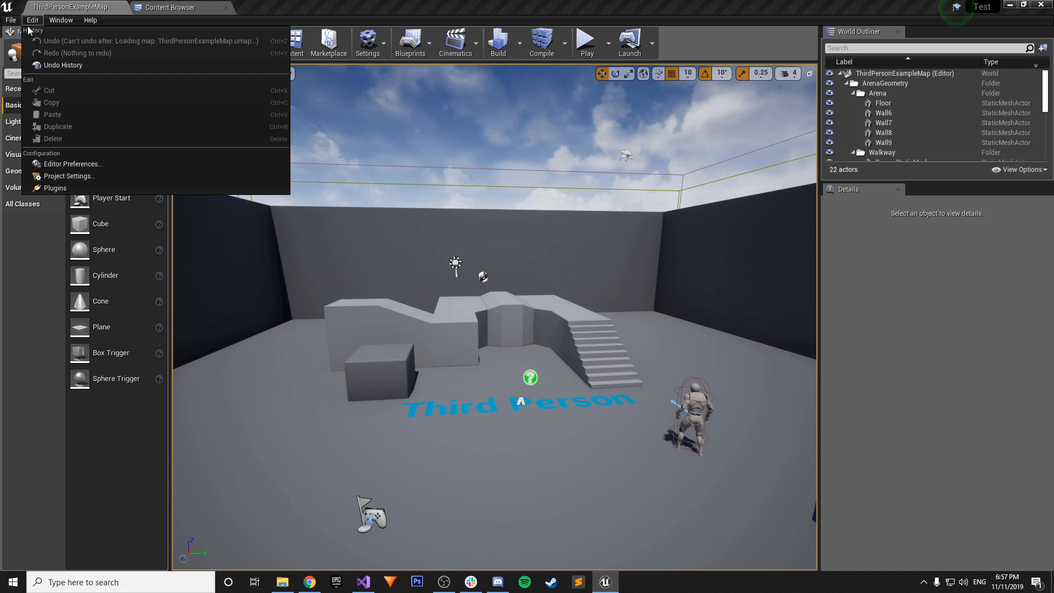
{"action": "left_click", "coordinate": [60, 20]}
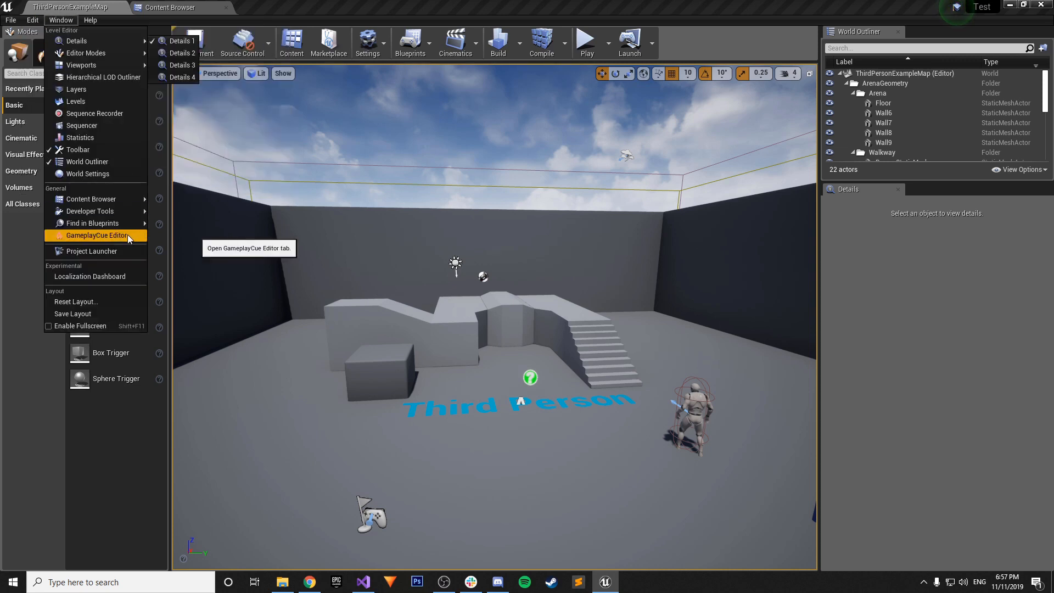
{"action": "left_click", "coordinate": [98, 236]}
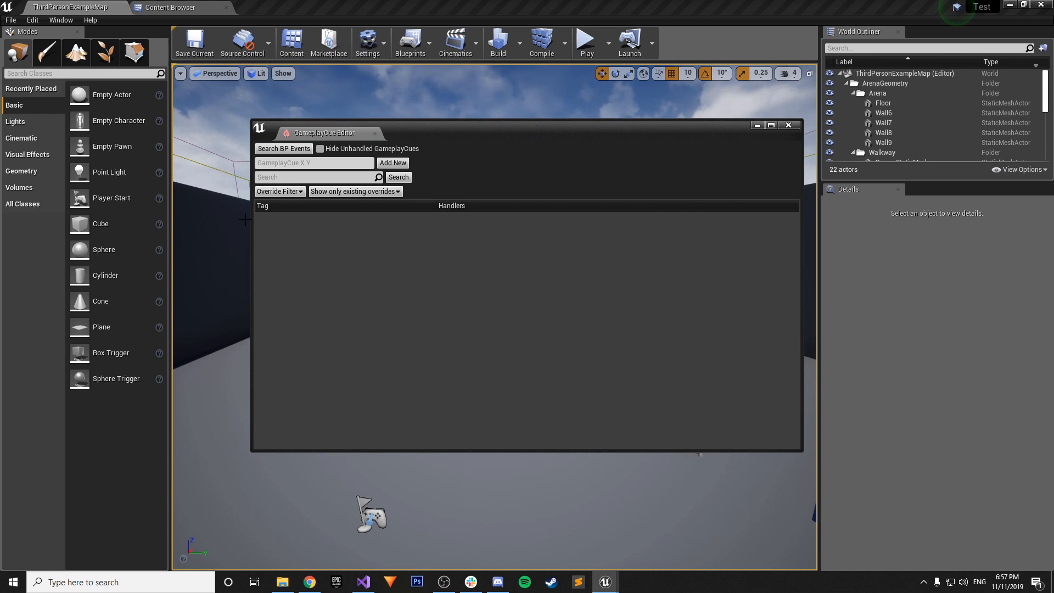
{"action": "left_click", "coordinate": [314, 162]}
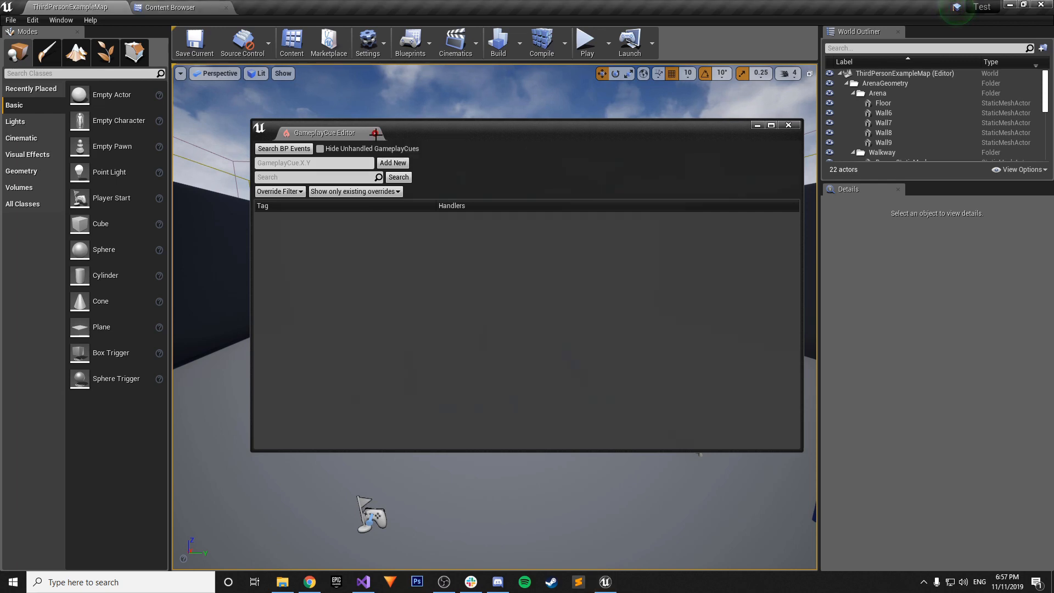
{"action": "left_click", "coordinate": [32, 20]}
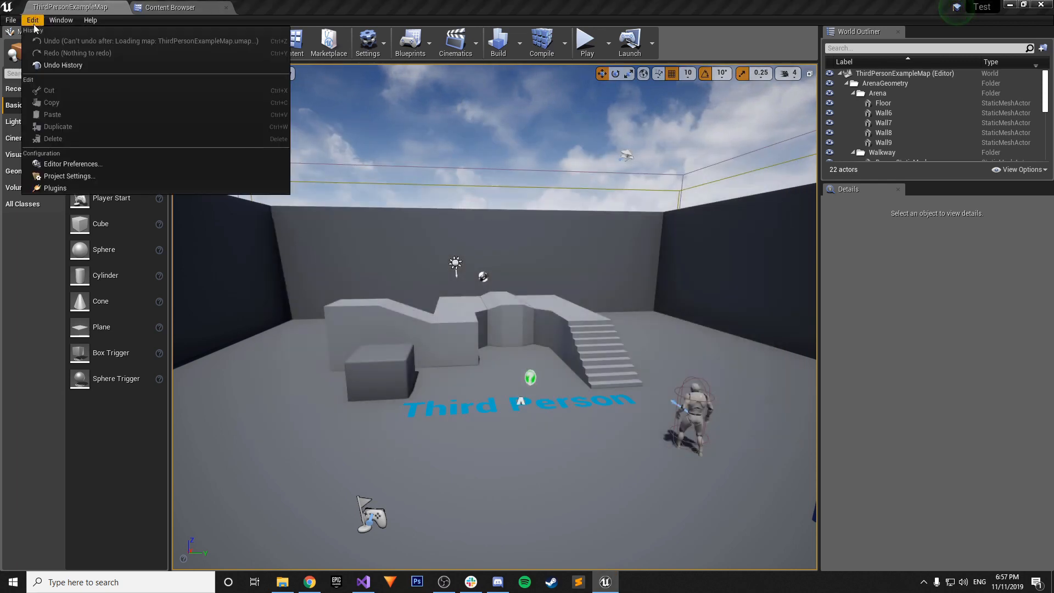
{"action": "left_click", "coordinate": [56, 188]}
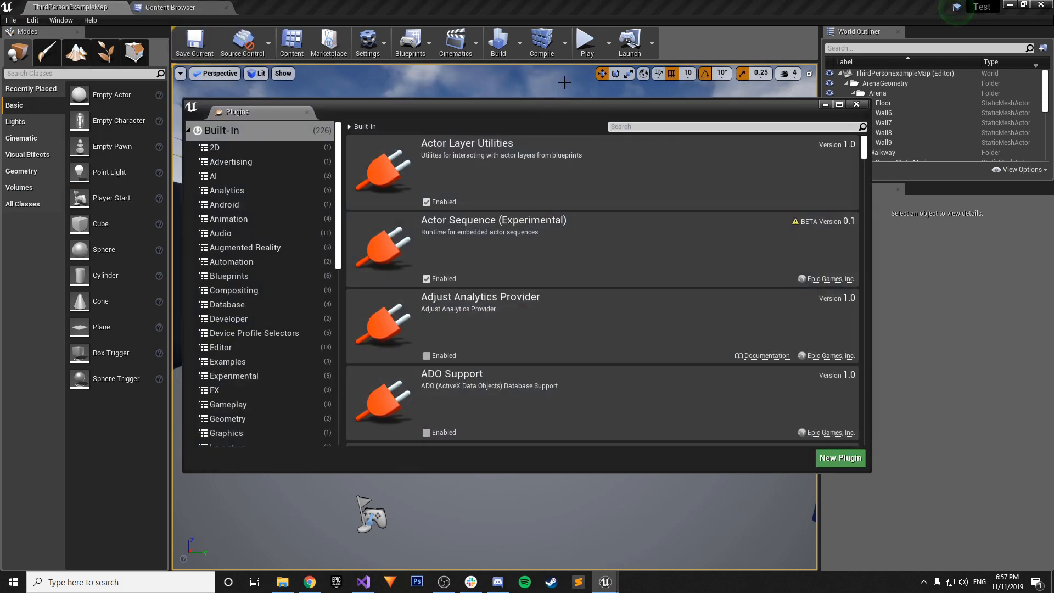
{"action": "type", "text": "gameplay"}
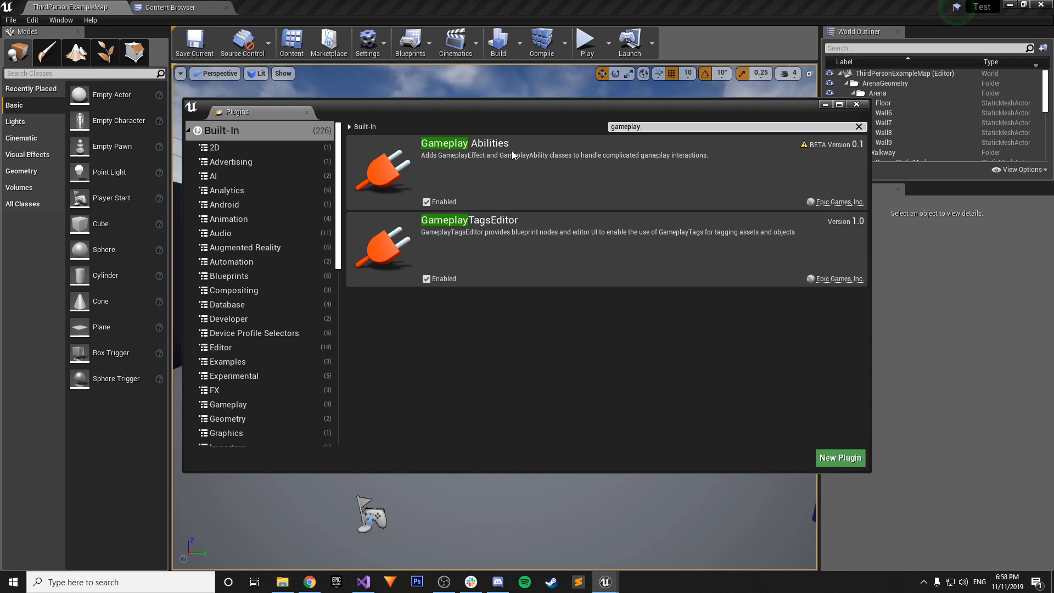
{"action": "mouse_move", "coordinate": [299, 122]}
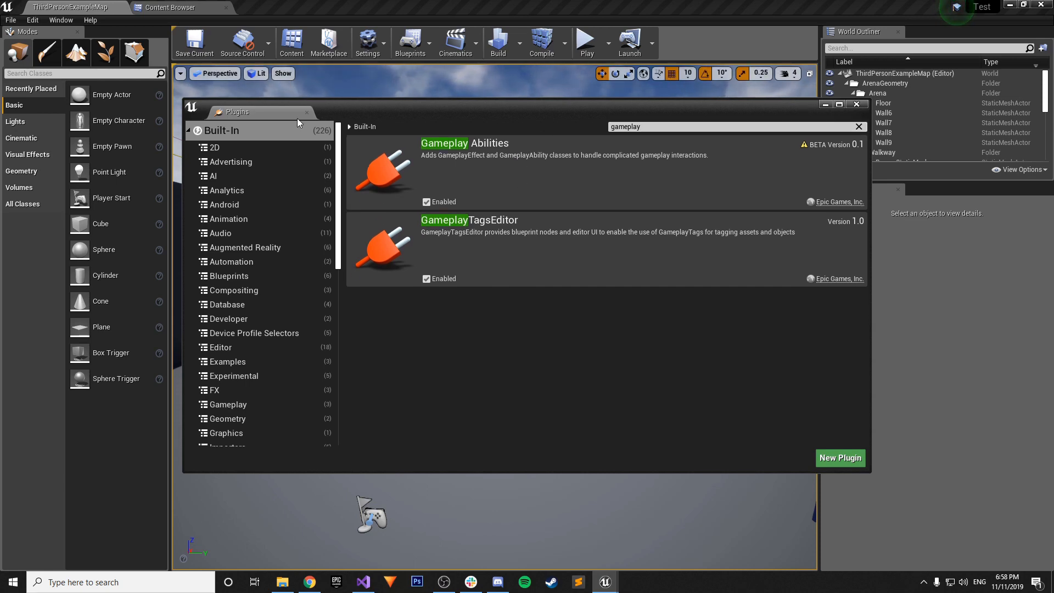
{"action": "left_click", "coordinate": [857, 104]}
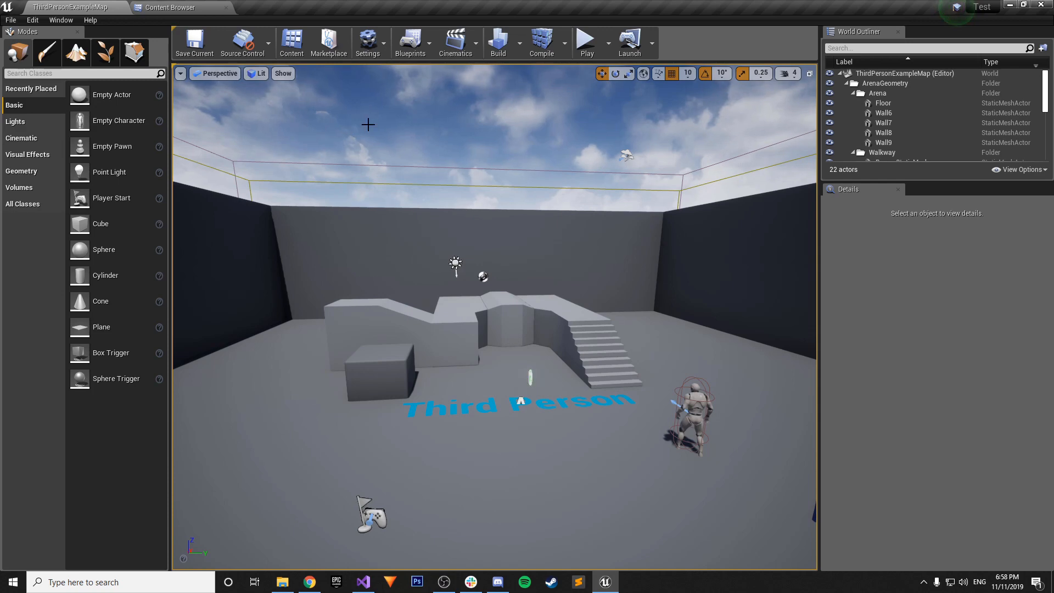
{"action": "mouse_move", "coordinate": [412, 494]}
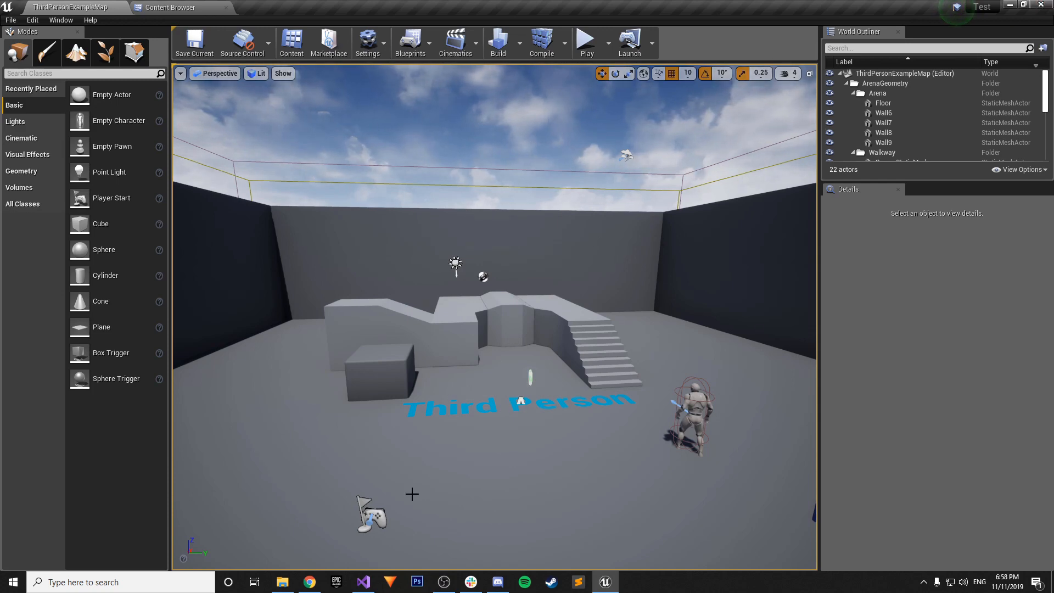
{"action": "mouse_move", "coordinate": [365, 581]}
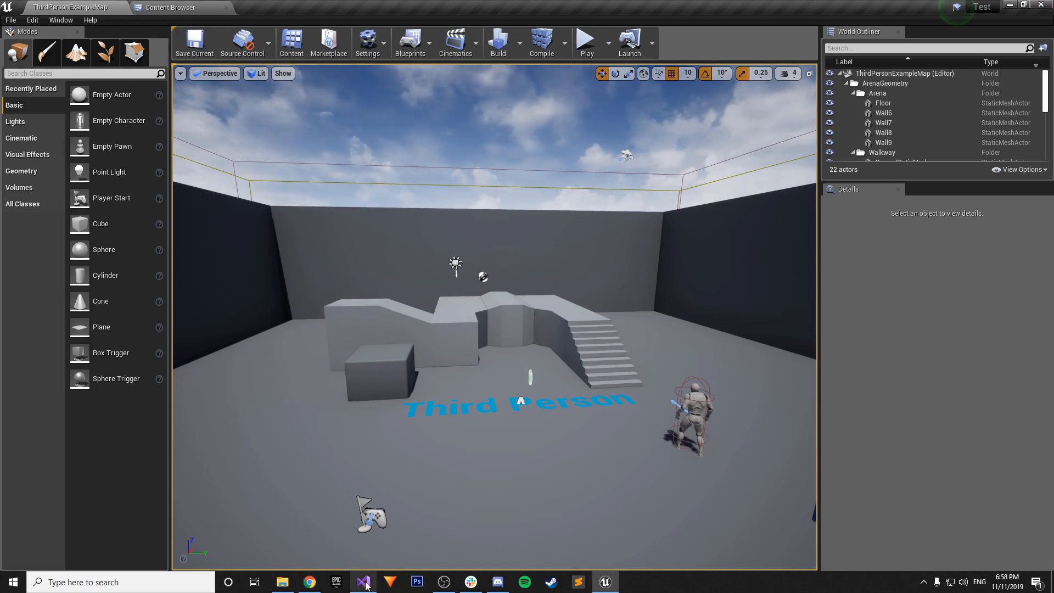
Open Test.Build.cs from Games > Test > Source > Test in Solution Explorer
{"action": "left_click", "coordinate": [363, 582]}
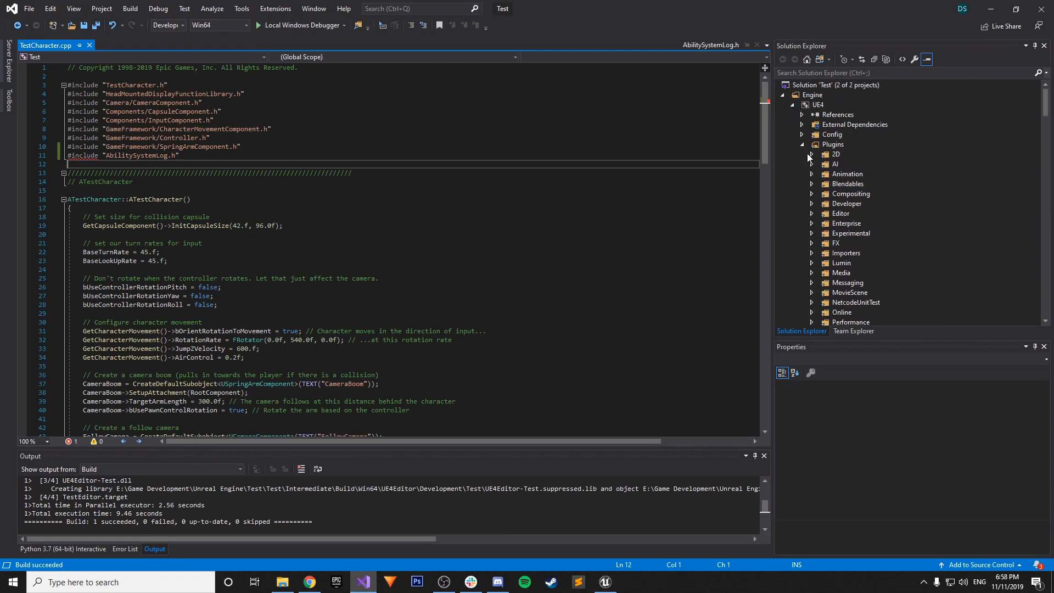
{"action": "left_click", "coordinate": [834, 144]}
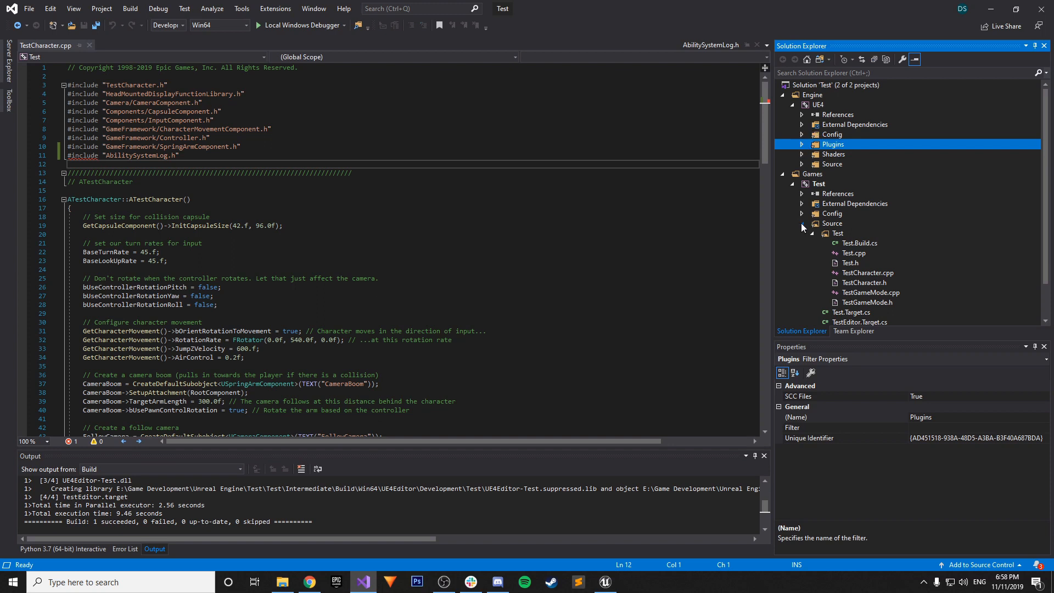
{"action": "left_click", "coordinate": [818, 184]}
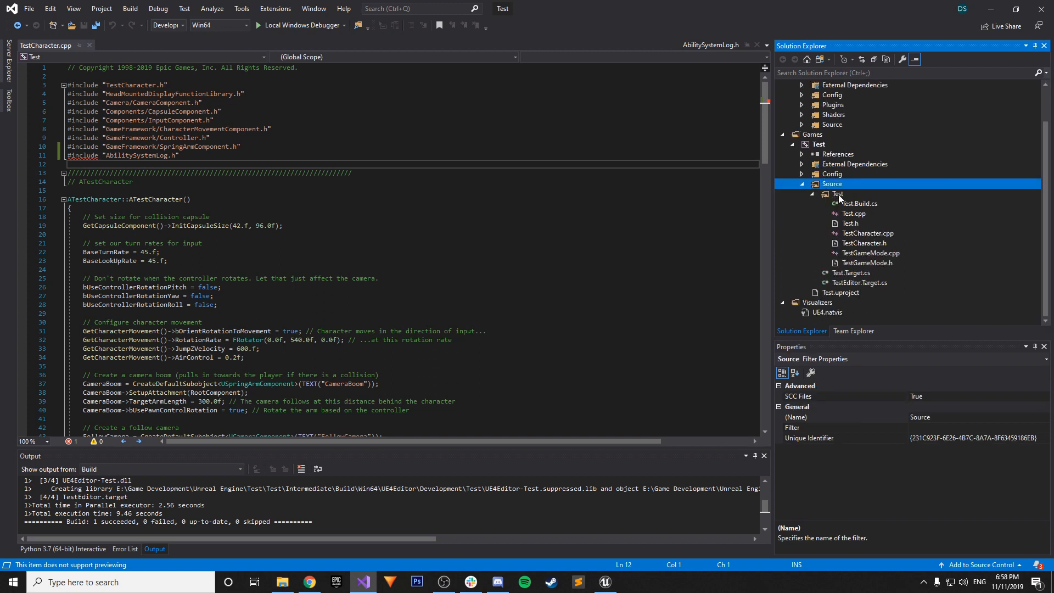
{"action": "left_click", "coordinate": [859, 203]}
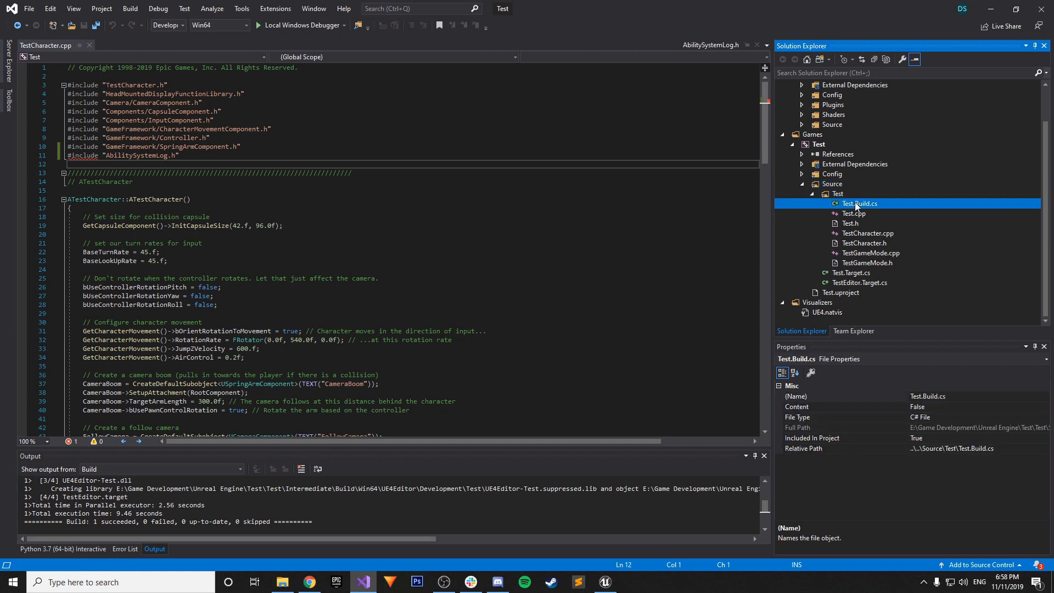
{"action": "double_click", "coordinate": [859, 203]}
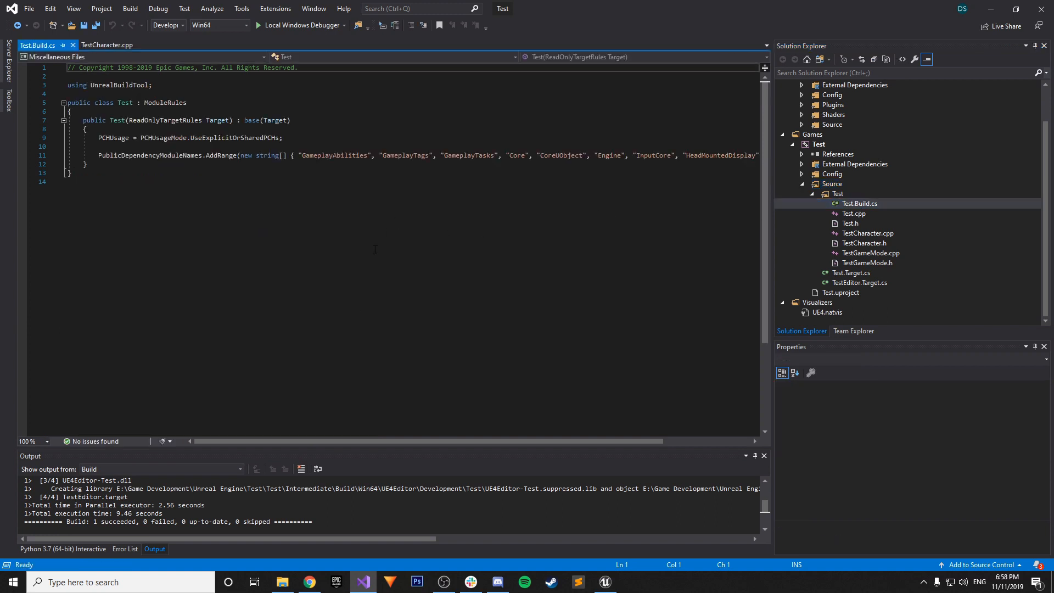
Check GameplayAbilities in PublicDependencyModuleNames and compare with the GAS documentation
{"action": "left_click", "coordinate": [303, 155]}
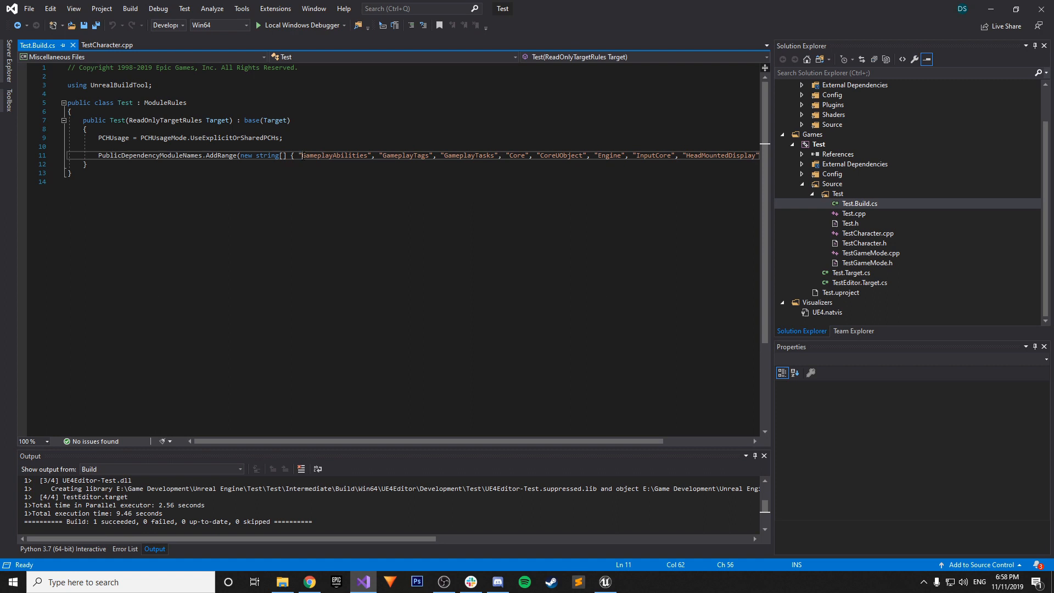
{"action": "double_click", "coordinate": [335, 156]}
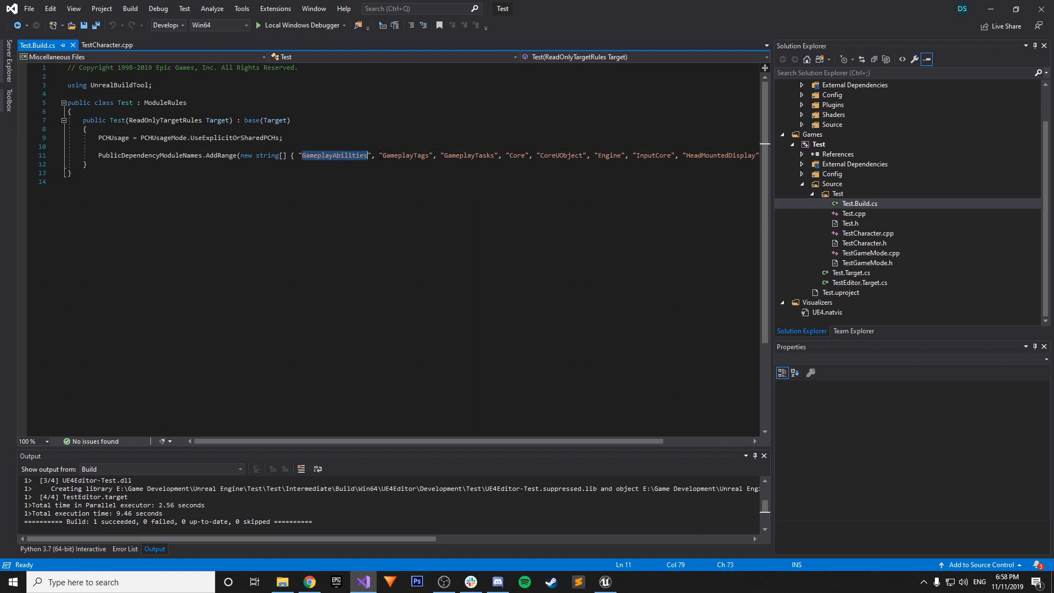
{"action": "double_click", "coordinate": [470, 155]}
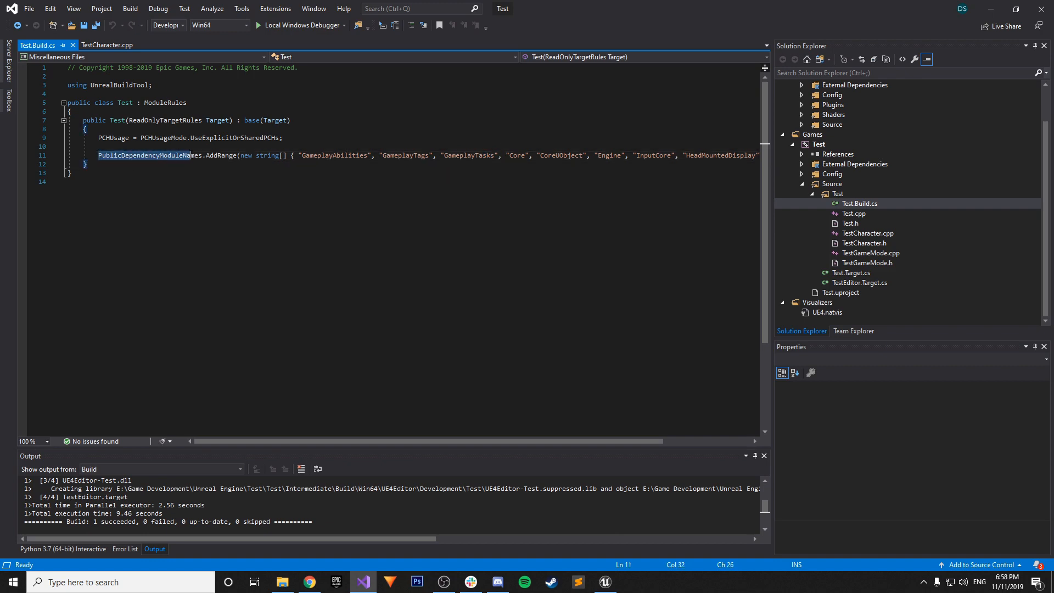
{"action": "left_click", "coordinate": [308, 582]}
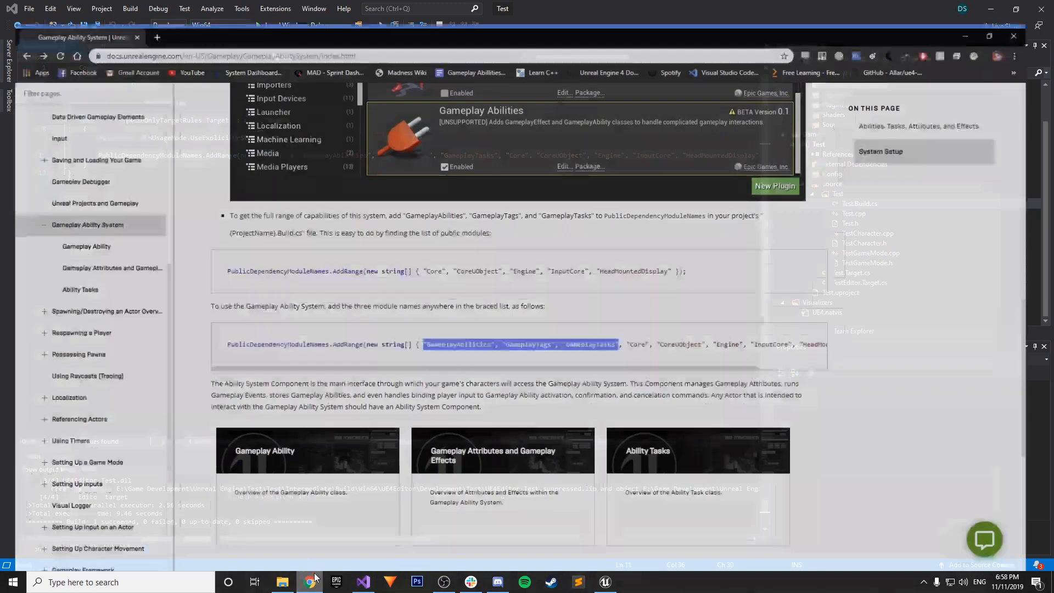
{"action": "left_click", "coordinate": [310, 575]}
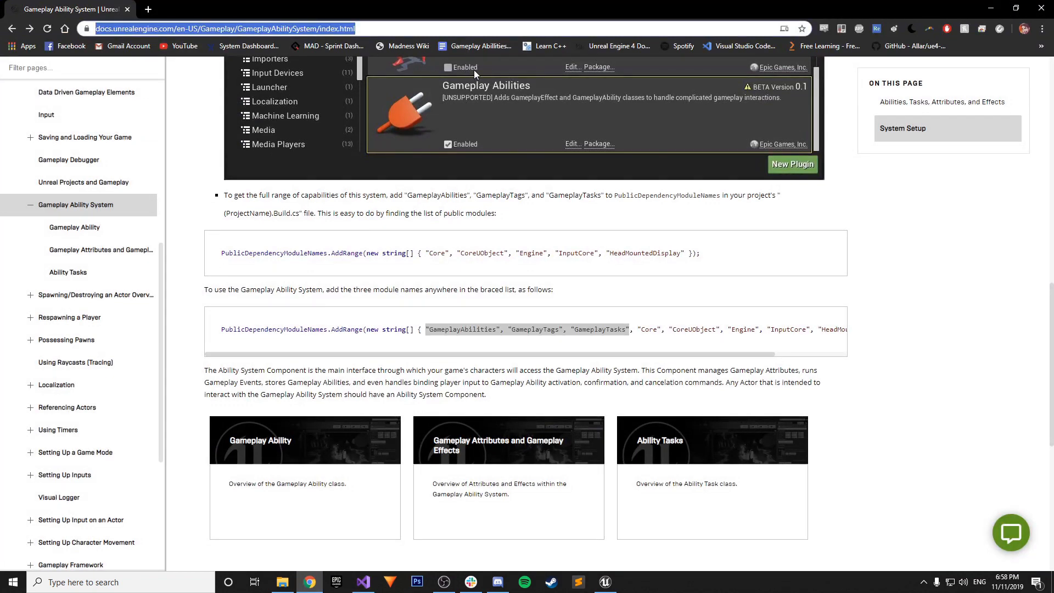
{"action": "mouse_move", "coordinate": [339, 319]}
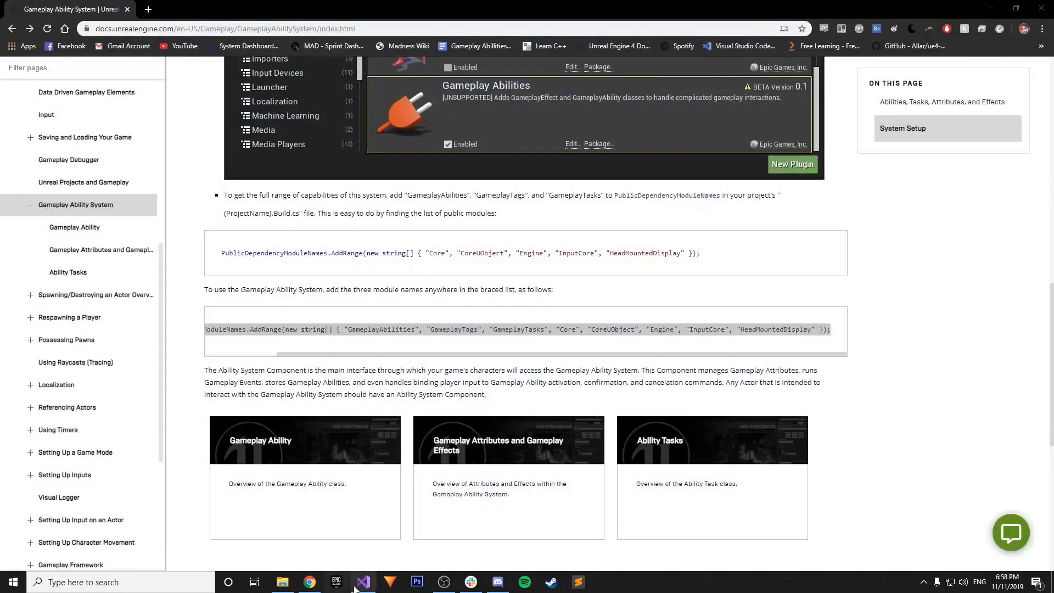
{"action": "left_click", "coordinate": [363, 582]}
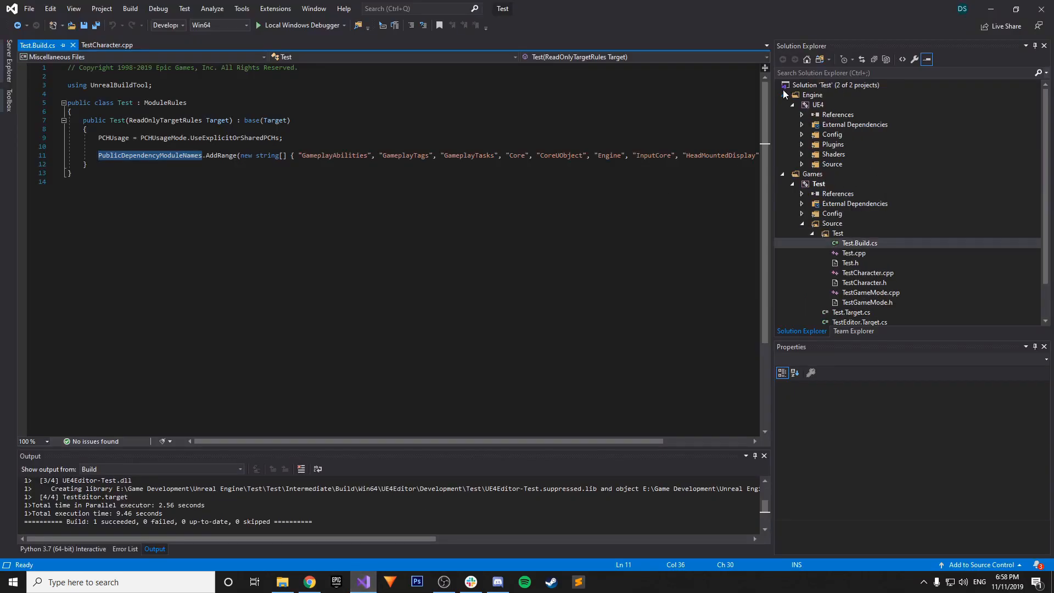
Build the Test project with Local Windows Debugger, launch the editor, and minimize Visual Studio
{"action": "right_click", "coordinate": [814, 104]}
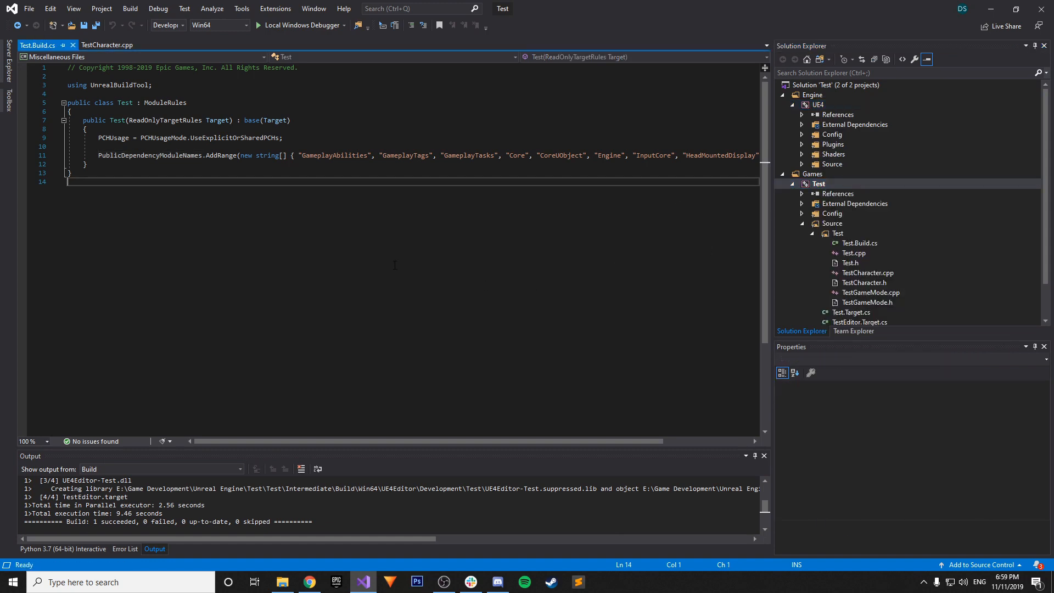
{"action": "left_click", "coordinate": [308, 582]}
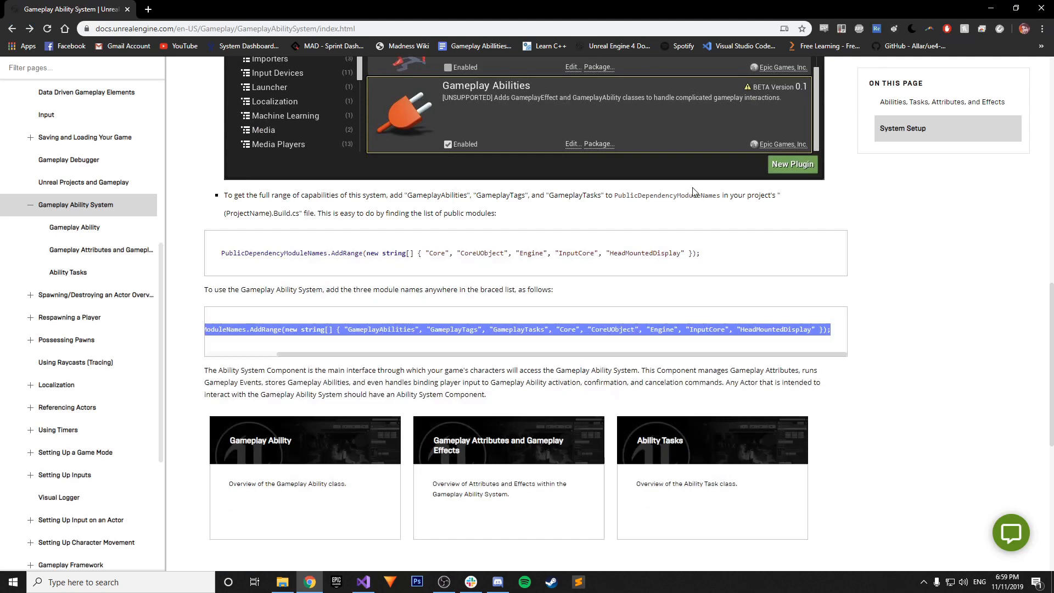
{"action": "left_click", "coordinate": [362, 582]}
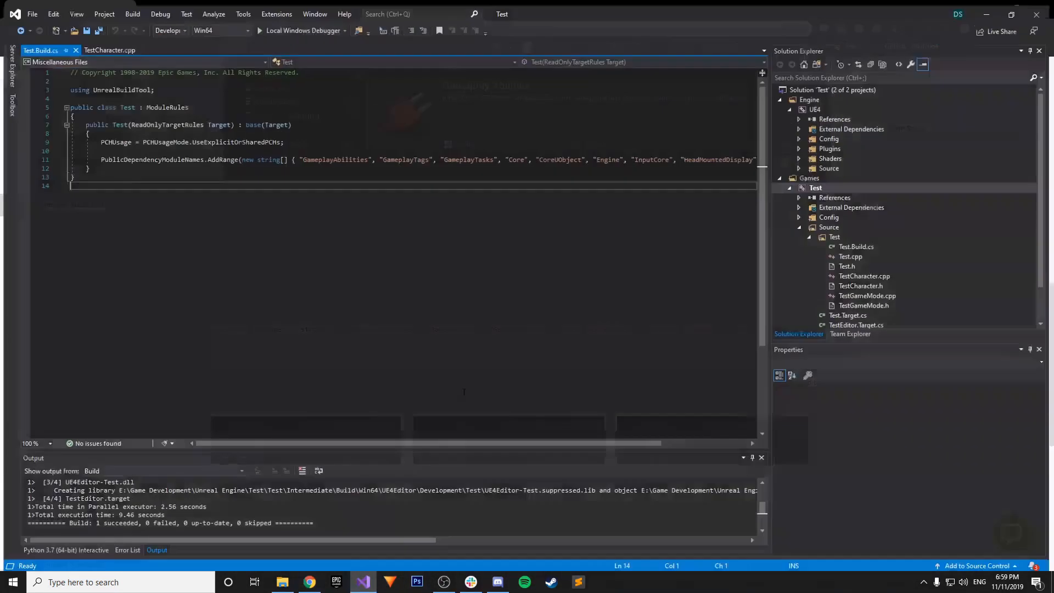
{"action": "left_click", "coordinate": [130, 27]}
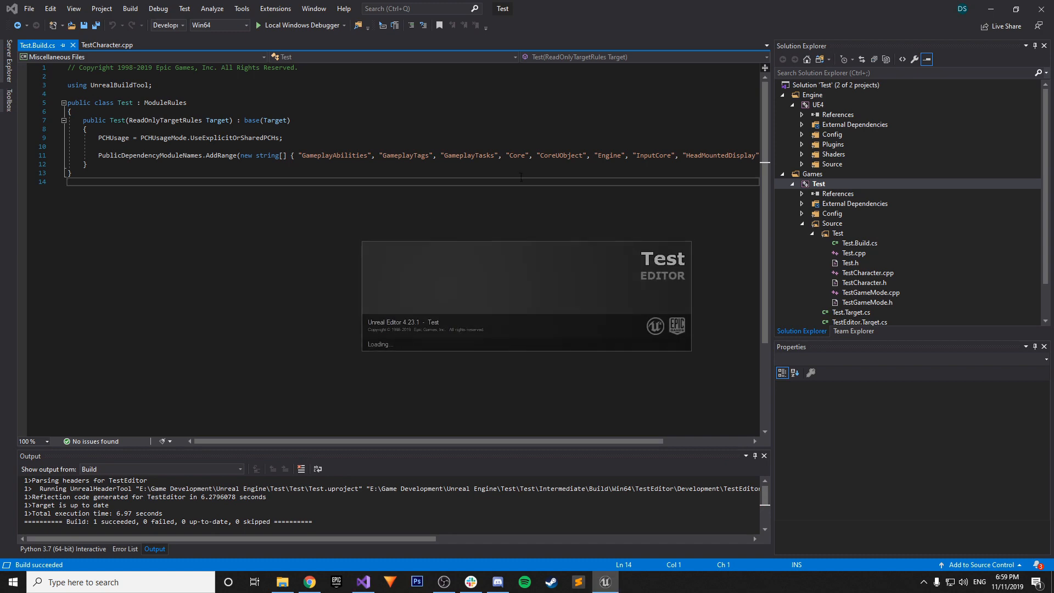
{"action": "left_click", "coordinate": [308, 582]}
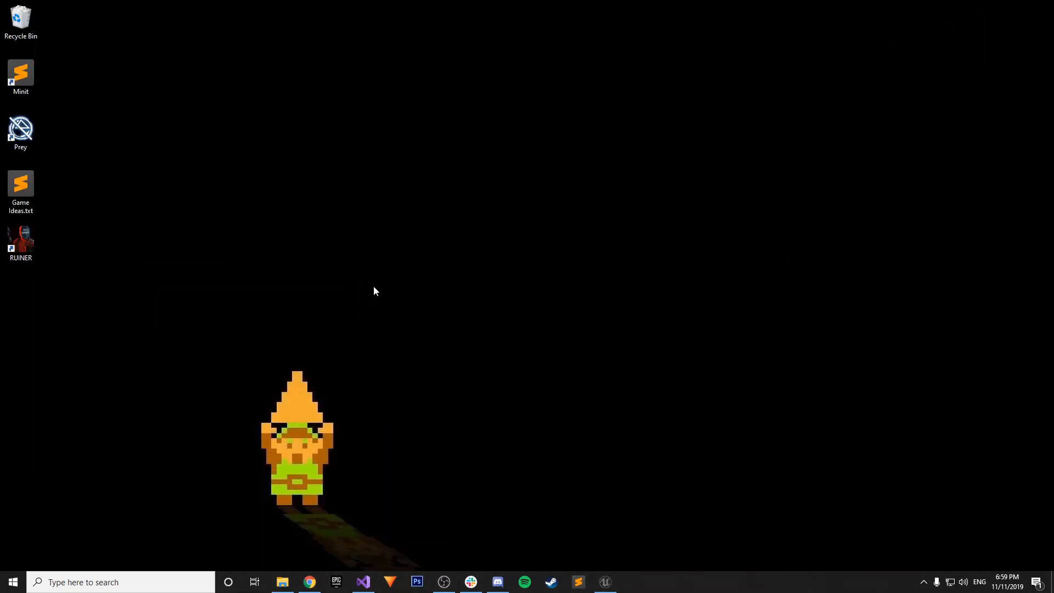
Browse Gameplay Ability Blueprint parent classes filtered by 'gameplay', then cancel without creating one
{"action": "left_click", "coordinate": [605, 581]}
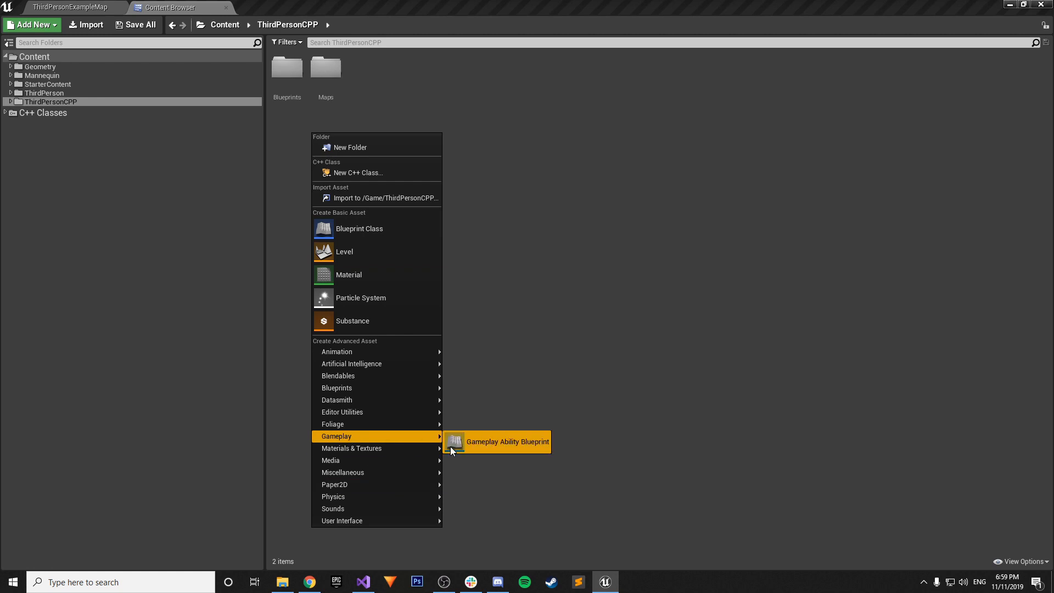
{"action": "mouse_move", "coordinate": [438, 195]}
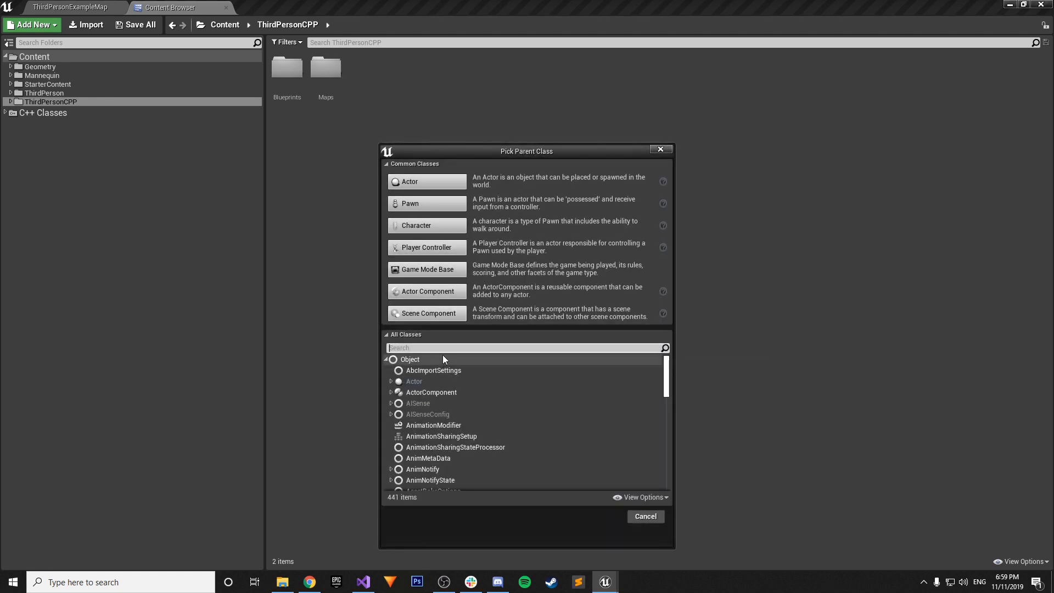
{"action": "type", "text": "gameplay"}
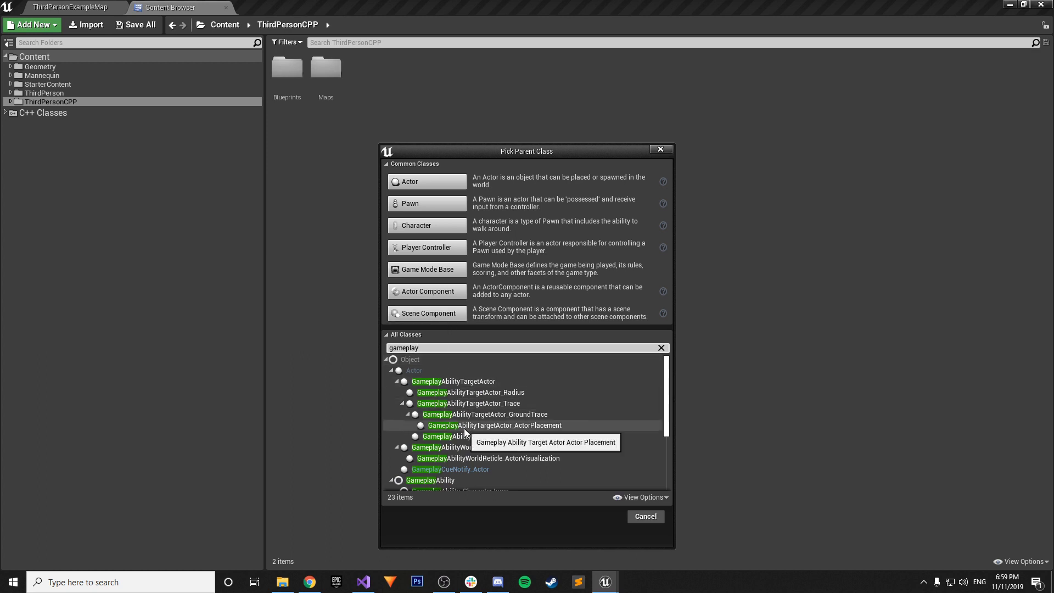
{"action": "scroll", "scroll_direction": "down", "scroll_amount": 3}
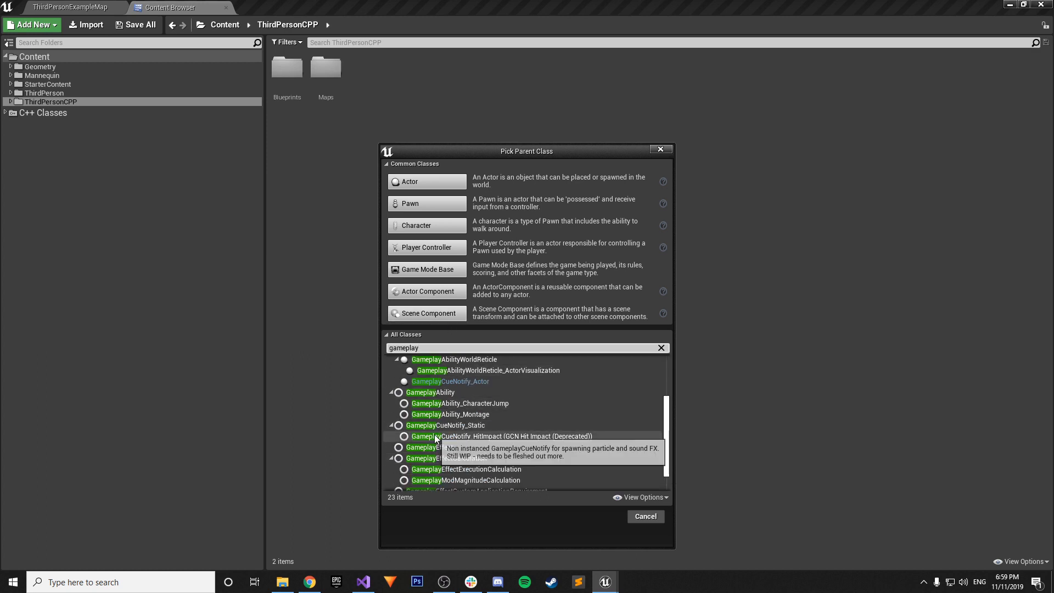
{"action": "scroll", "scroll_direction": "down", "scroll_amount": 3}
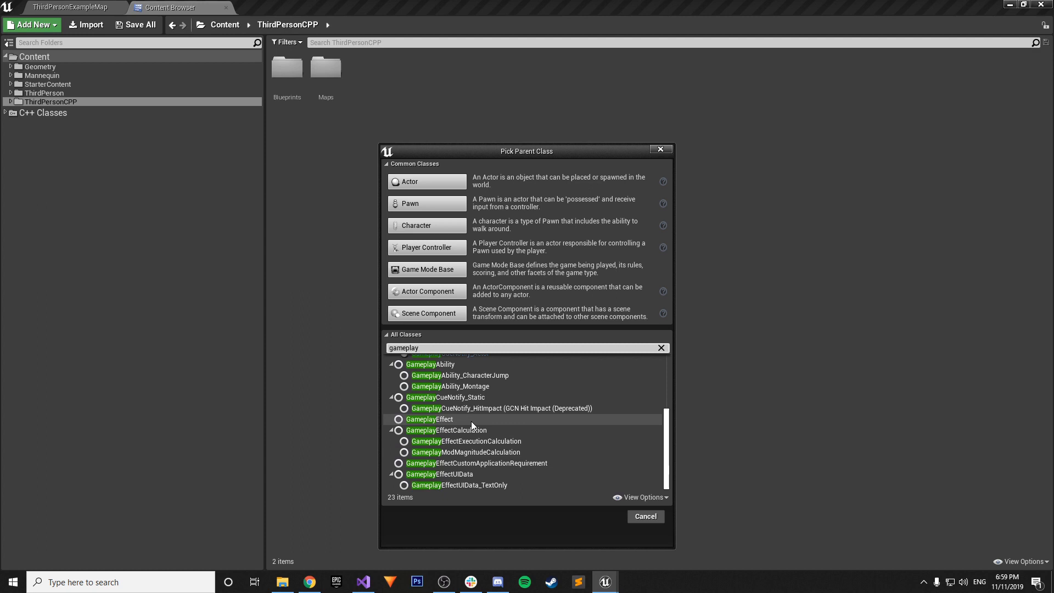
{"action": "scroll", "scroll_direction": "up", "scroll_amount": 3}
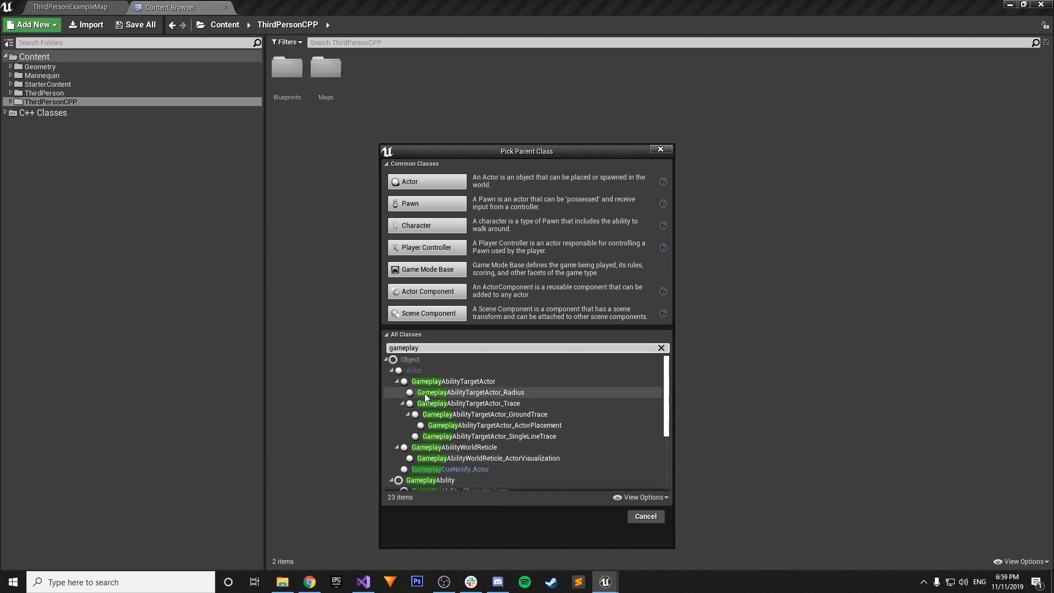
{"action": "left_click", "coordinate": [644, 516]}
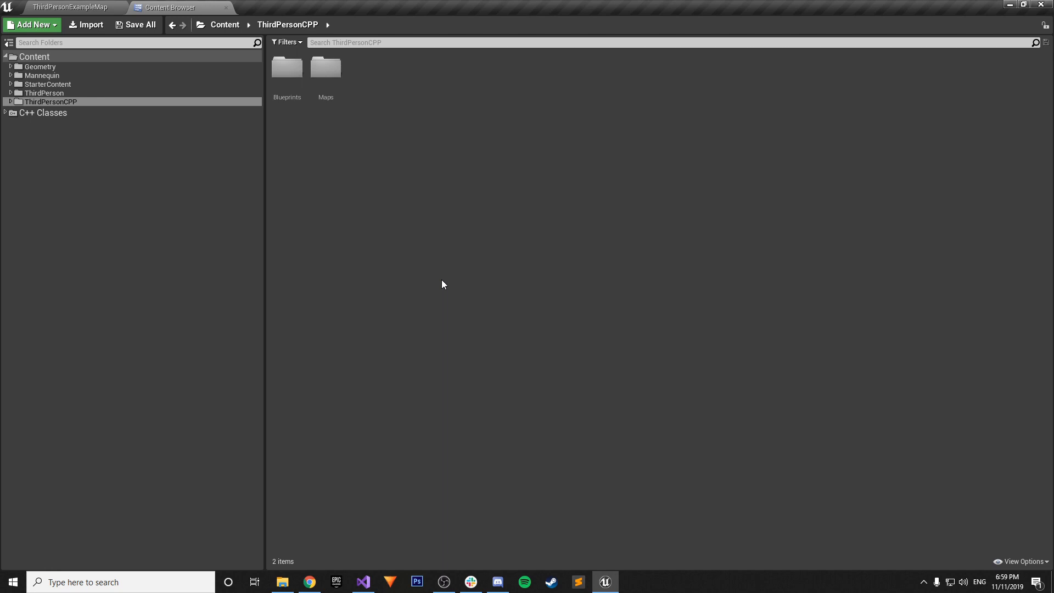
{"action": "mouse_move", "coordinate": [293, 152]}
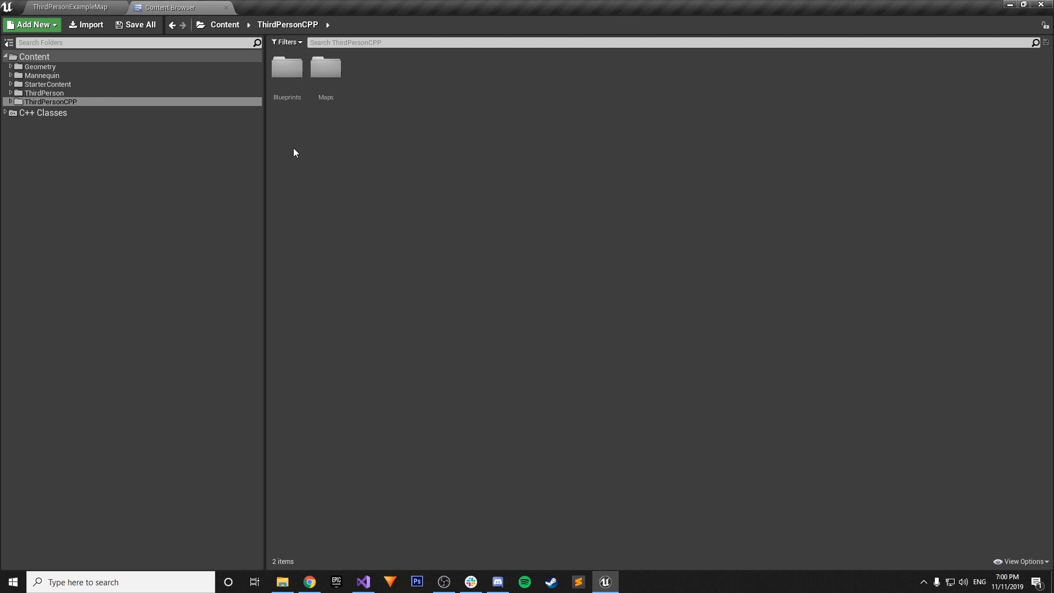
Switch back to the ThirdPersonExampleMap level view
{"action": "left_click", "coordinate": [69, 7]}
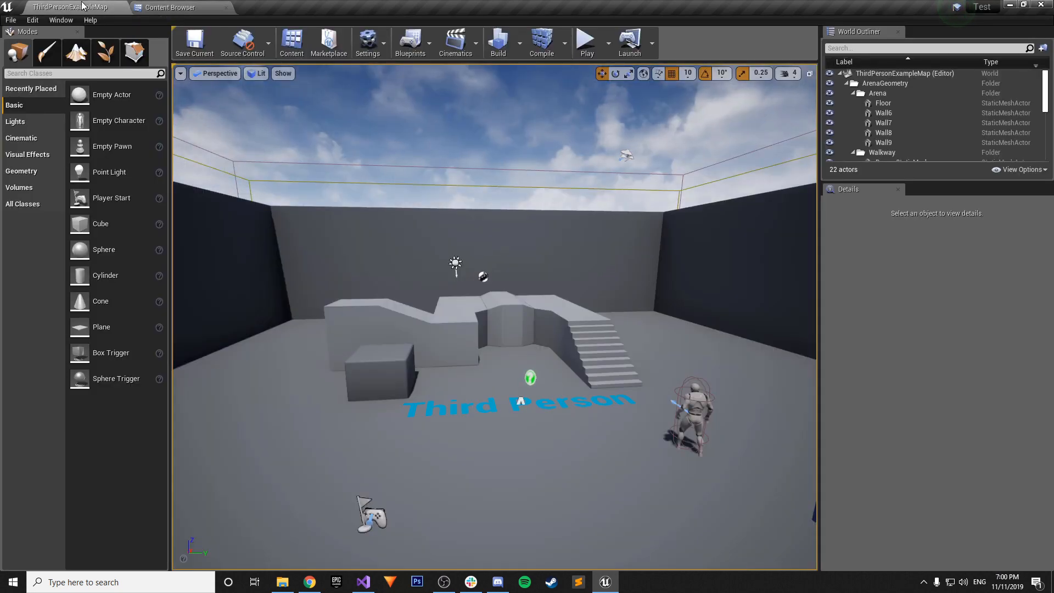